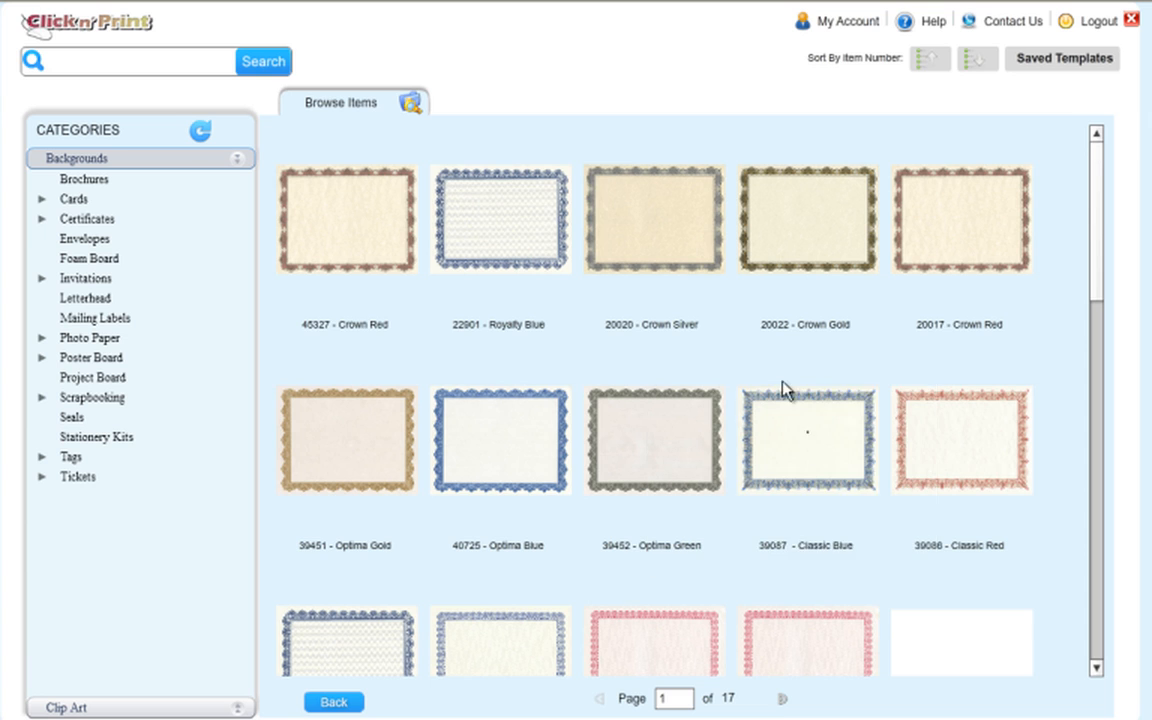
{"action": "mouse_move", "coordinate": [1050, 350]}
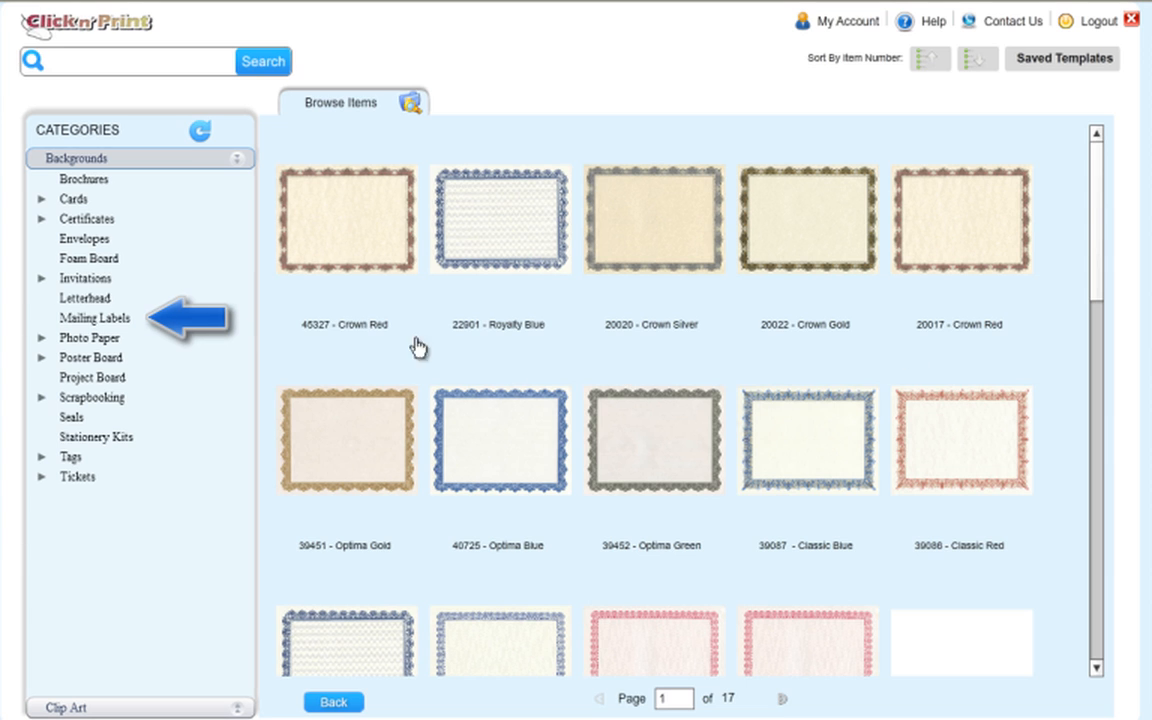
- Open the 47757 Gold and Silver Foil sheet from the Mailing Labels category
{"action": "left_click", "coordinate": [96, 318]}
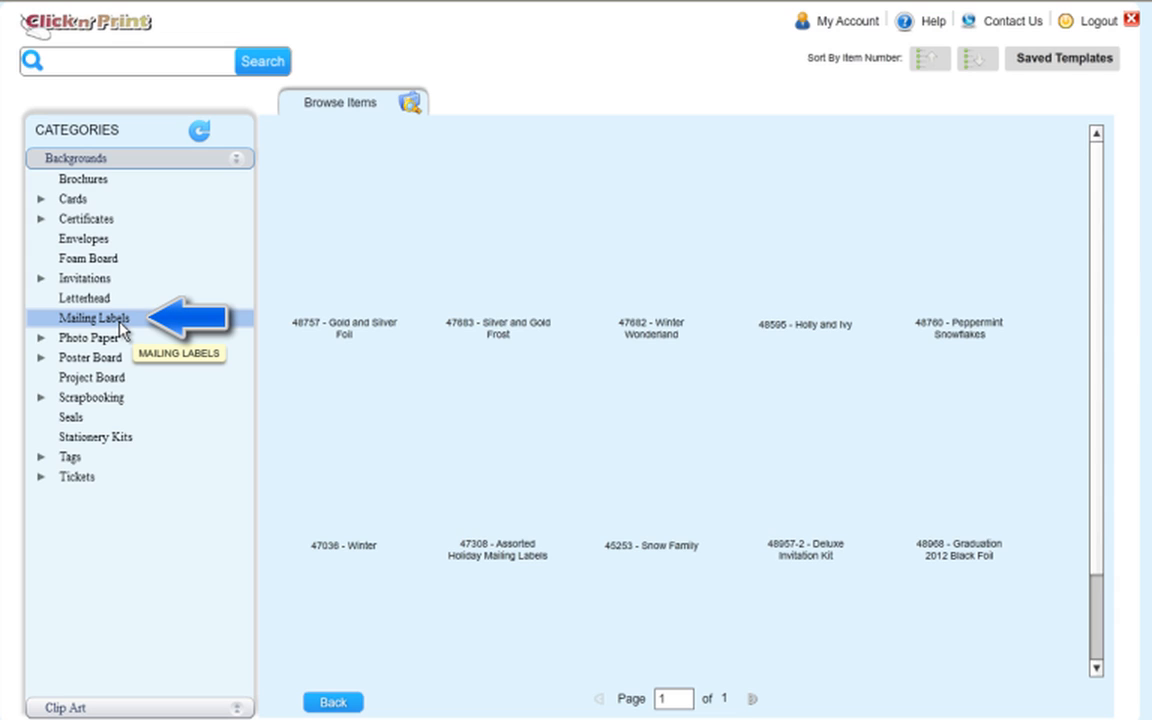
{"action": "left_click", "coordinate": [94, 316]}
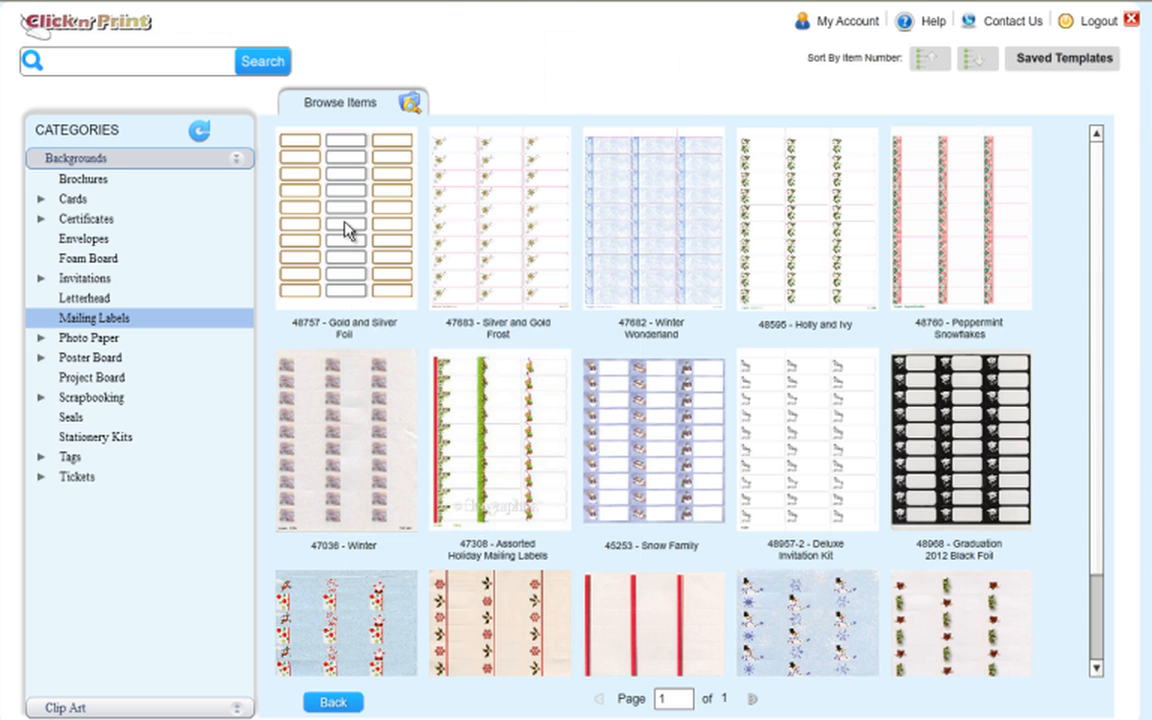
{"action": "left_click", "coordinate": [344, 216]}
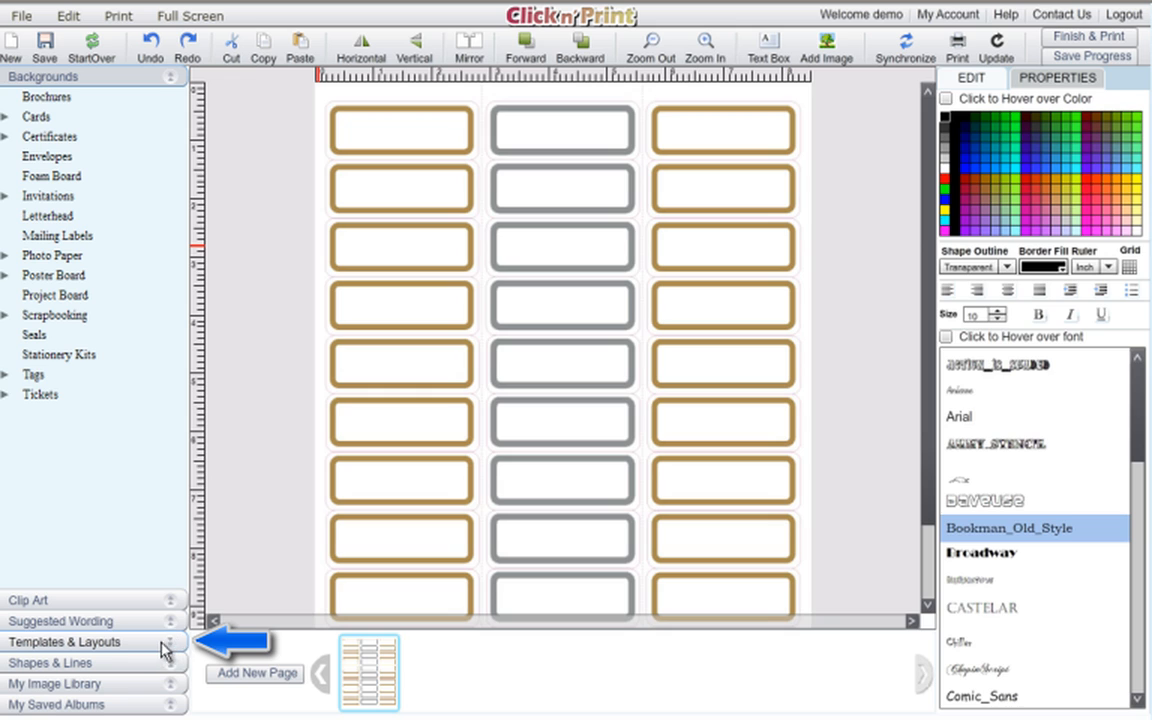
- Apply the 48757 Mailing Labels template and select the first label's address text
{"action": "left_click", "coordinate": [64, 640]}
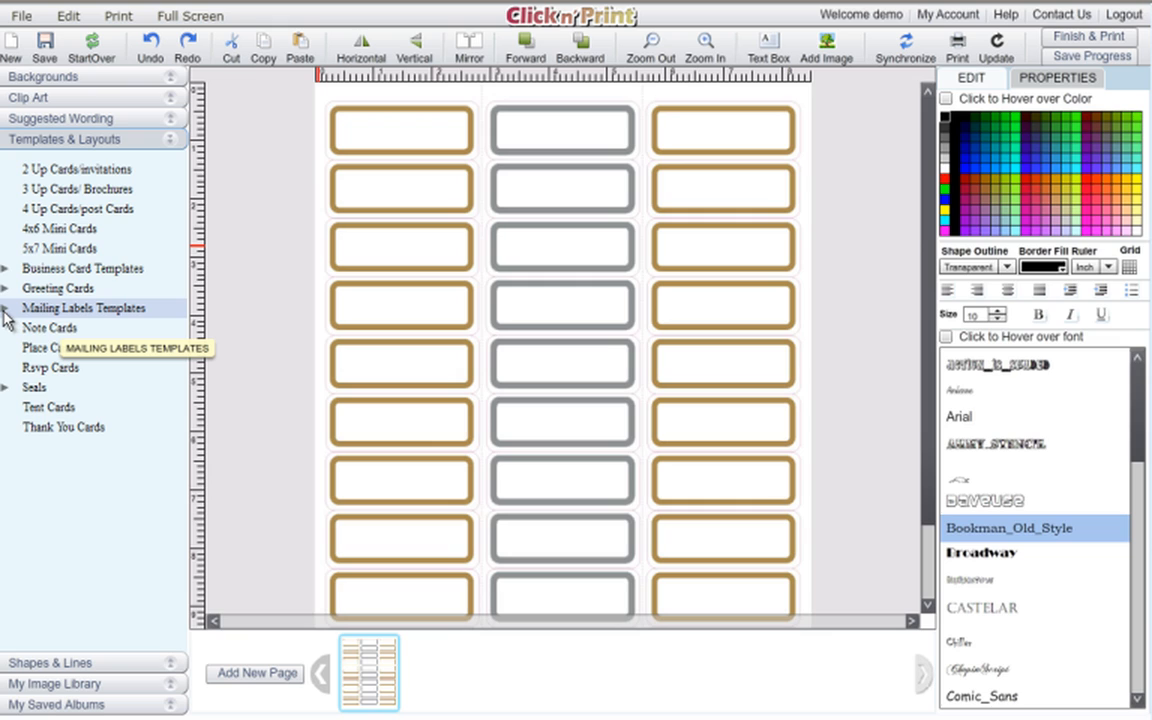
{"action": "left_click", "coordinate": [84, 308]}
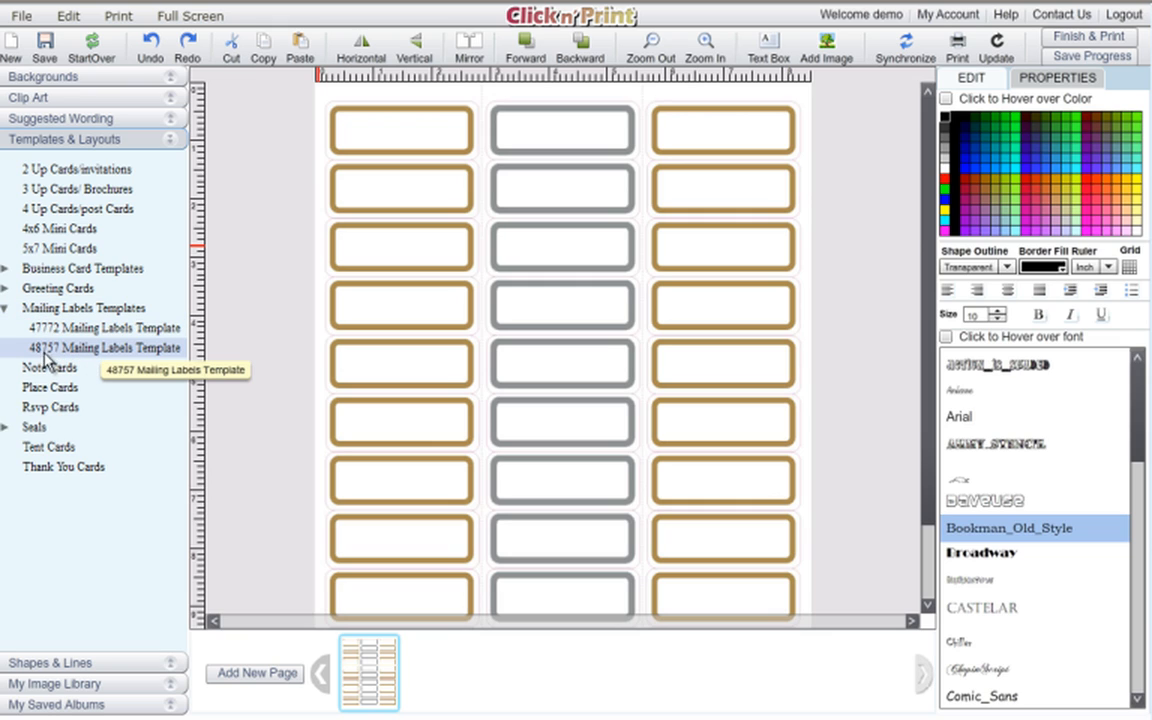
{"action": "left_click", "coordinate": [100, 348]}
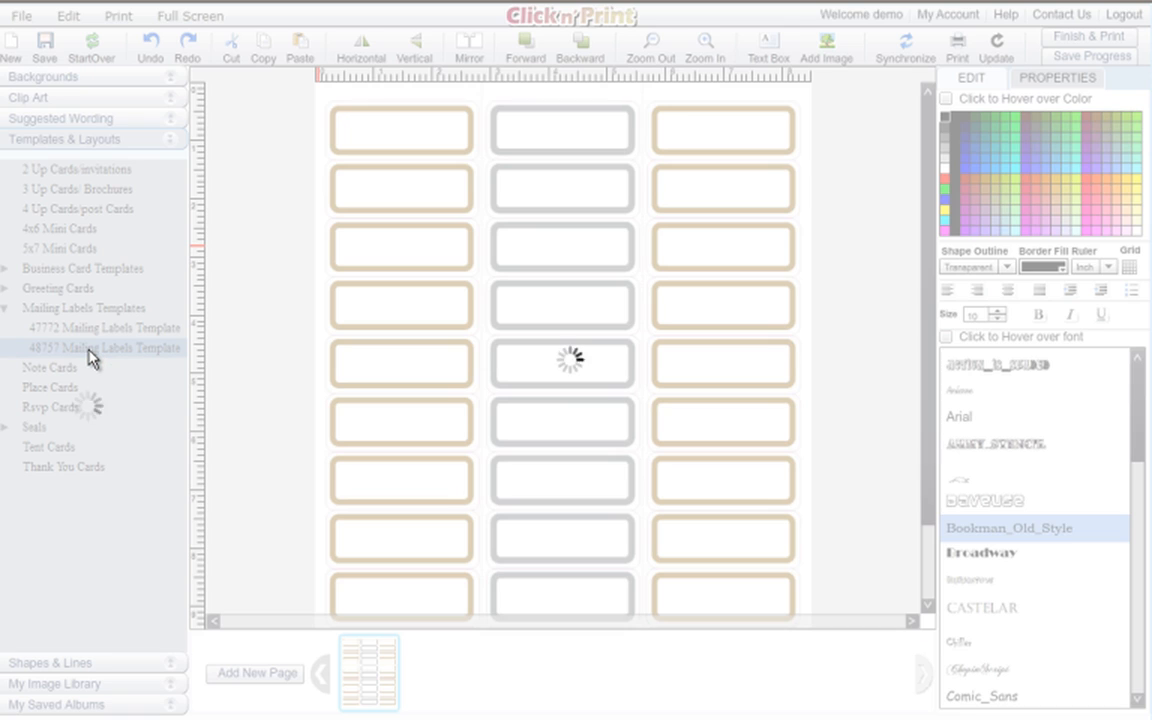
{"action": "left_click", "coordinate": [104, 348]}
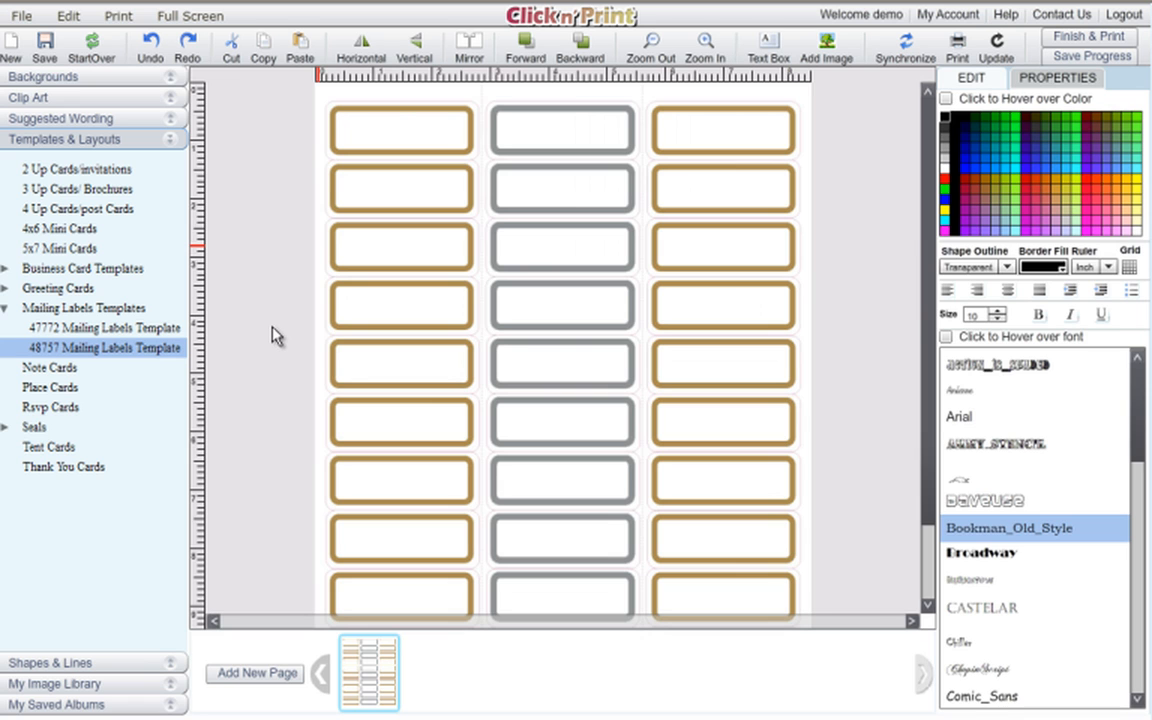
{"action": "left_click", "coordinate": [958, 416]}
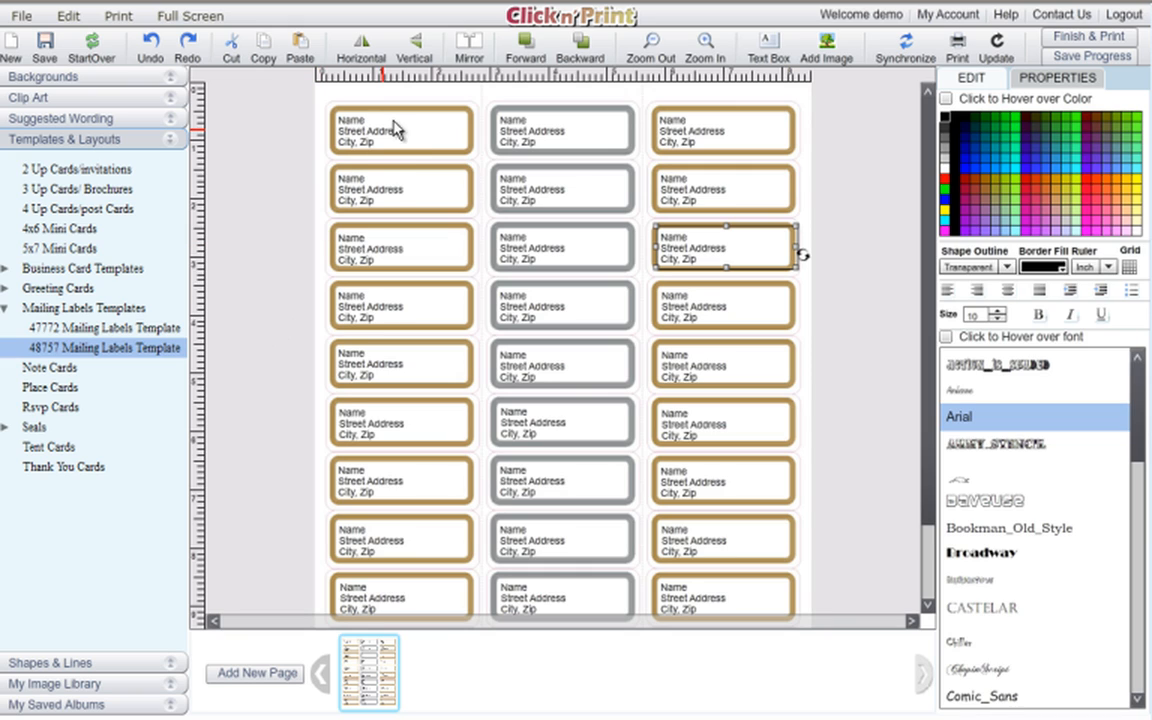
{"action": "left_click", "coordinate": [402, 130]}
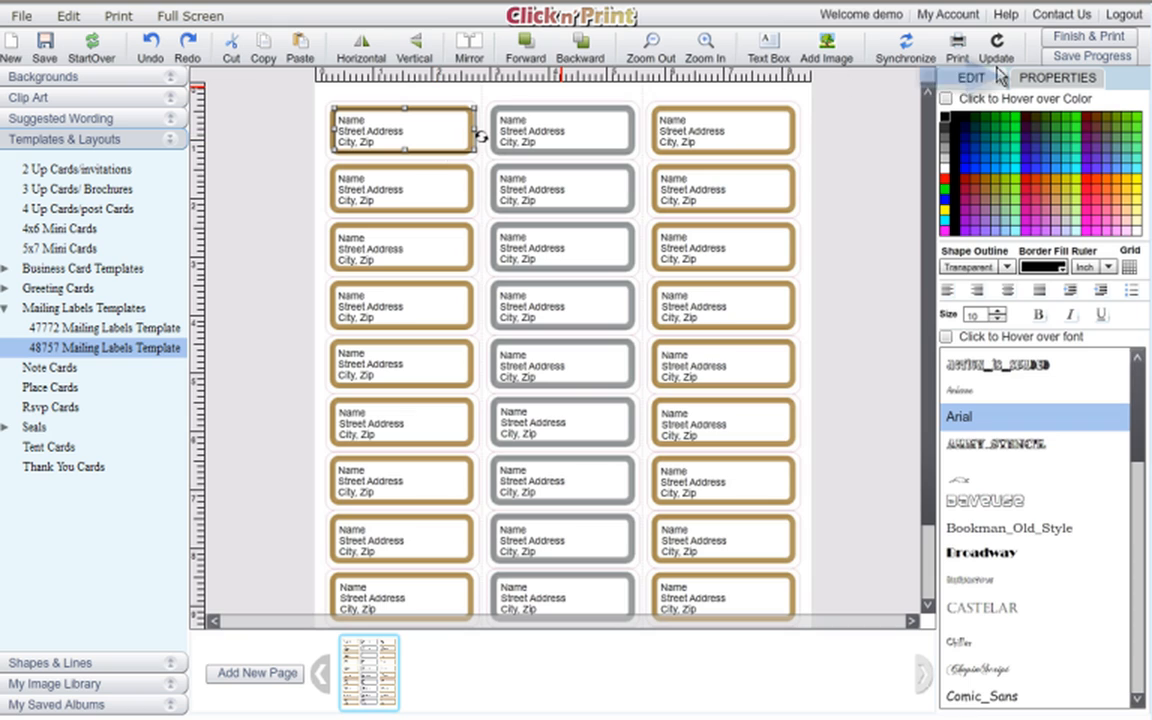
- Set the address block's X position to 18 and width to 142
{"action": "left_click", "coordinate": [1056, 78]}
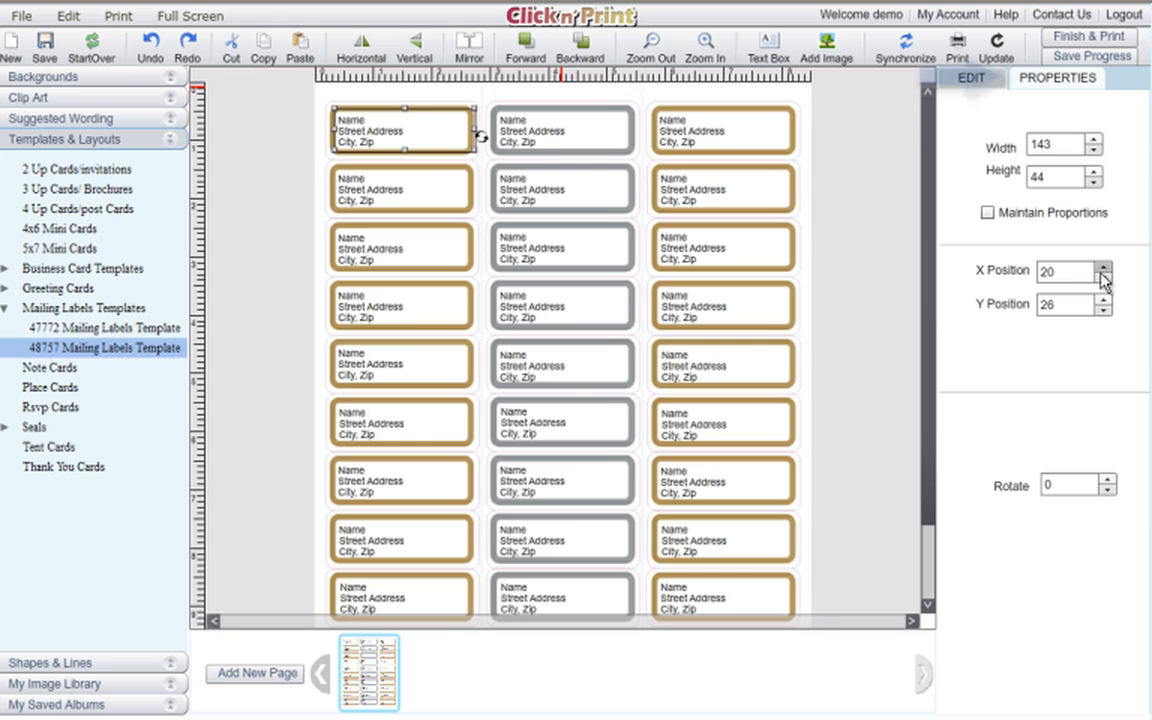
{"action": "left_click", "coordinate": [1100, 276]}
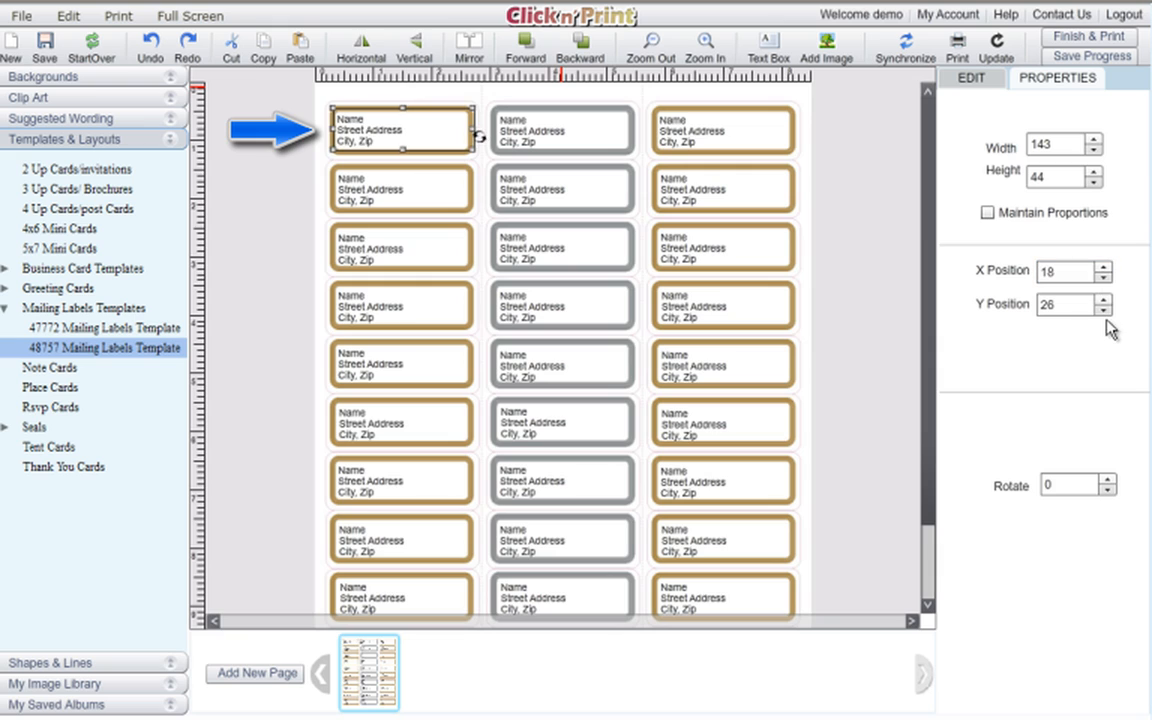
{"action": "left_click", "coordinate": [1068, 304]}
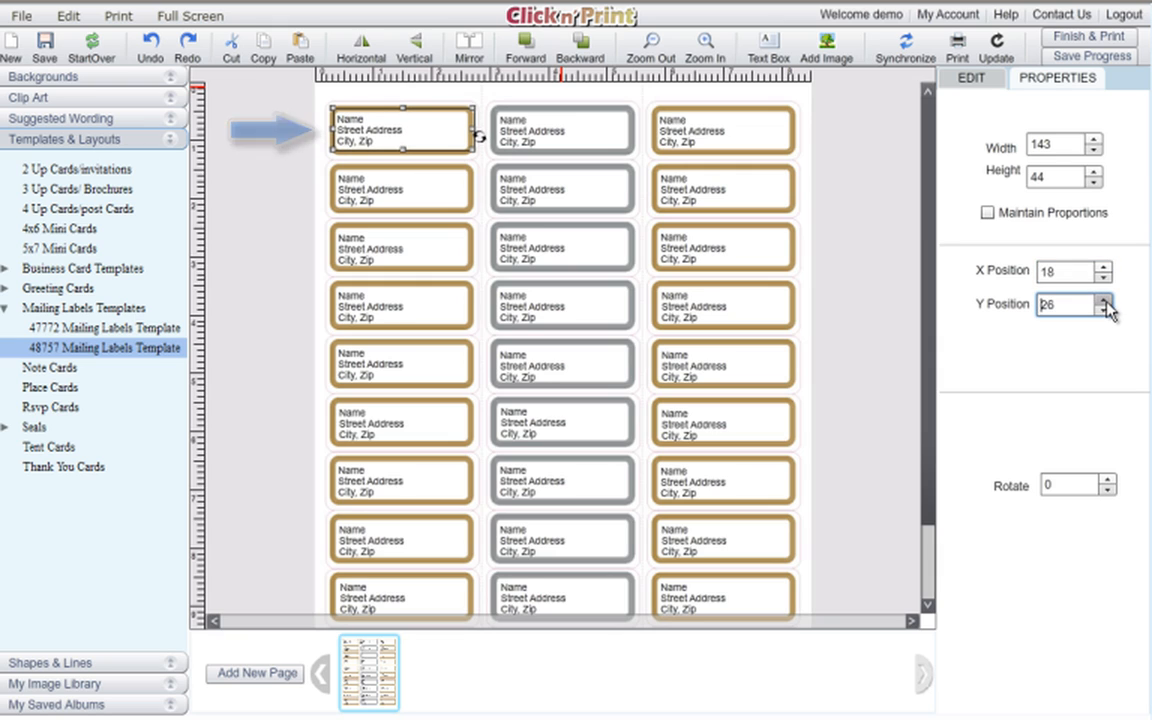
{"action": "left_click", "coordinate": [1092, 140]}
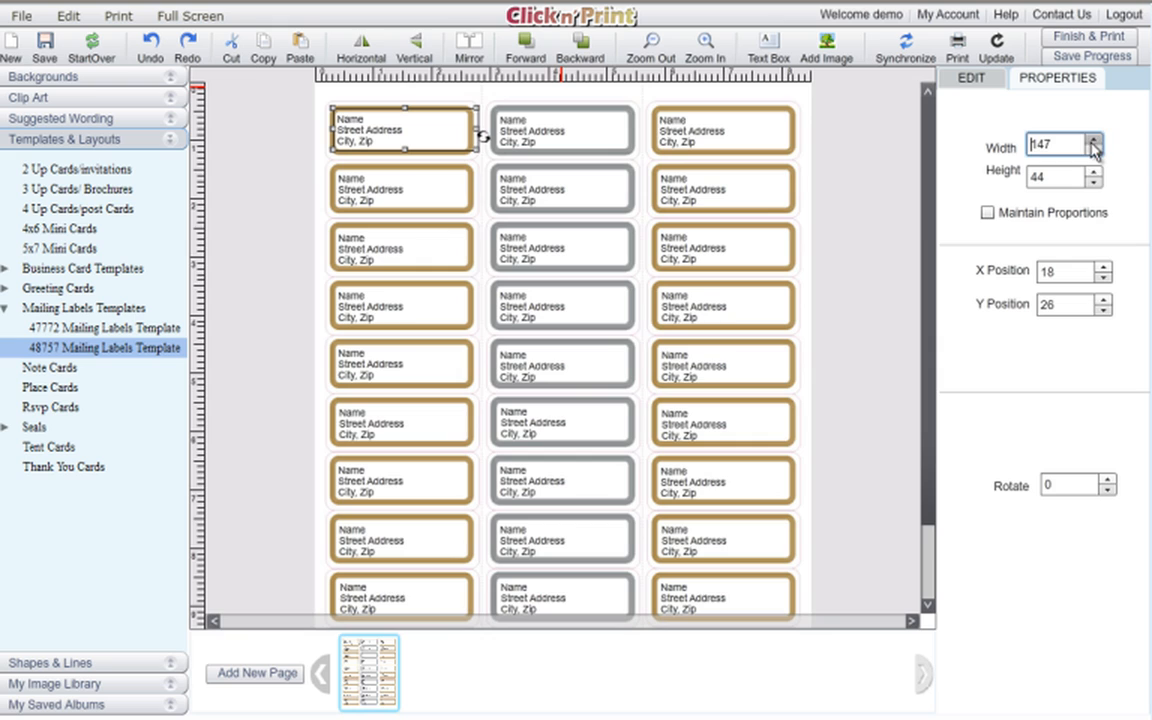
{"action": "left_click", "coordinate": [1088, 150]}
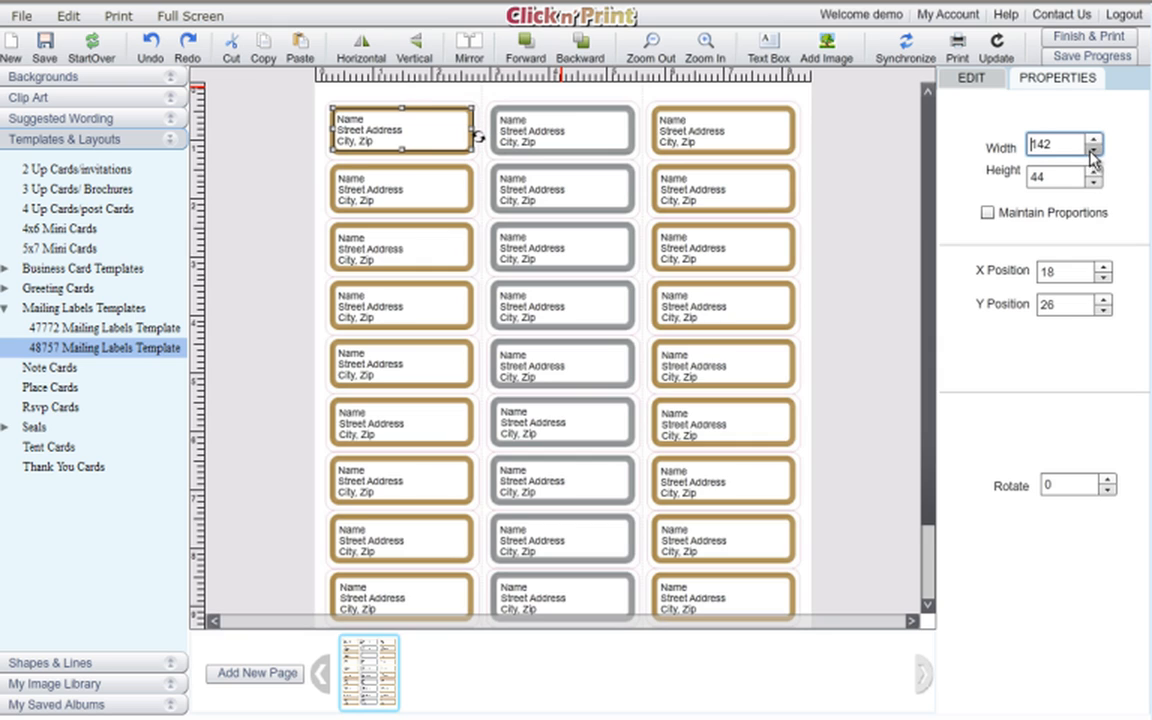
- Set the address block's height to 44 and rotation to 0
{"action": "left_click", "coordinate": [1088, 184]}
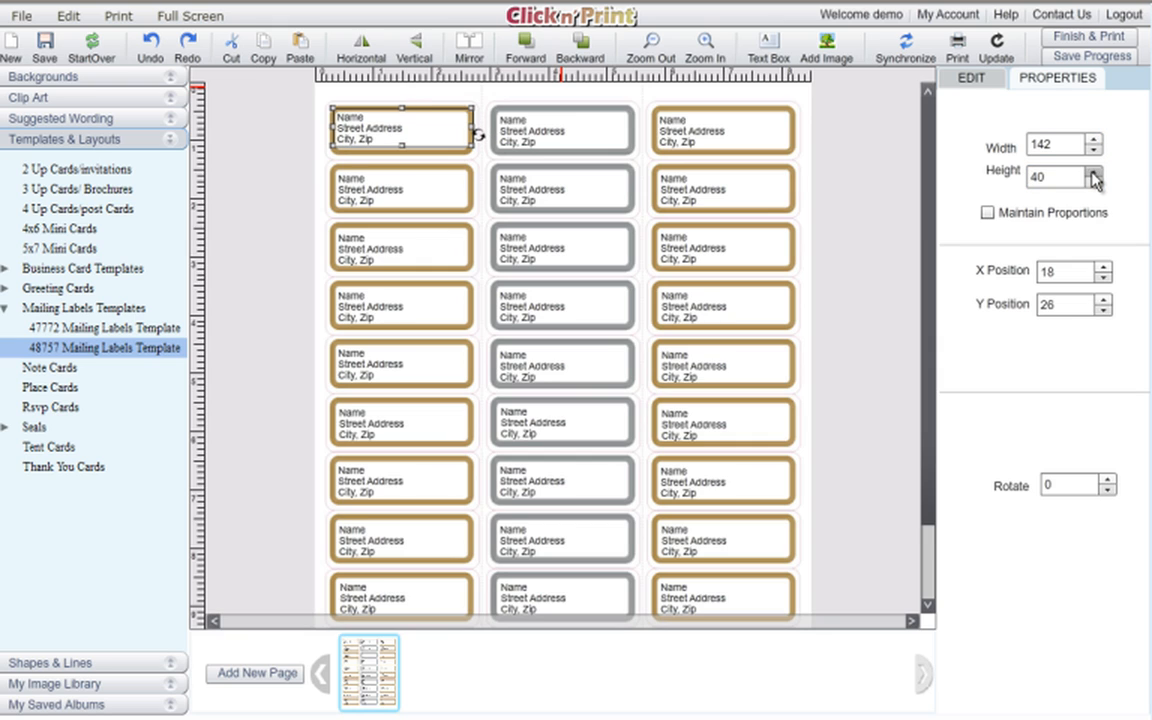
{"action": "left_click", "coordinate": [1088, 172]}
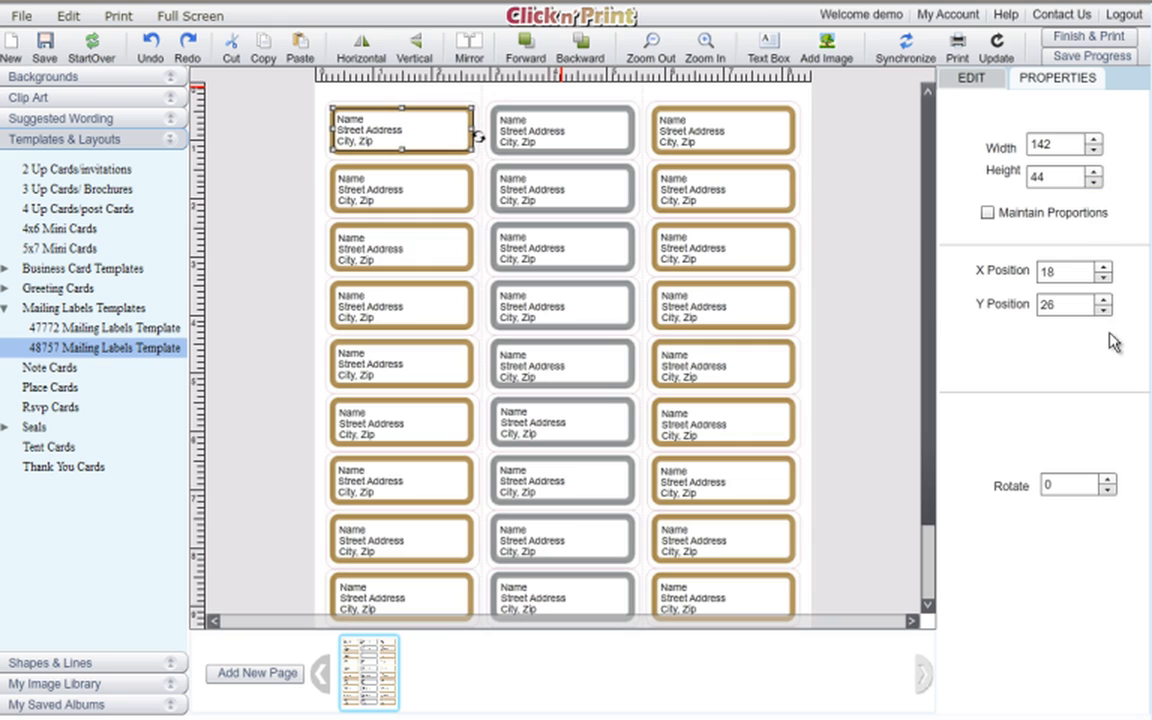
{"action": "left_click", "coordinate": [1104, 480]}
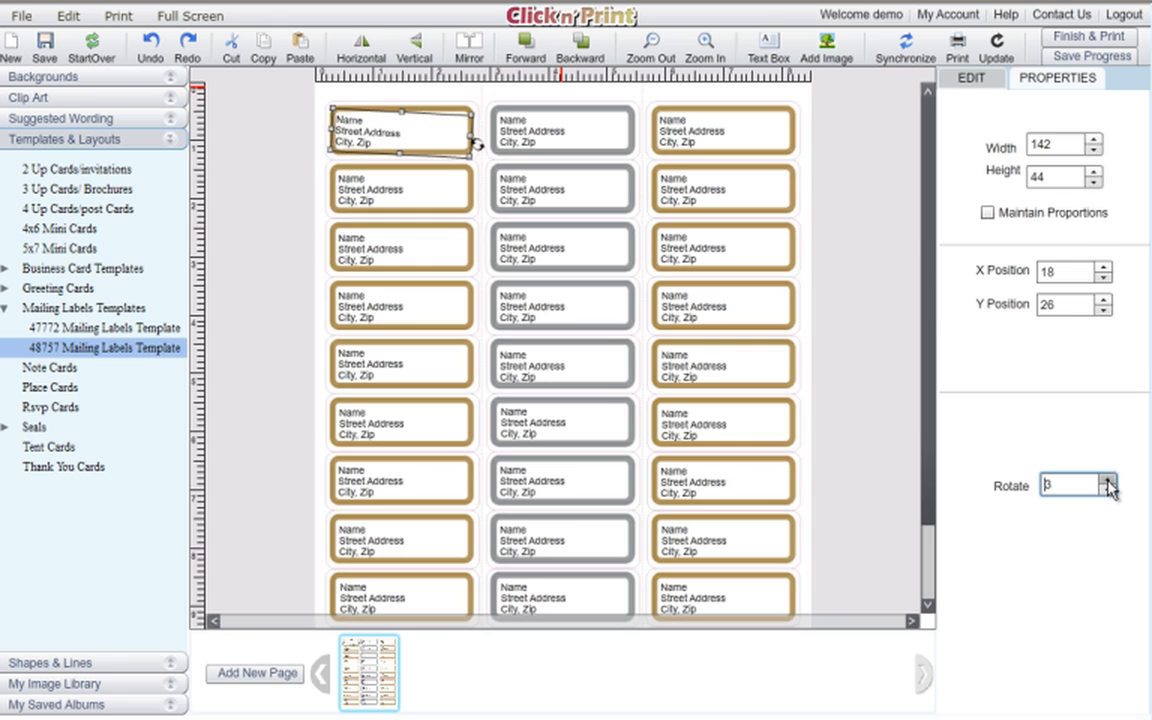
{"action": "type", "text": "0"}
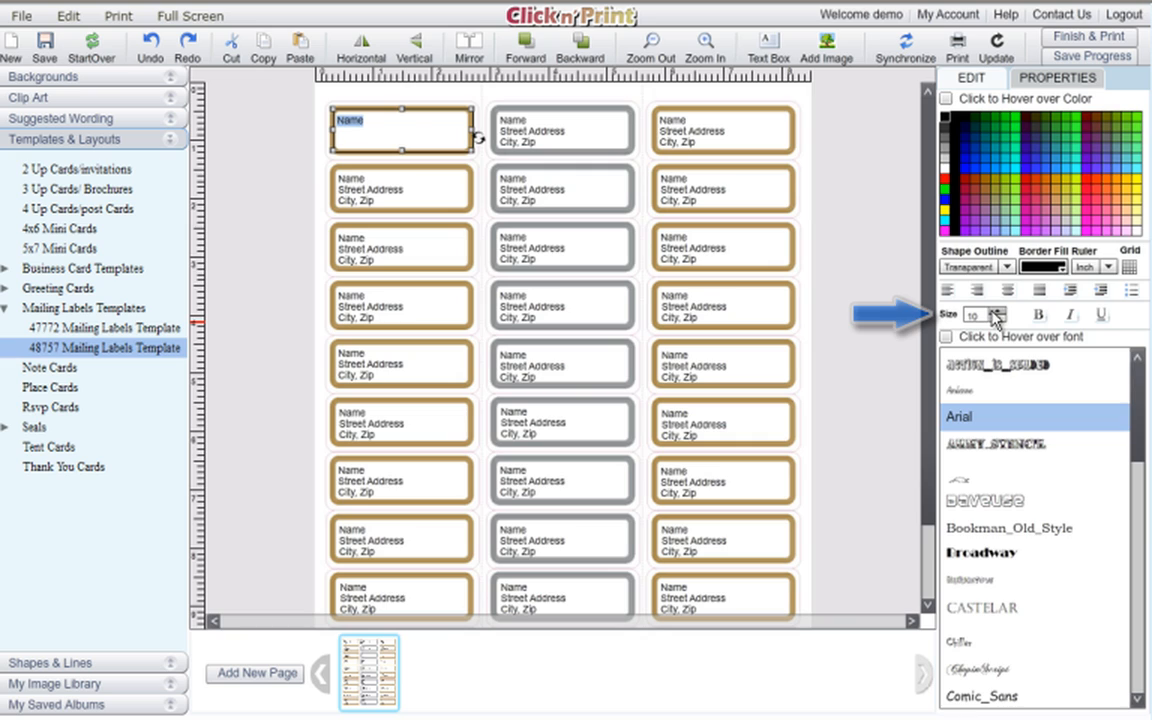
- Adjust the font size of the word Name on the first label
{"action": "left_click", "coordinate": [996, 310]}
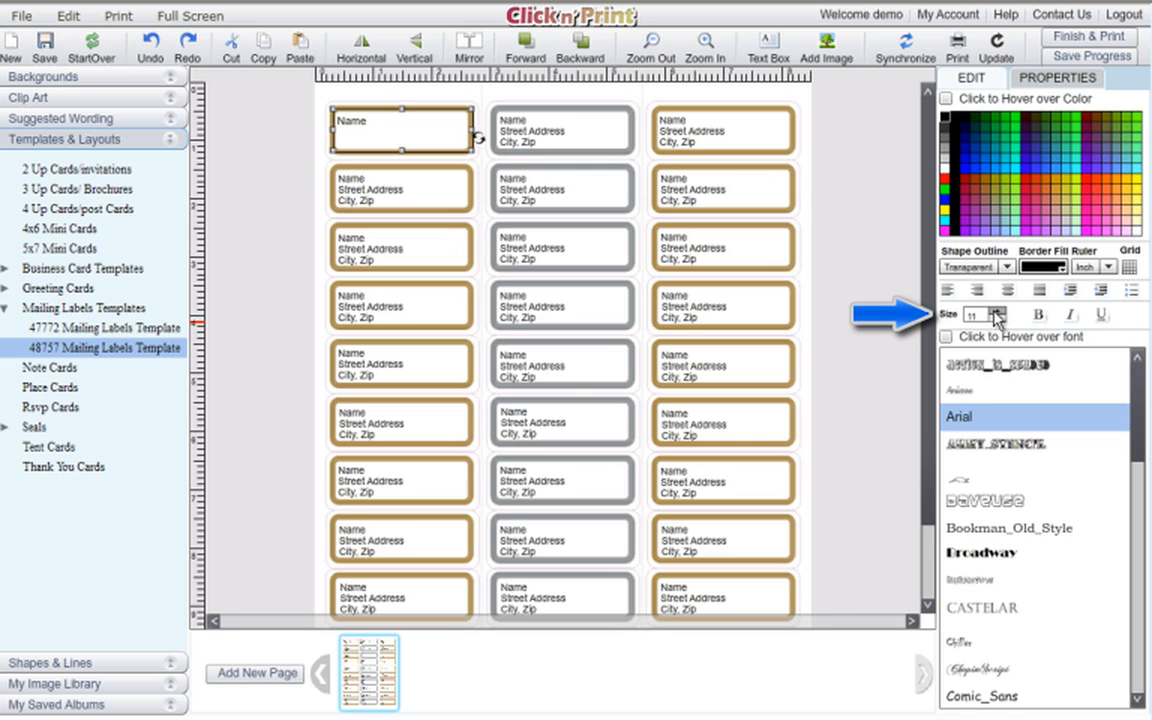
{"action": "left_click", "coordinate": [996, 310]}
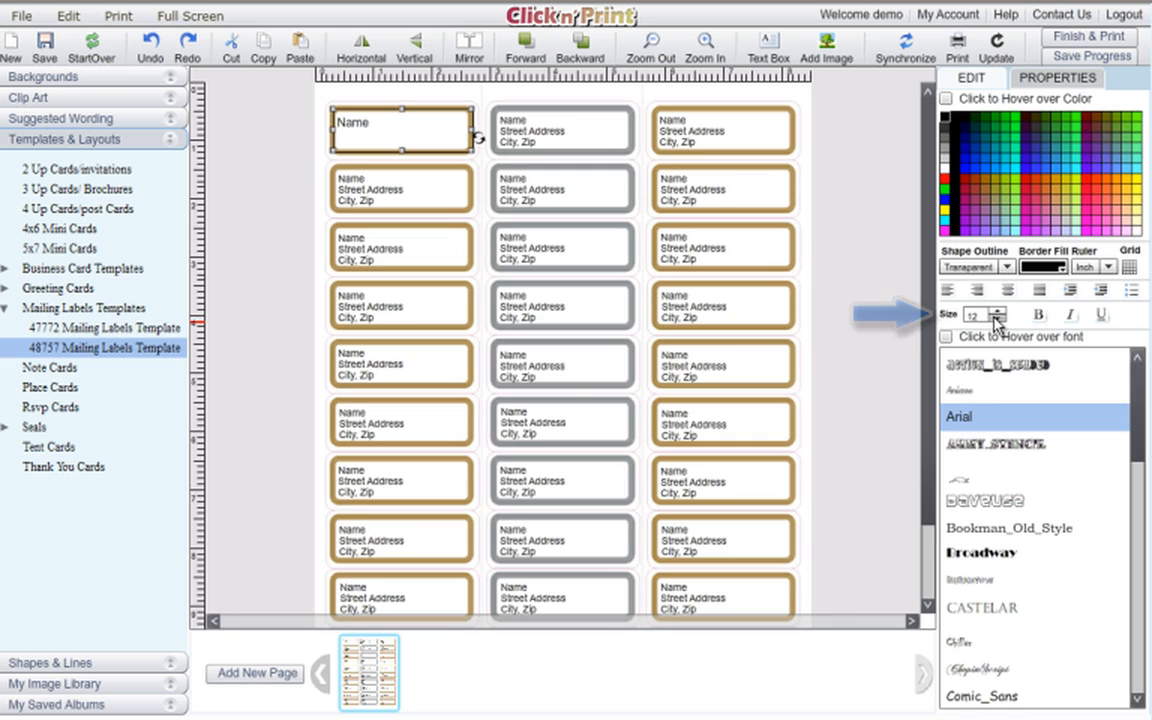
{"action": "left_click", "coordinate": [996, 320]}
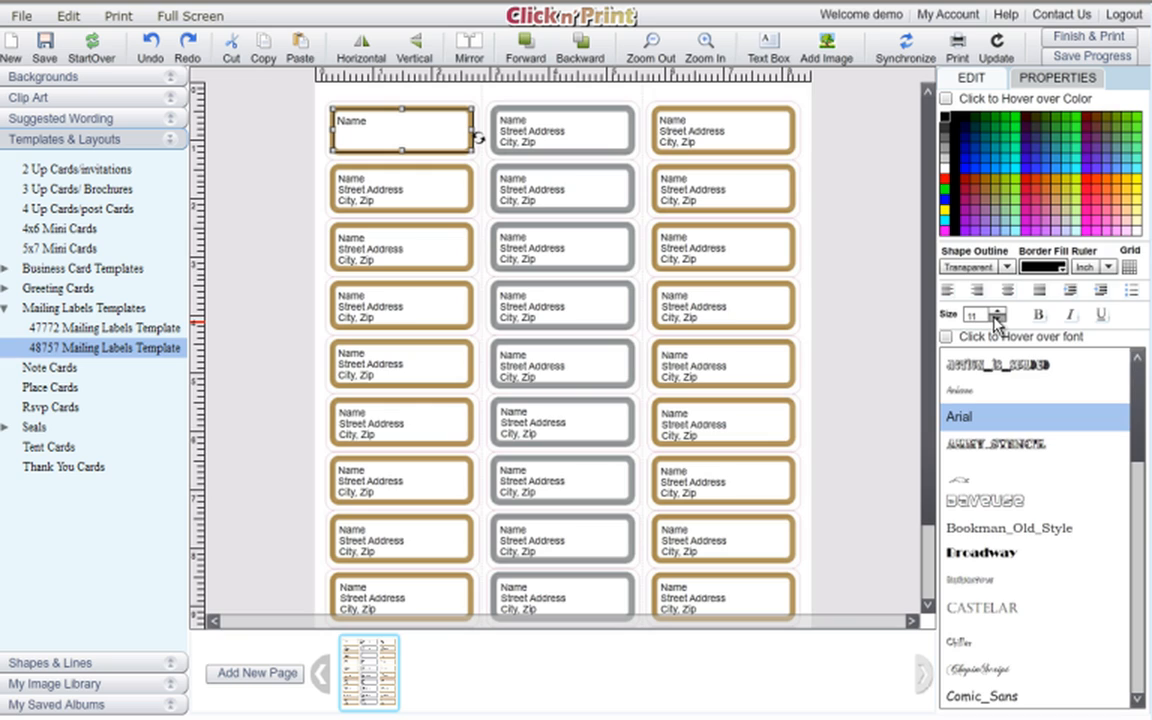
{"action": "left_click", "coordinate": [996, 318]}
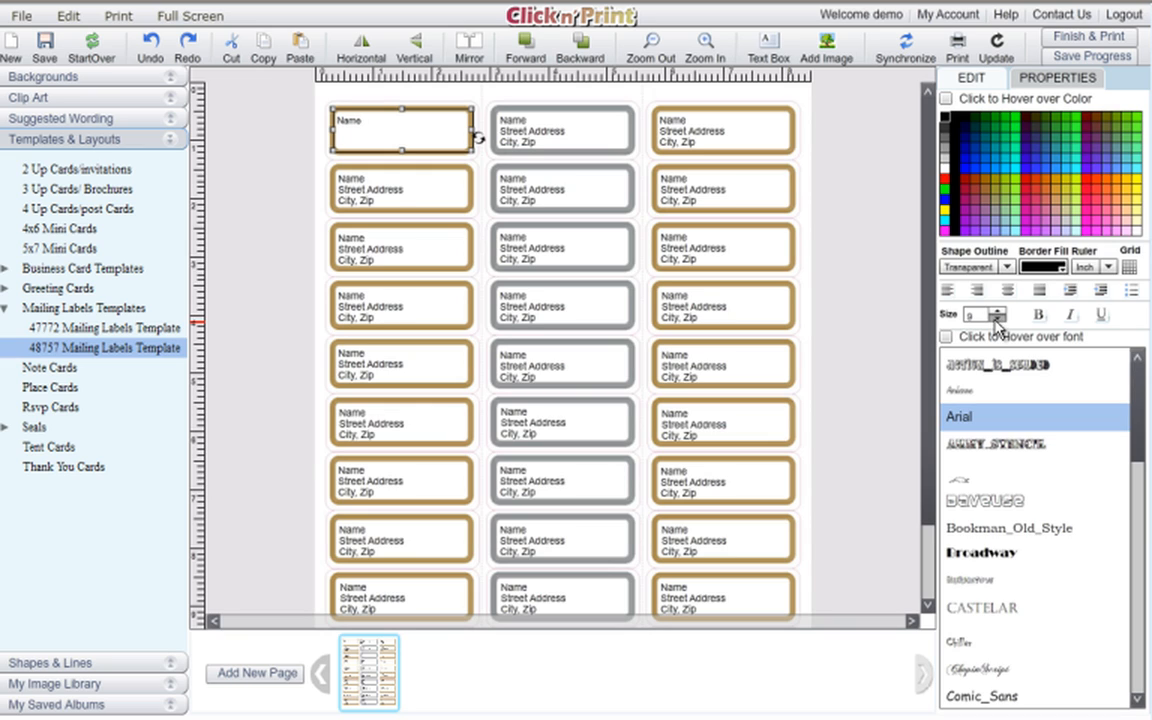
{"action": "left_click", "coordinate": [996, 310]}
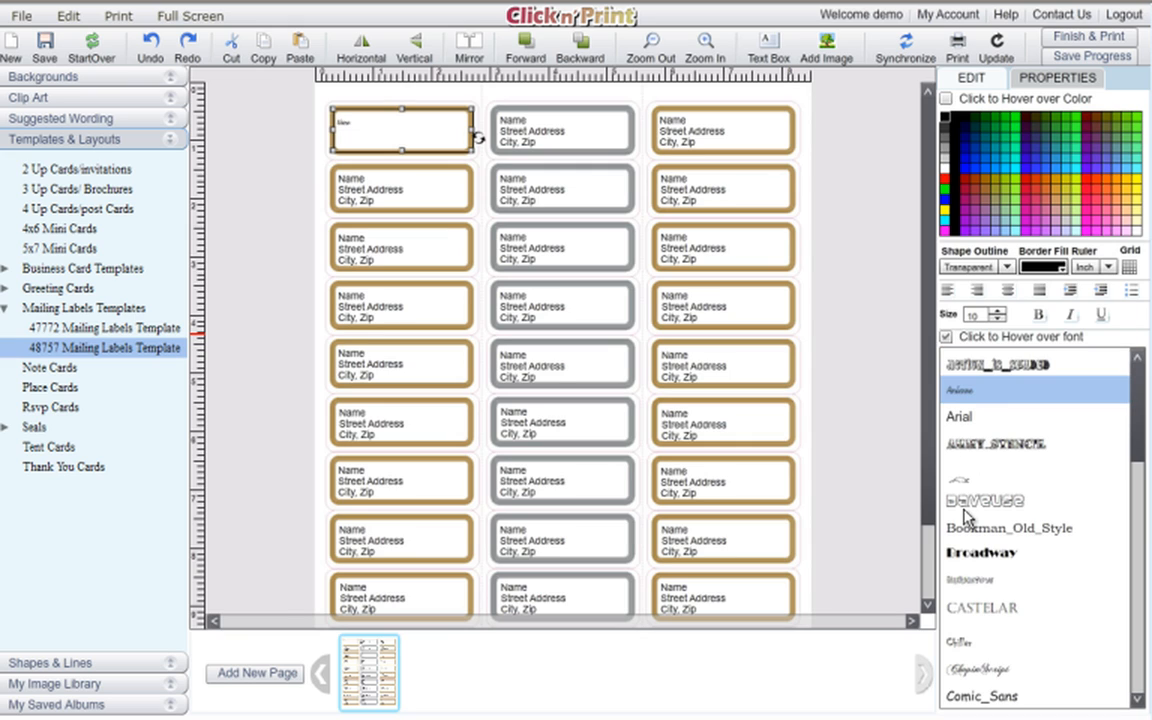
- Set Name in Bookman Old Style with a gold colour
{"action": "left_click", "coordinate": [956, 416]}
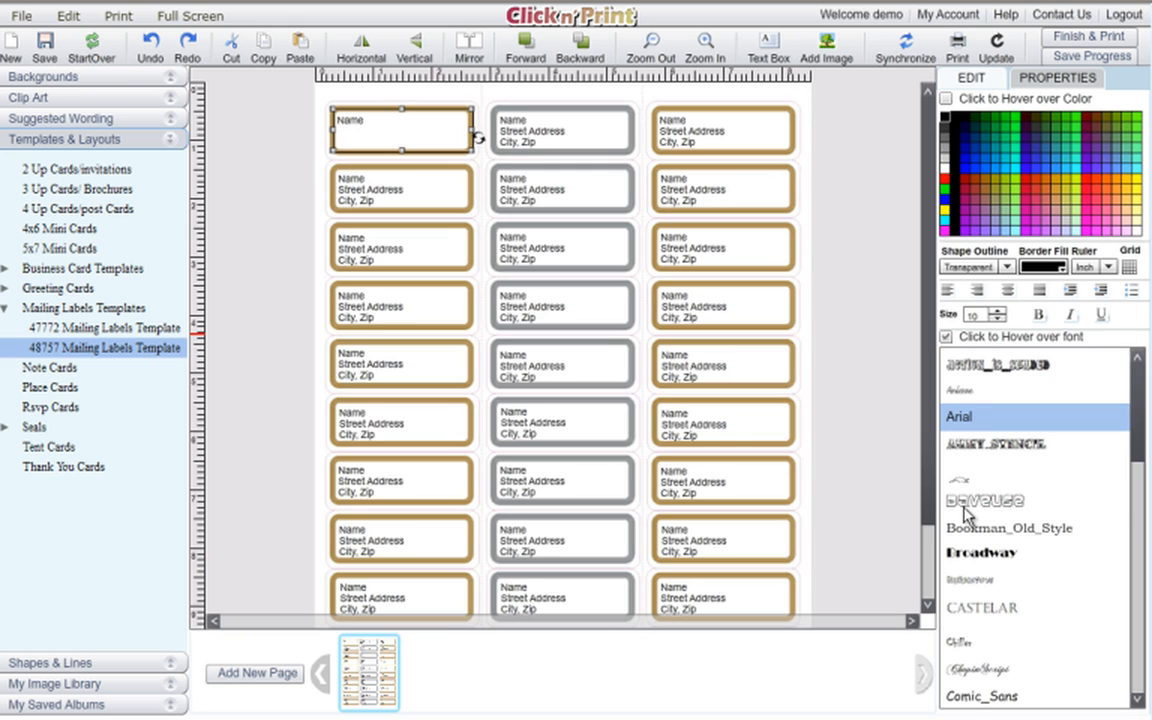
{"action": "left_click", "coordinate": [984, 500]}
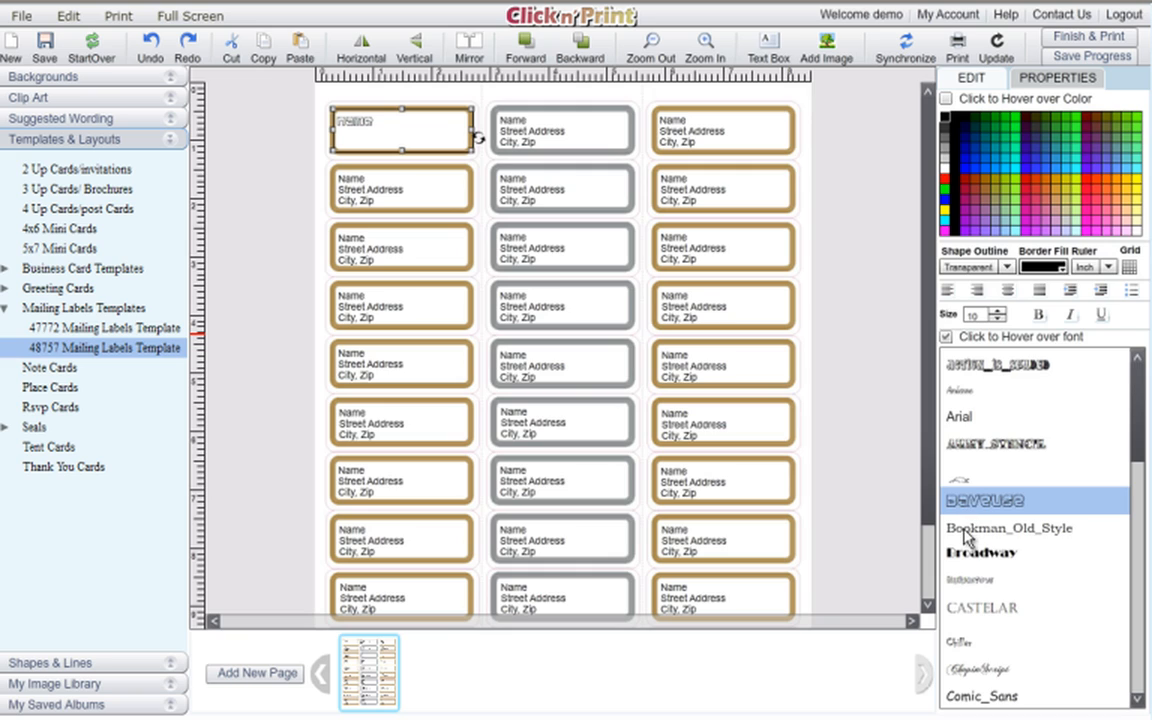
{"action": "left_click", "coordinate": [1008, 528]}
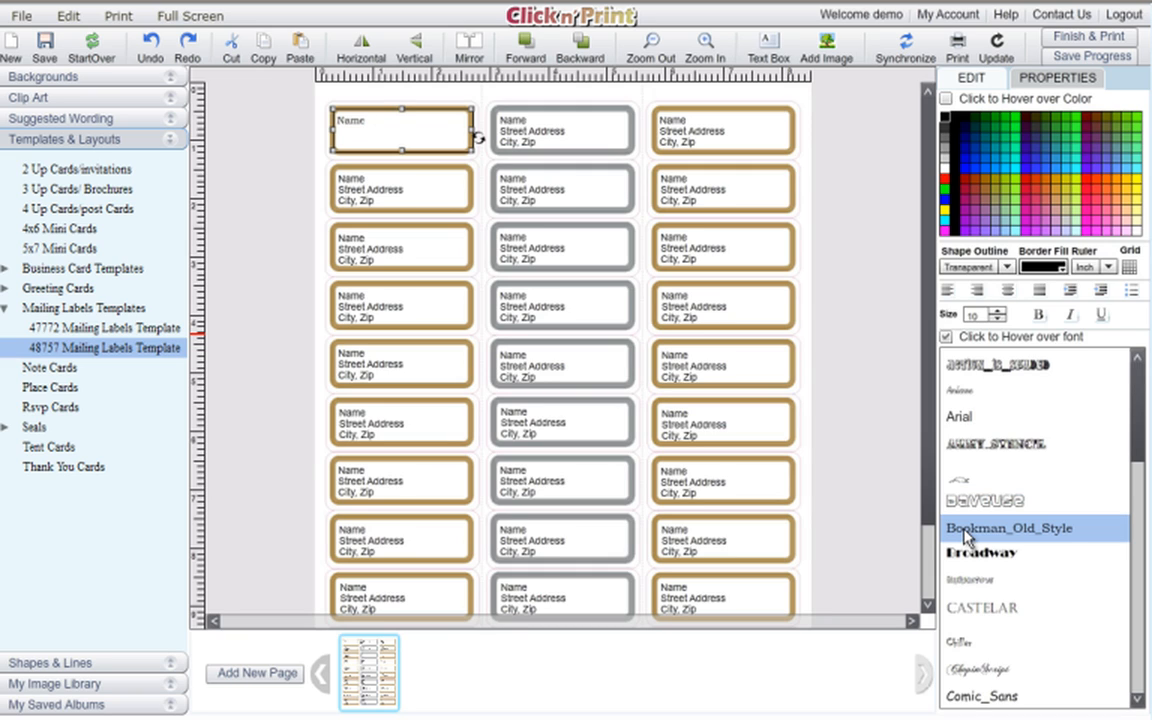
{"action": "mouse_move", "coordinate": [956, 536]}
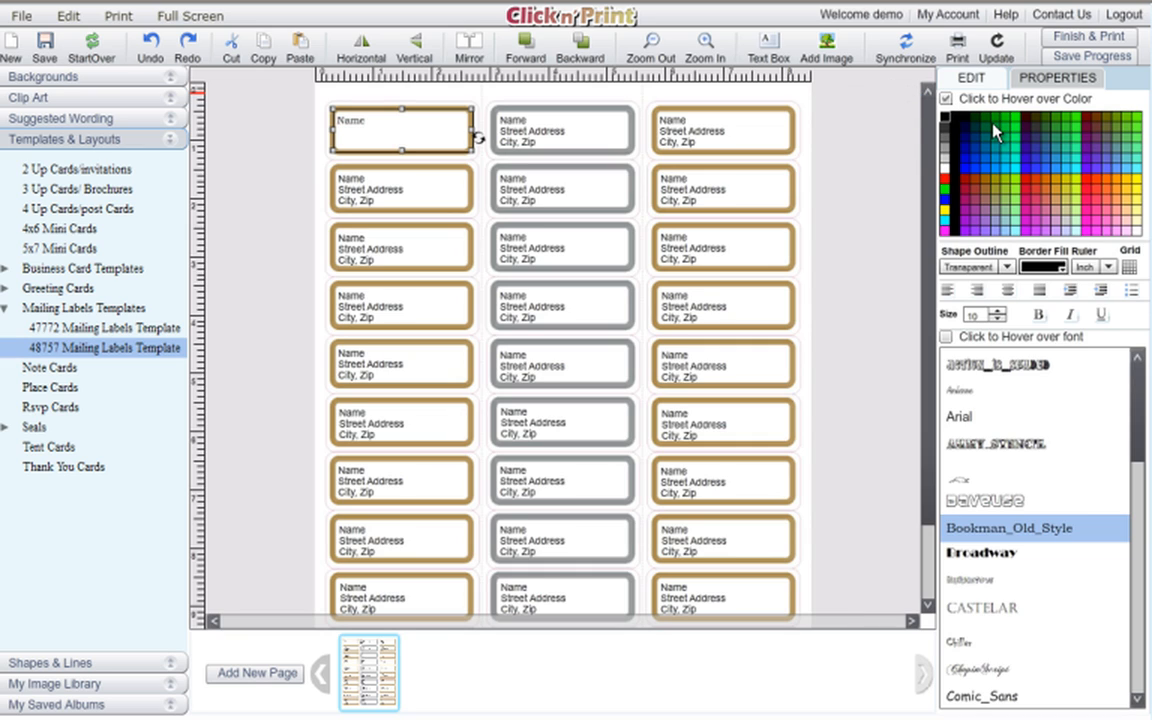
{"action": "left_click", "coordinate": [964, 182]}
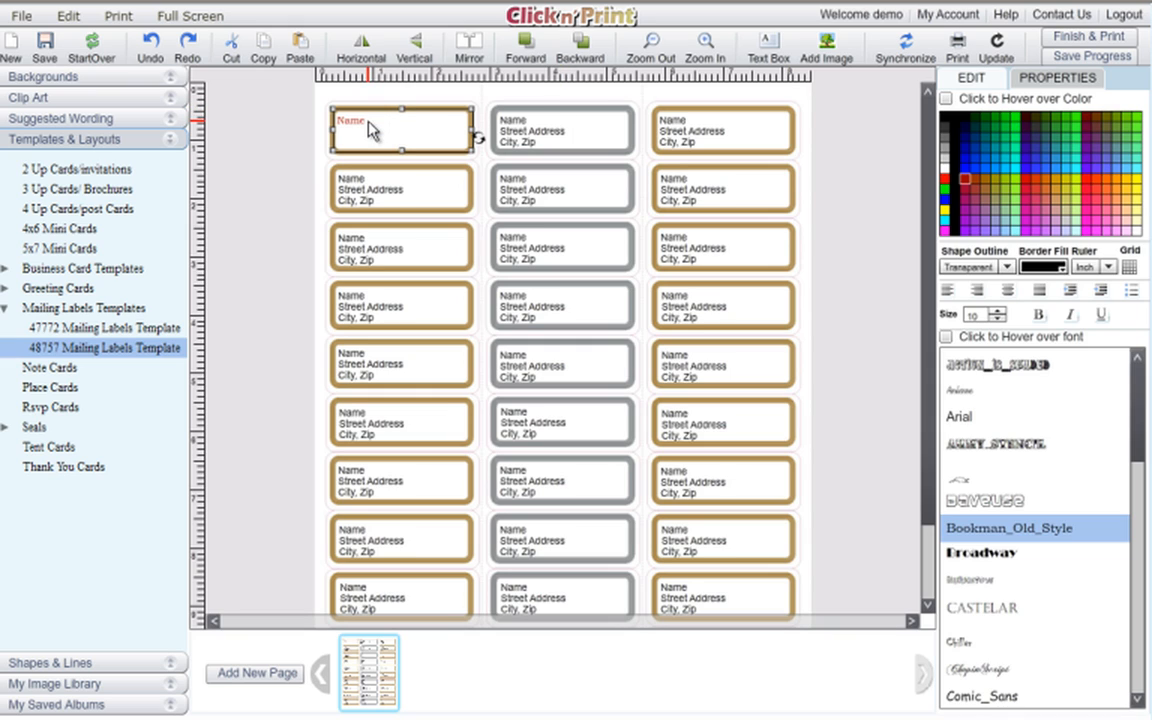
- Type Mary Poppins, 54 Parasol Lane, Norwalk, Ct 09781 into the first label
{"action": "double_click", "coordinate": [348, 120]}
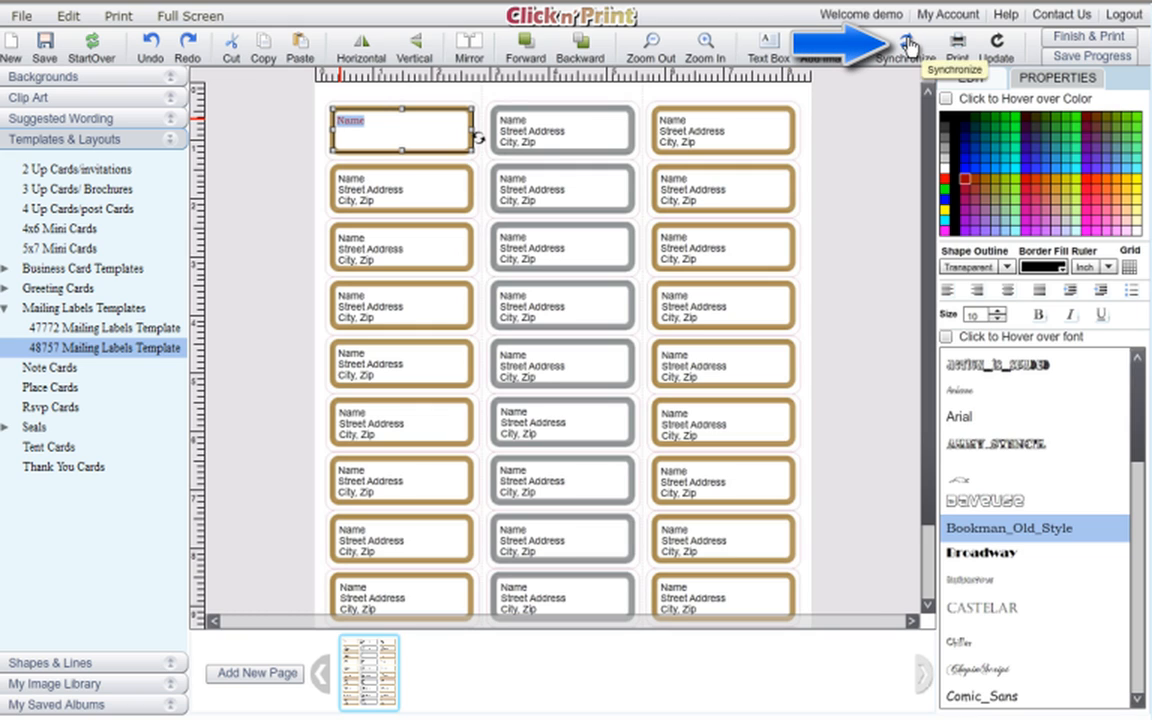
{"action": "left_click", "coordinate": [904, 48]}
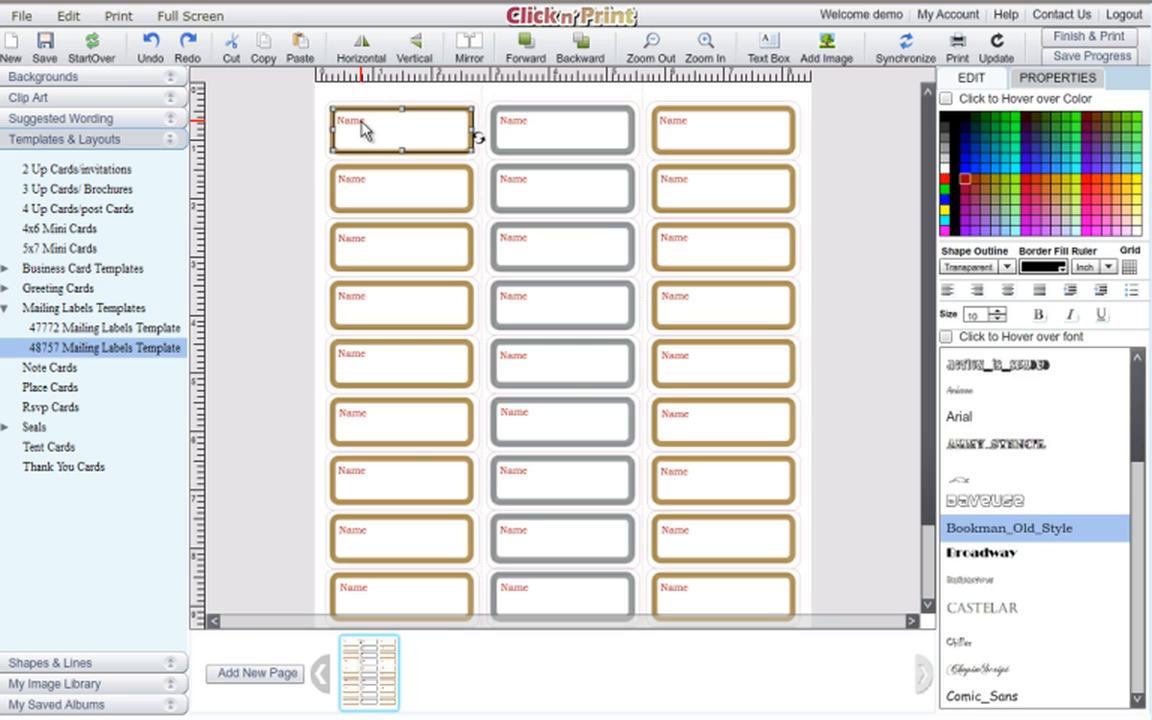
{"action": "double_click", "coordinate": [348, 122]}
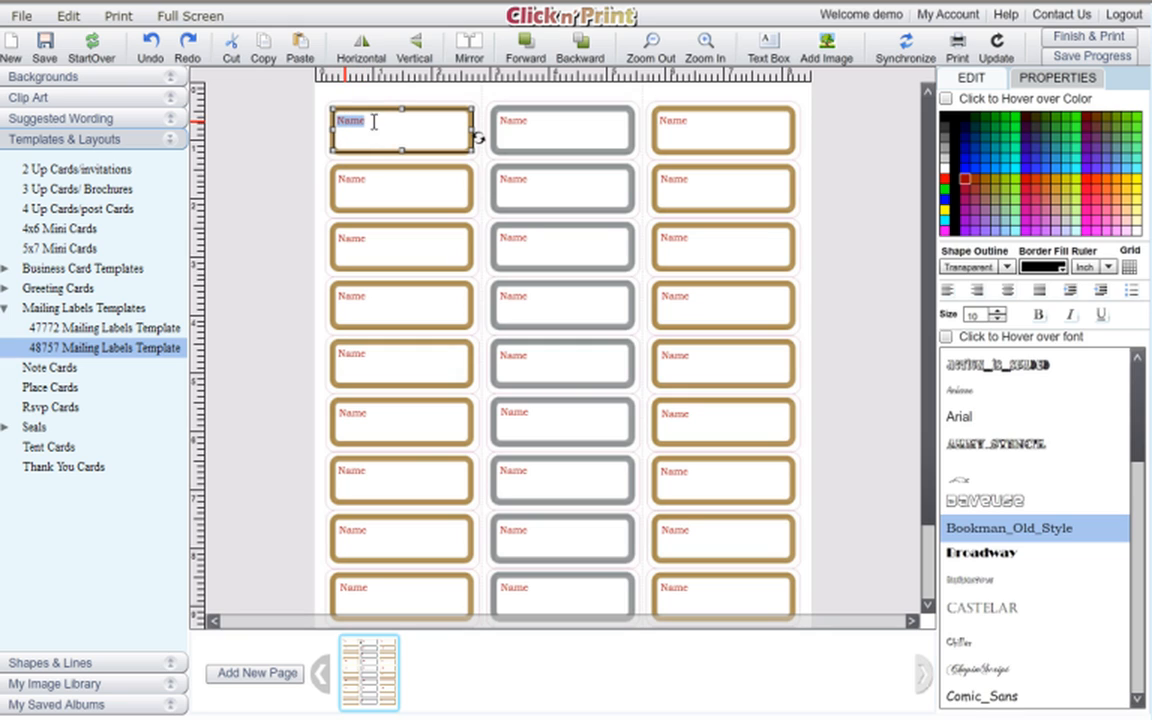
{"action": "type", "text": "Mary Po"}
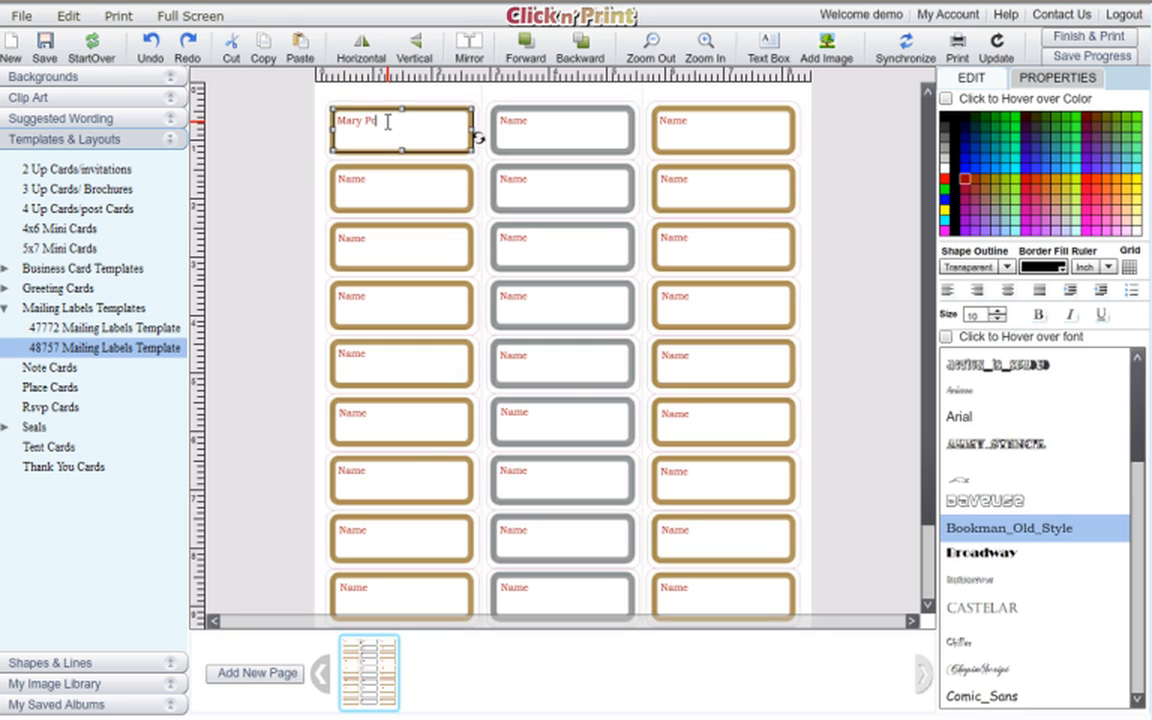
{"action": "type", "text": "Poppins"}
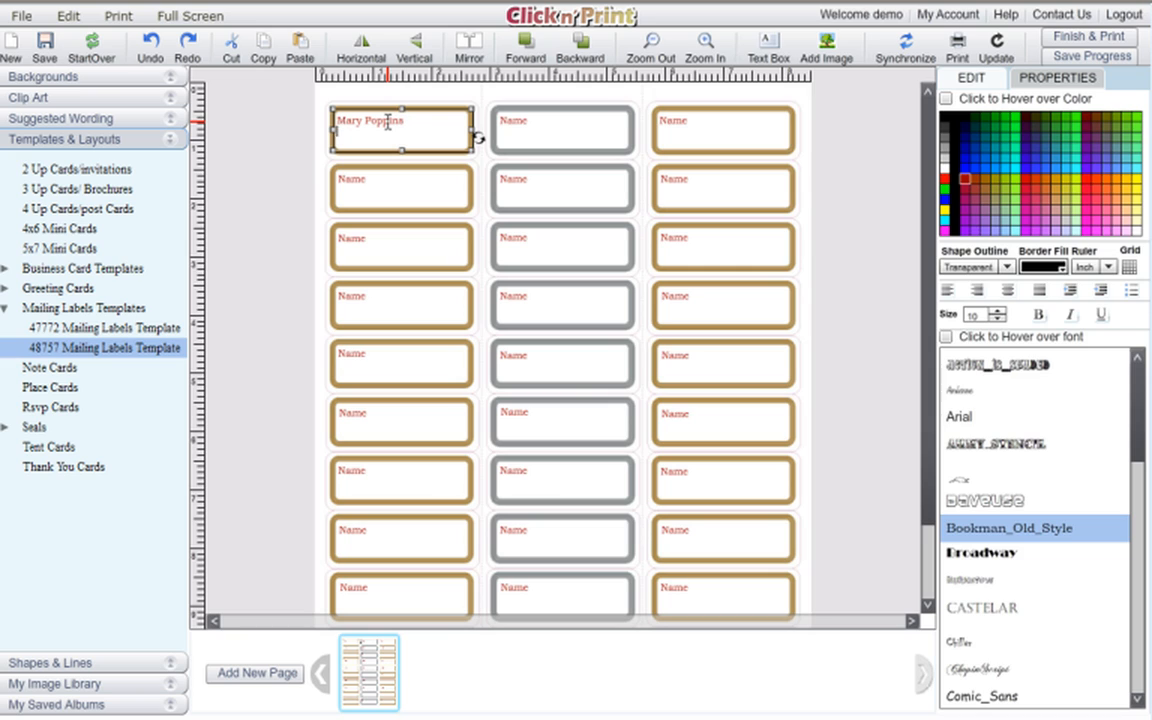
{"action": "type", "text": "54"}
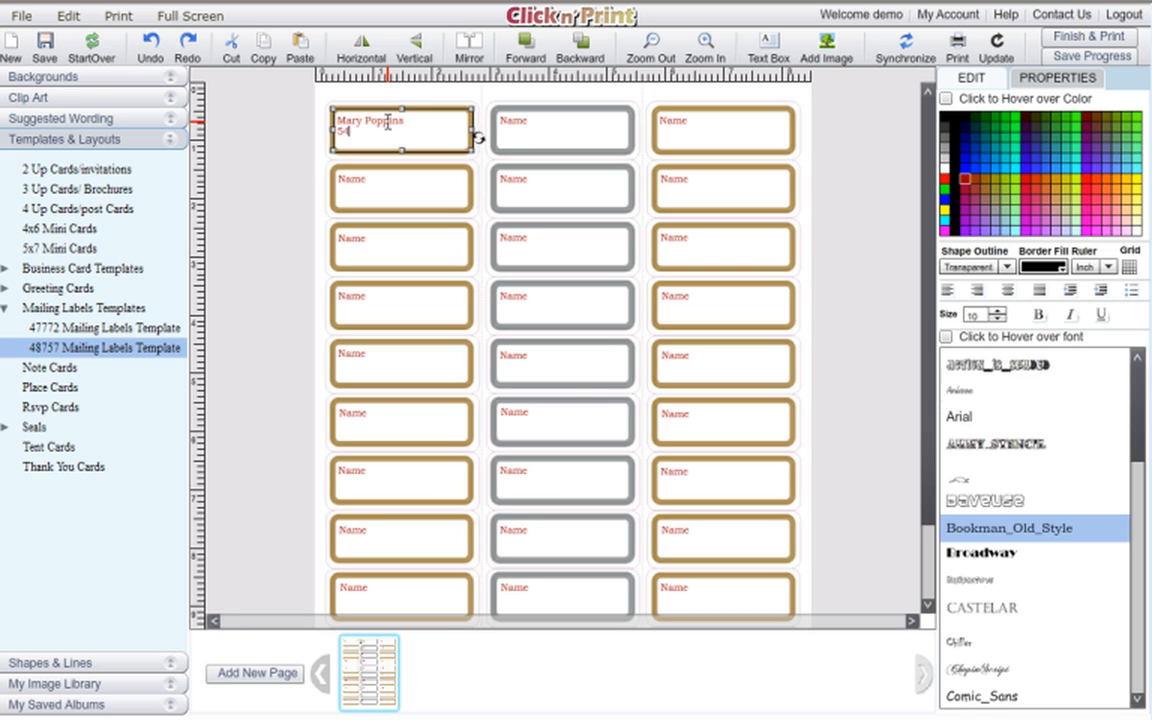
{"action": "type", "text": "Parasol 1"}
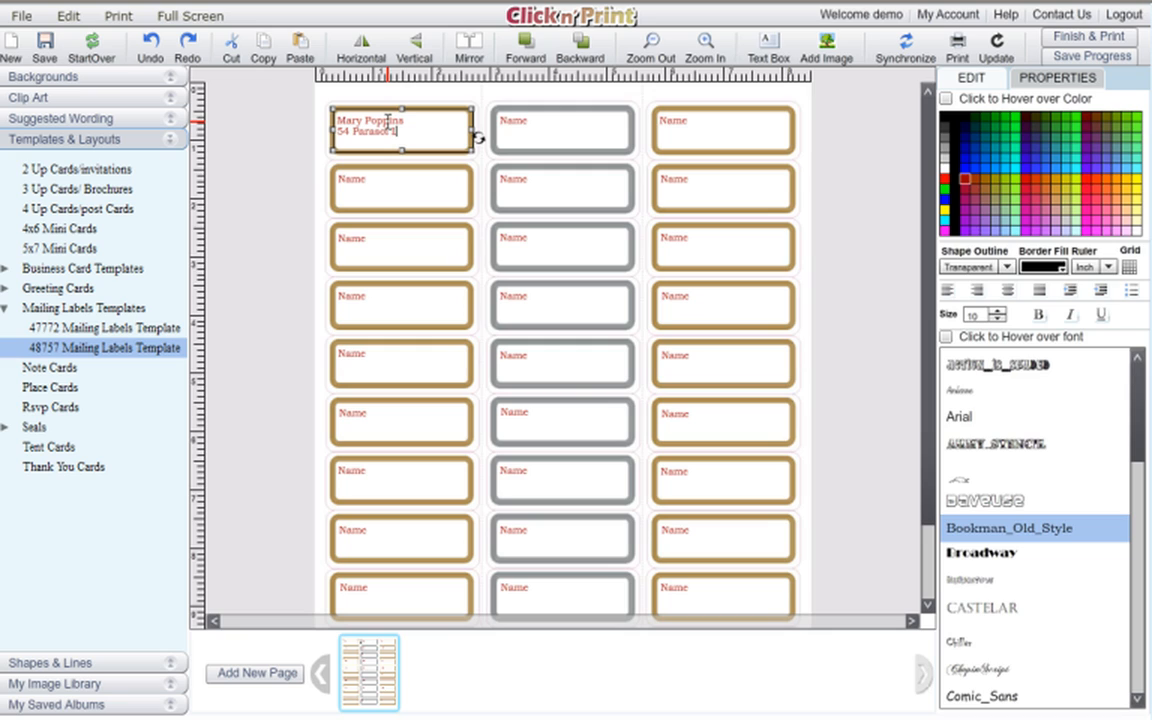
{"action": "type", "text": "Lane"}
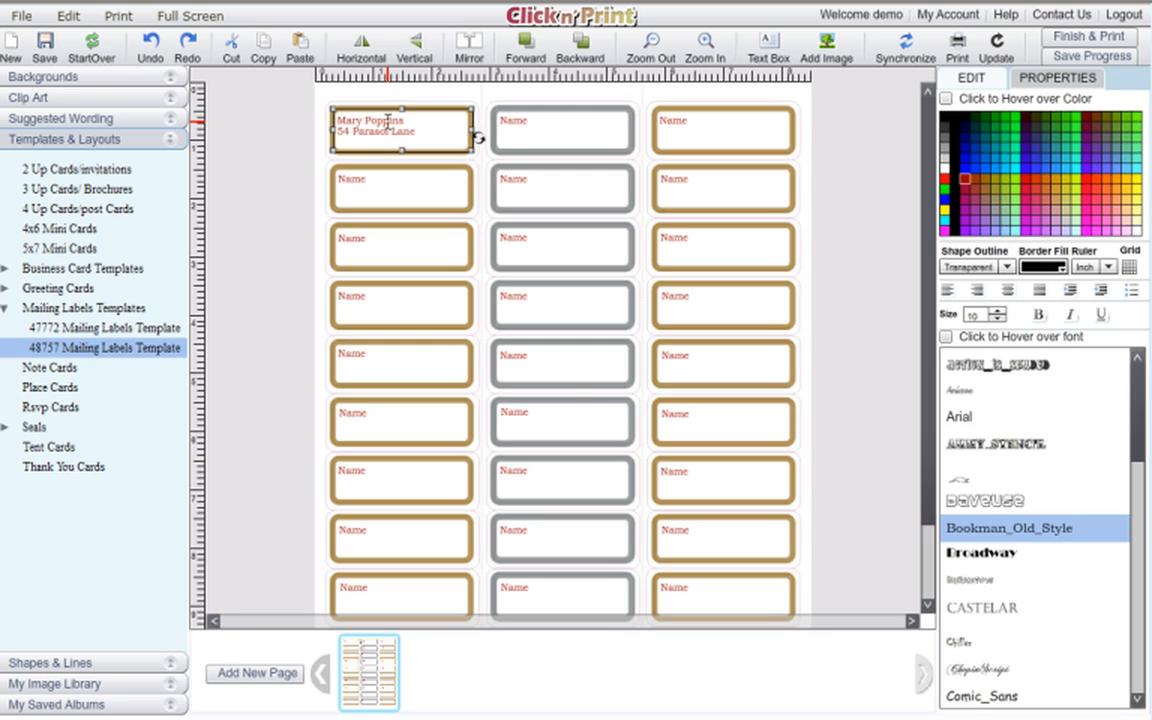
{"action": "type", "text": "Norwalk, C"}
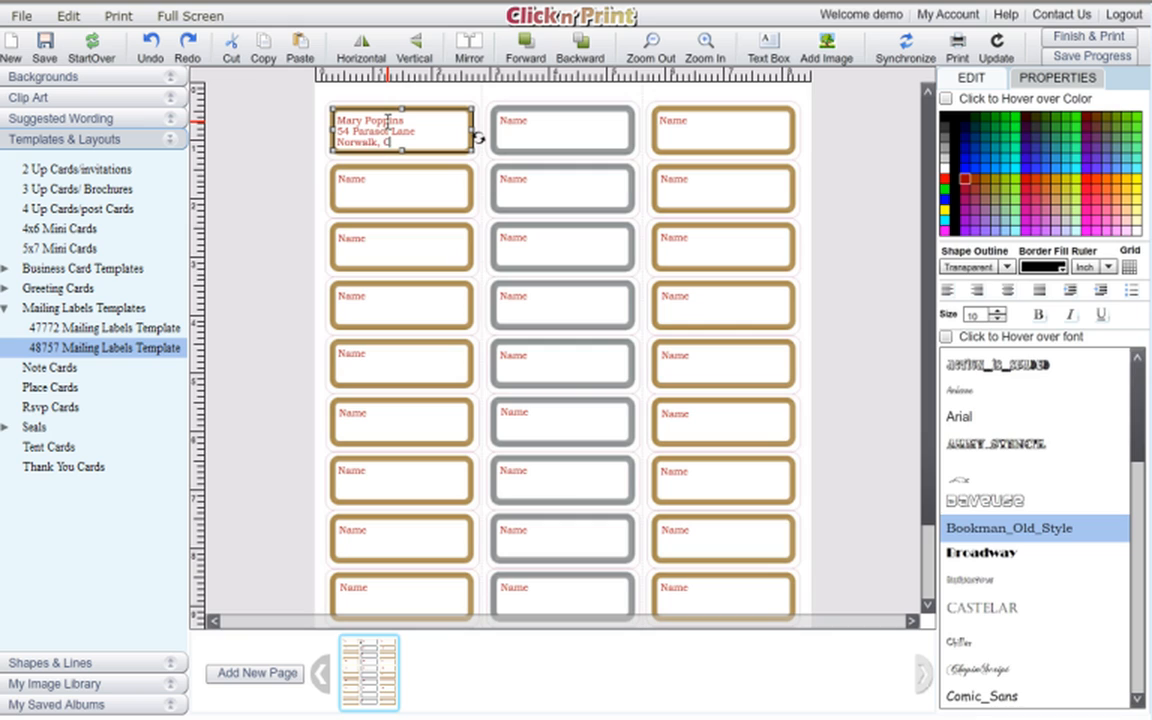
{"action": "type", "text": "09781"}
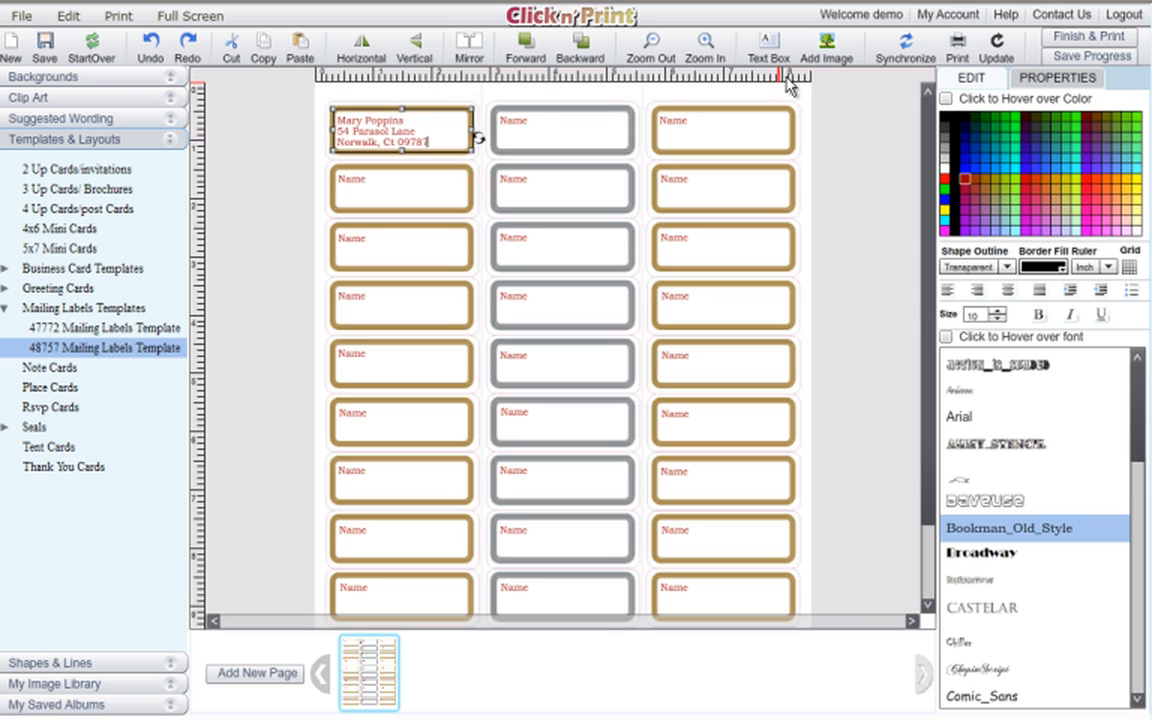
- Synchronize the Parasol Lane address onto every label and select the second label
{"action": "left_click", "coordinate": [904, 48]}
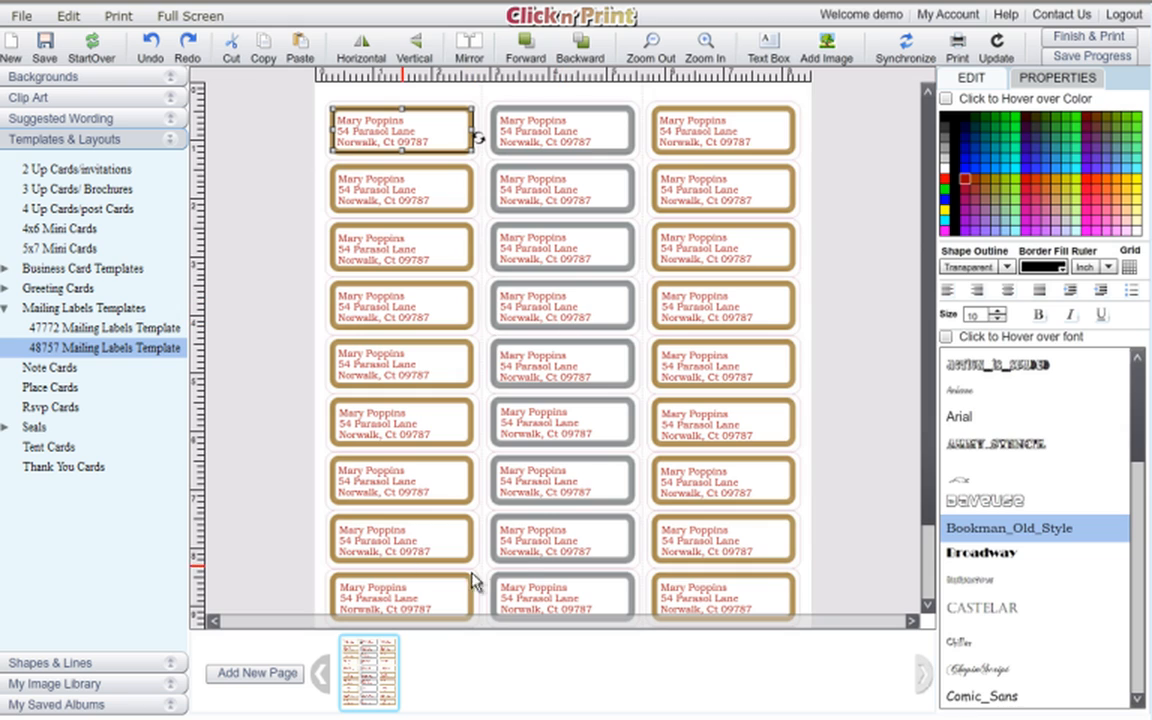
{"action": "mouse_move", "coordinate": [480, 184]}
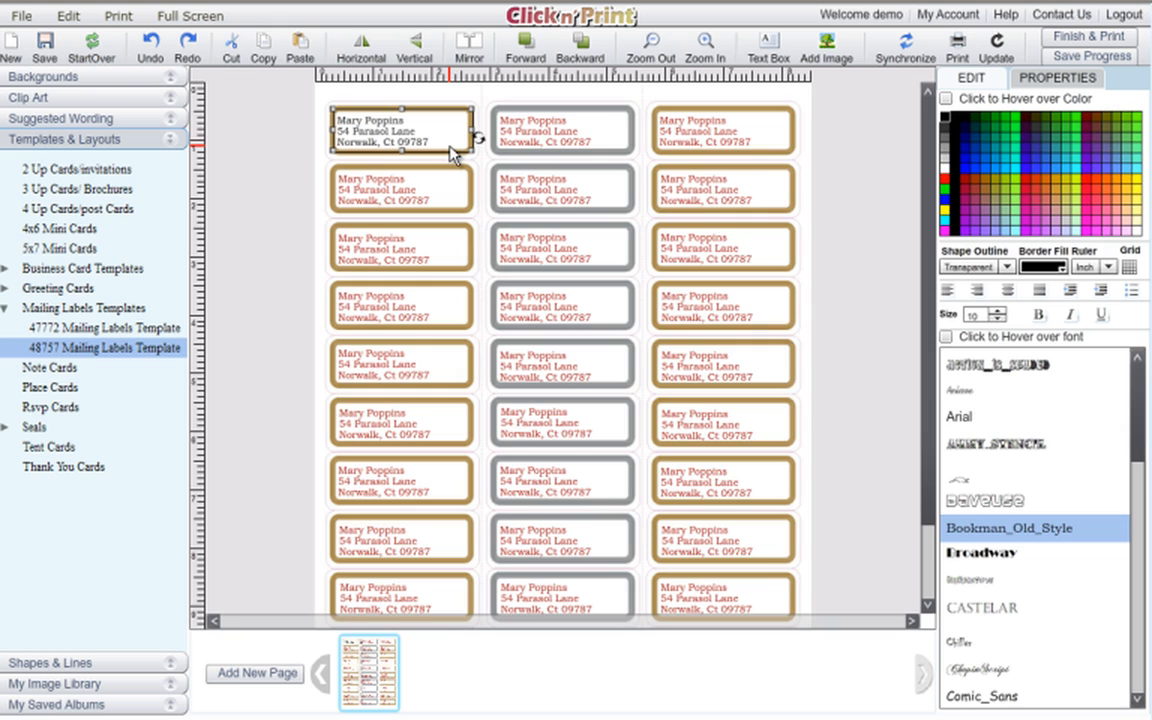
{"action": "mouse_move", "coordinate": [904, 50]}
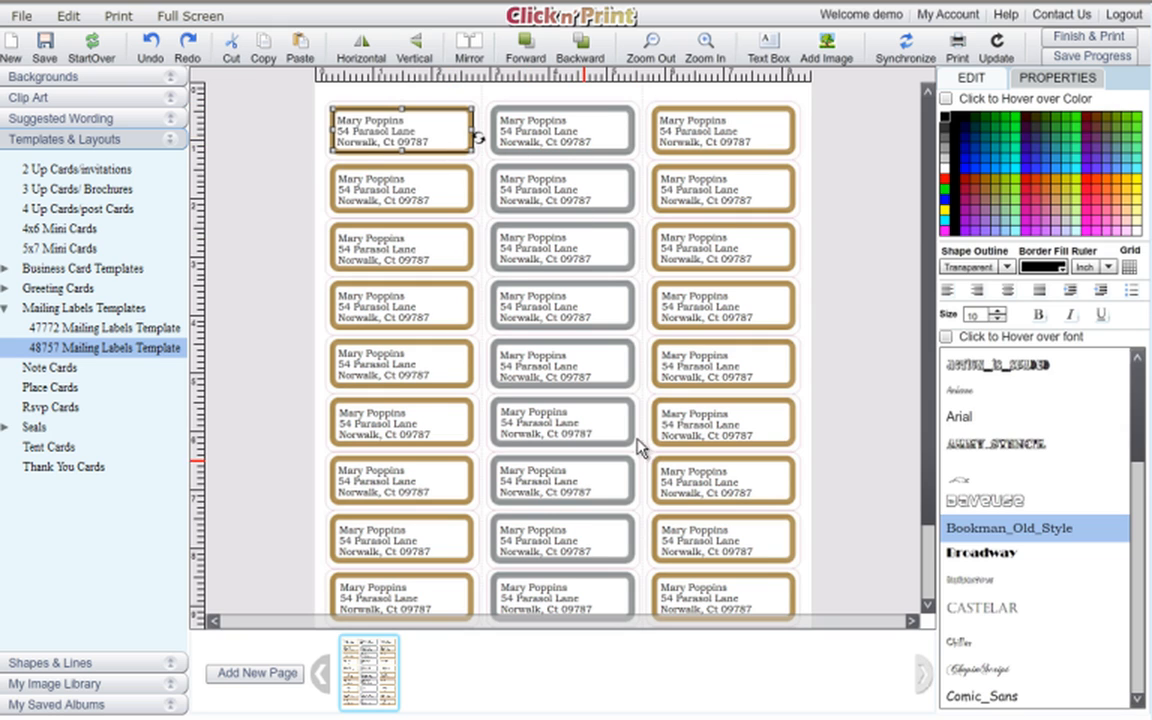
{"action": "mouse_move", "coordinate": [604, 352]}
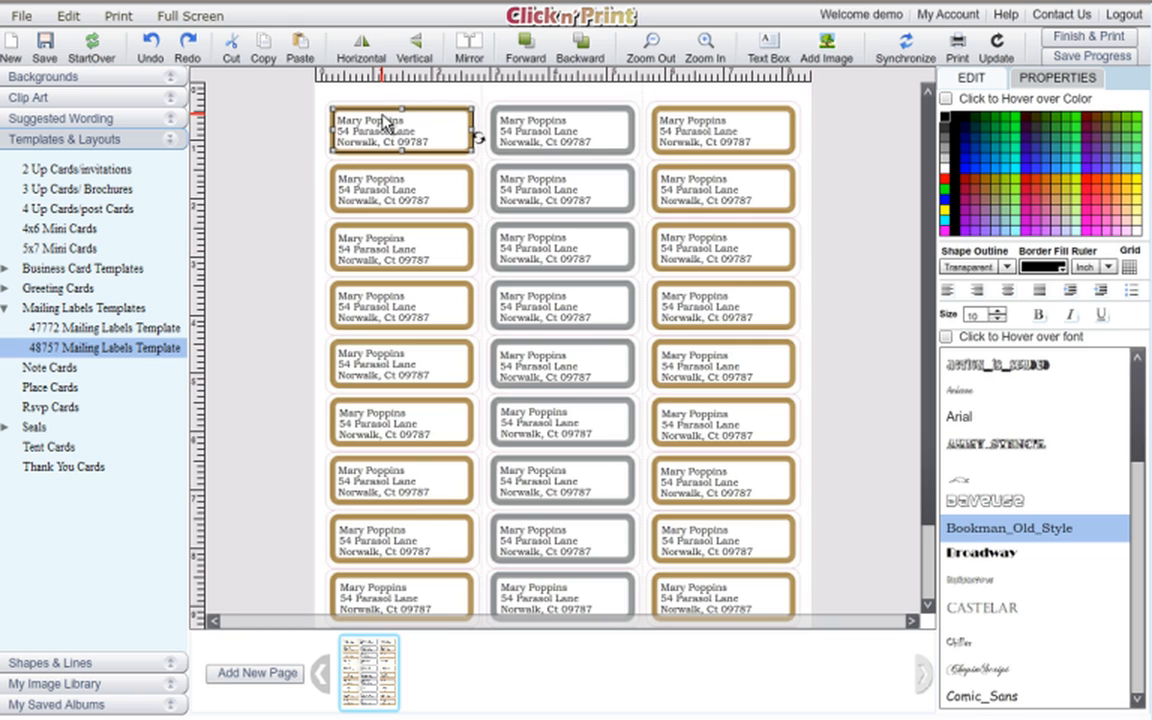
{"action": "left_click", "coordinate": [402, 188]}
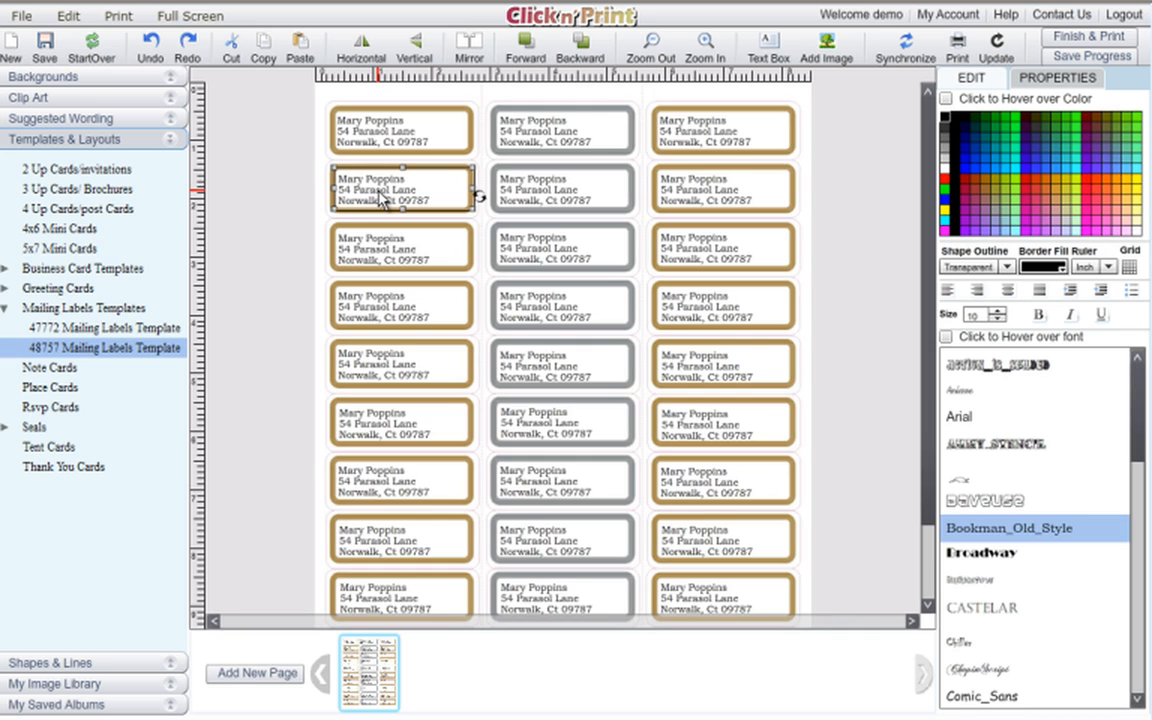
{"action": "mouse_move", "coordinate": [568, 676]}
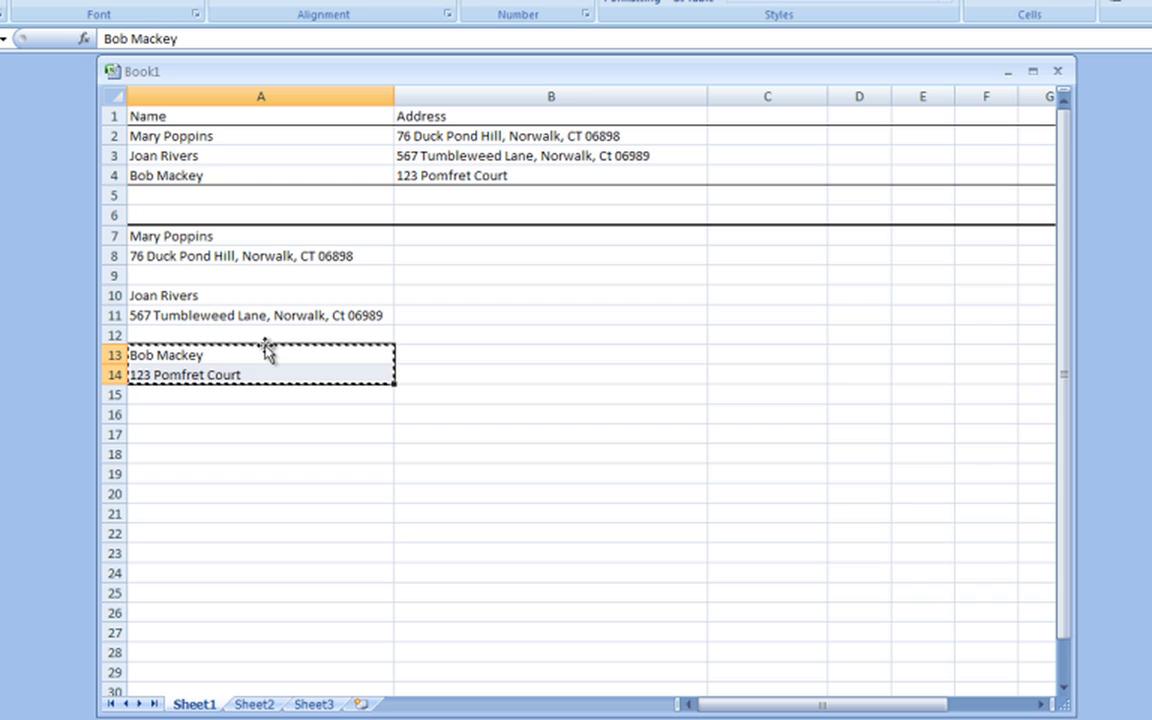
- Copy Joan Rivers' name and Tumbleweed Lane address from cells A3:B3 in Excel
{"action": "left_click", "coordinate": [260, 156]}
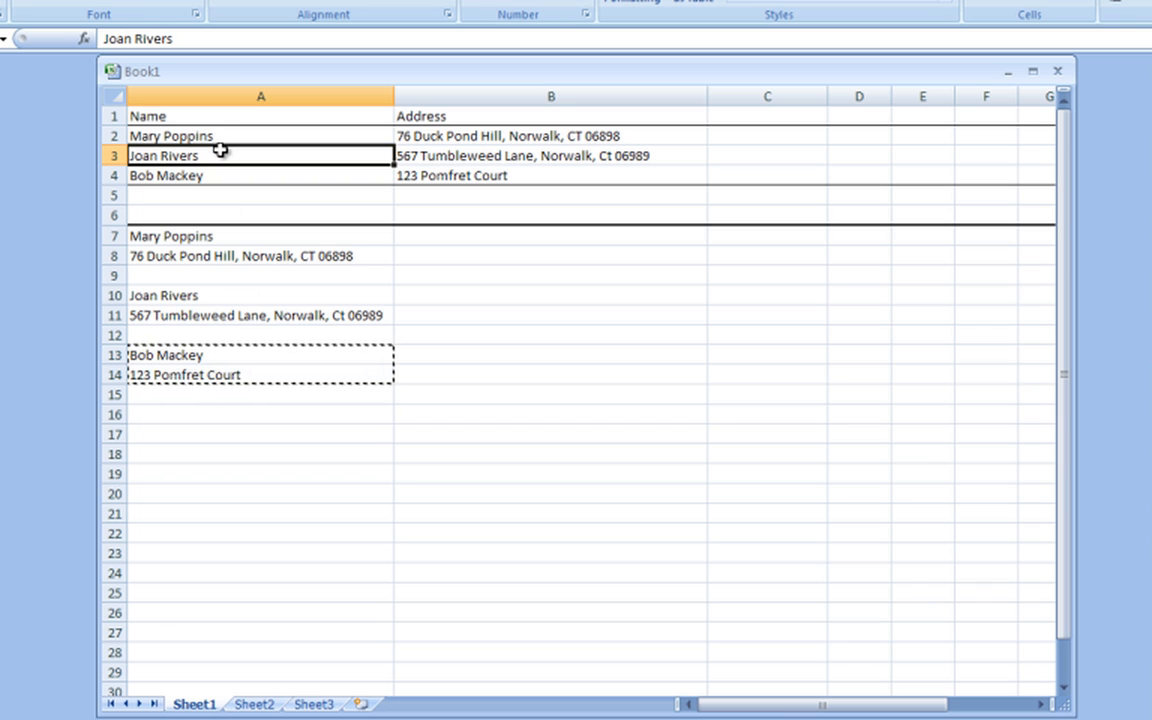
{"action": "left_click", "coordinate": [260, 136]}
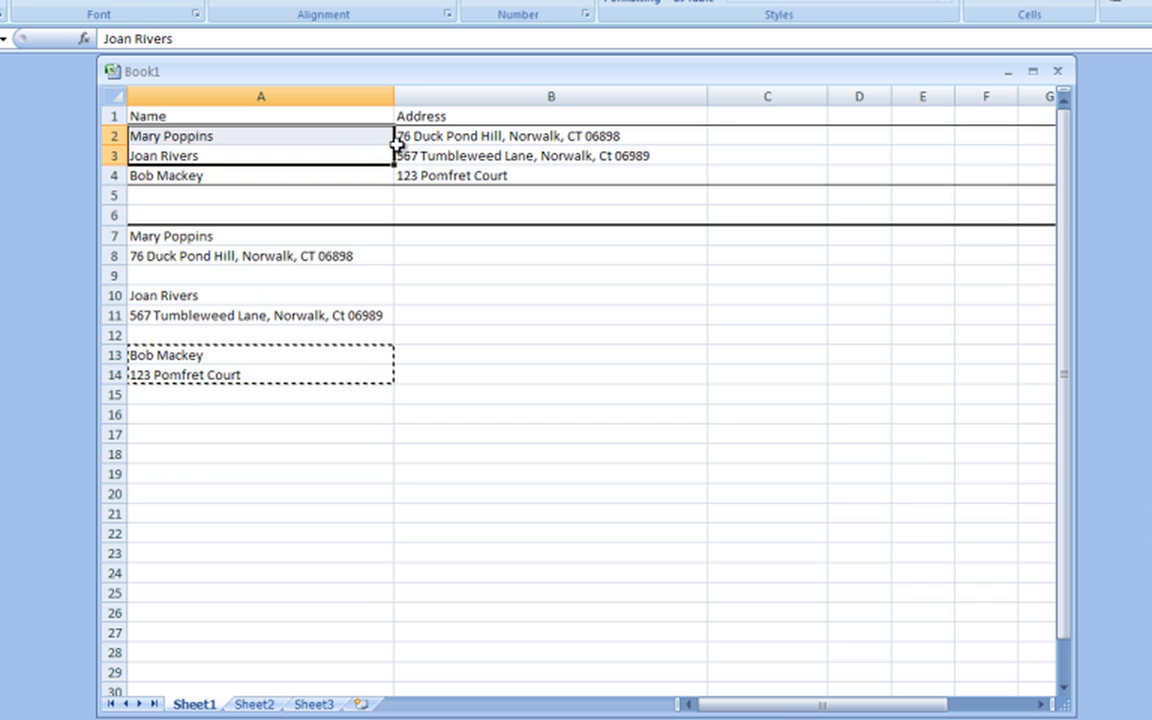
{"action": "left_click", "coordinate": [550, 156]}
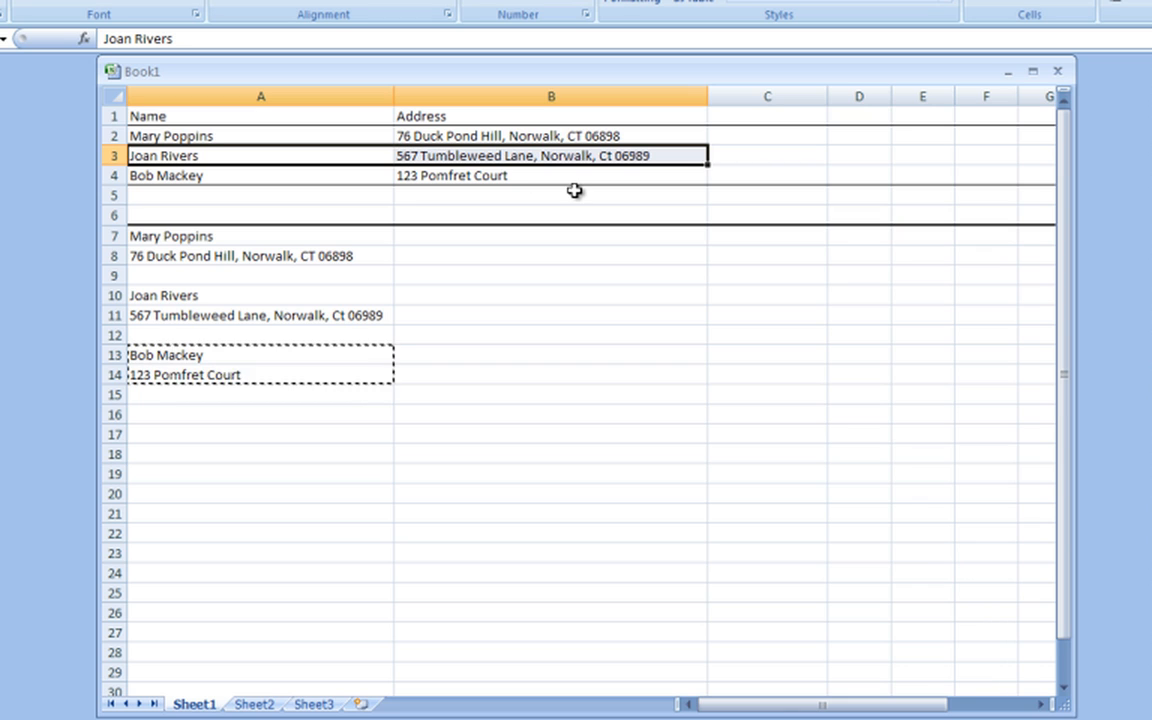
{"action": "key", "text": "ctrl+c"}
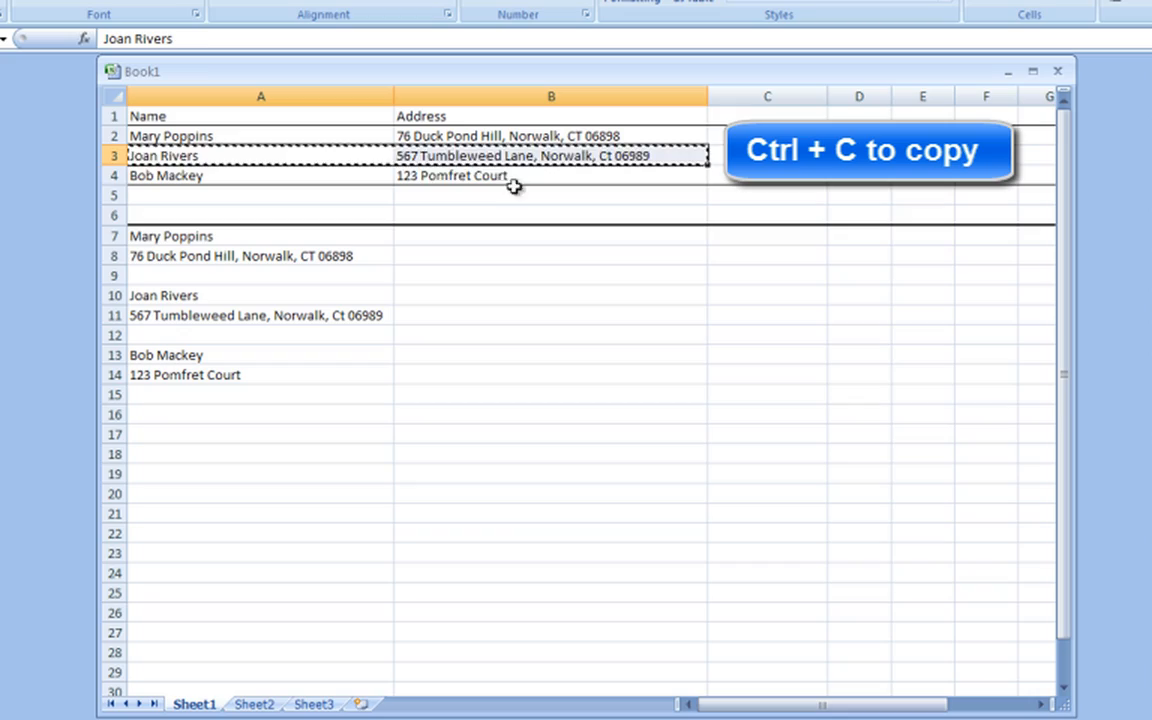
{"action": "key", "text": "ctrl+c"}
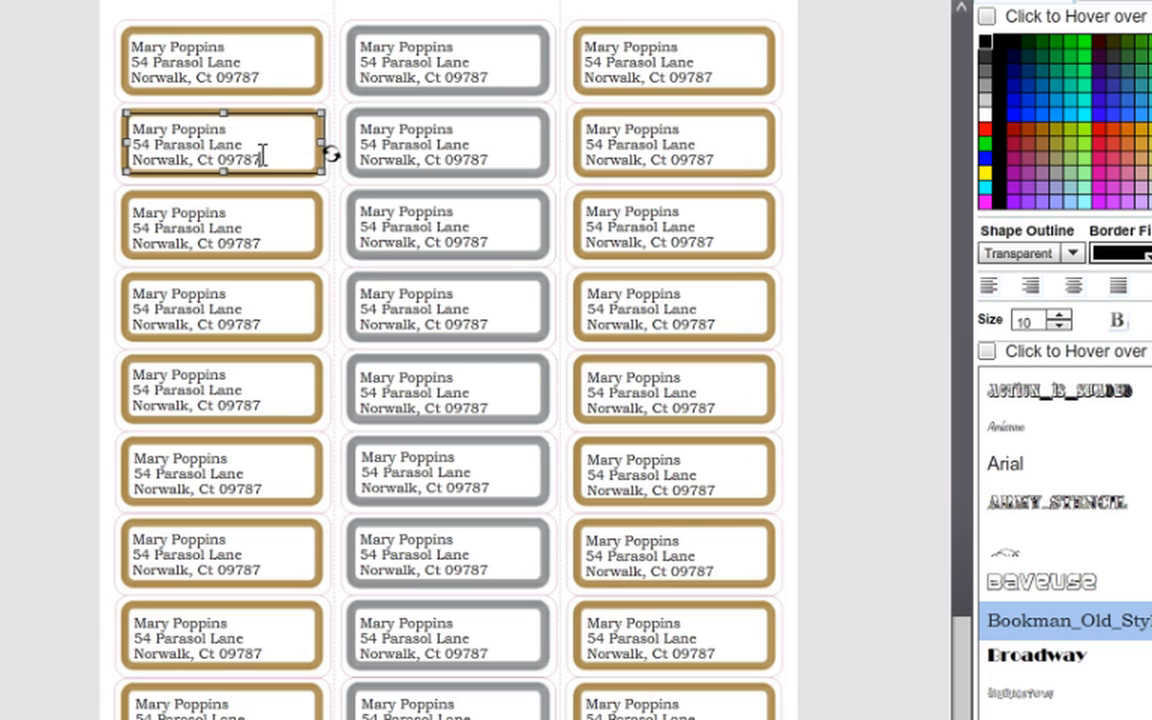
- Paste the Tumbleweed Lane address into the second label and shrink the text to fit
{"action": "triple_click", "coordinate": [190, 144]}
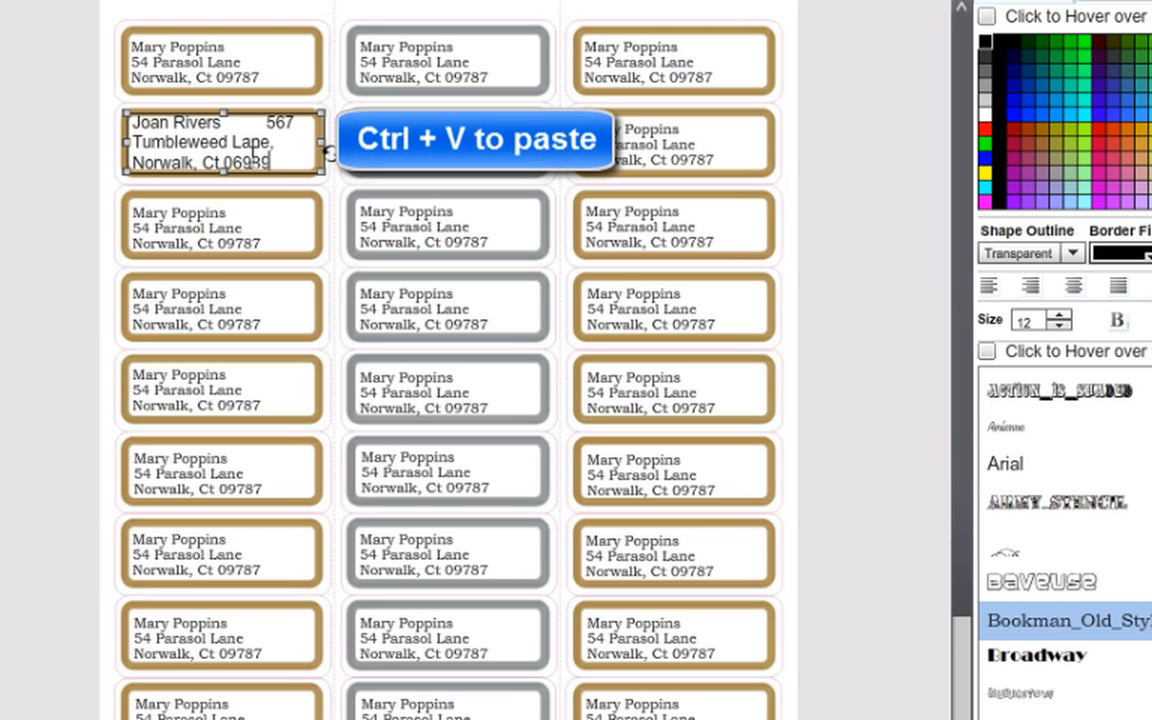
{"action": "left_click", "coordinate": [1004, 464]}
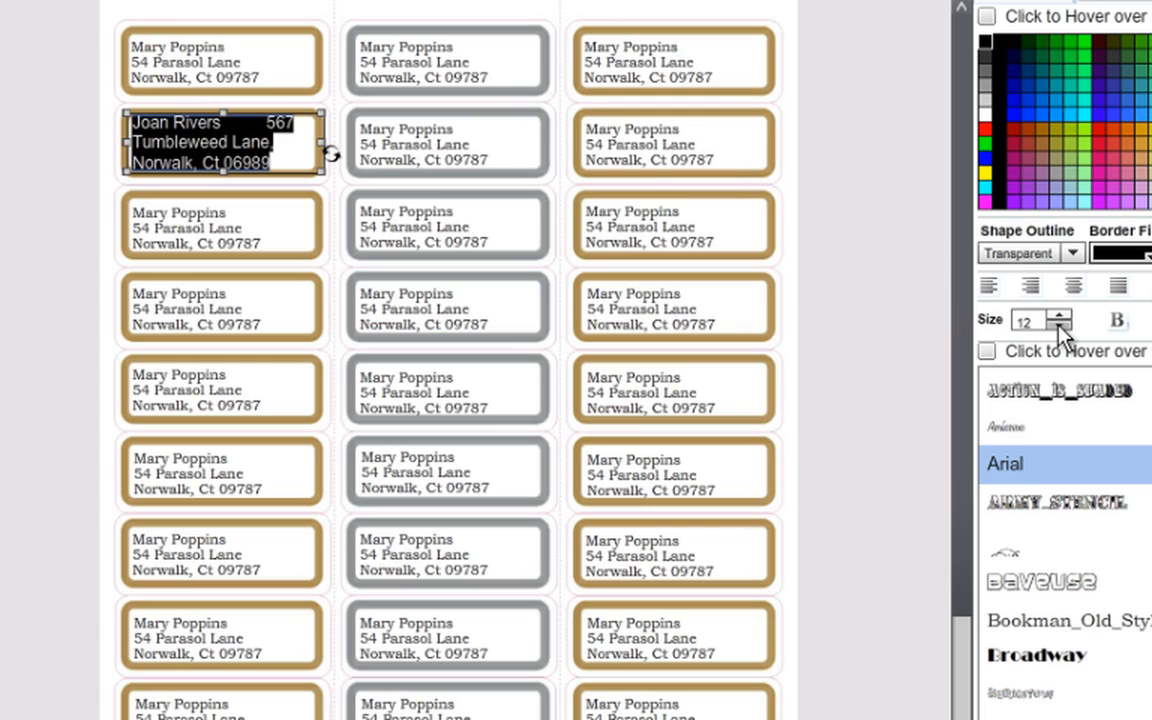
{"action": "left_click", "coordinate": [1064, 324]}
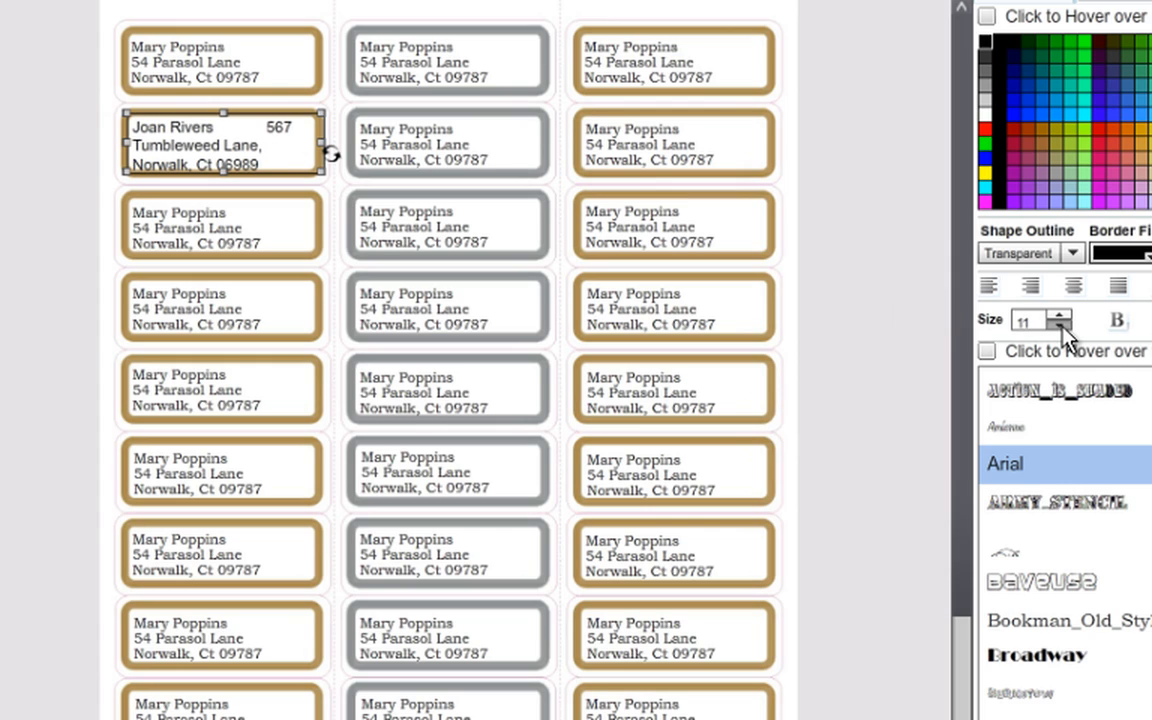
{"action": "left_click", "coordinate": [1056, 324]}
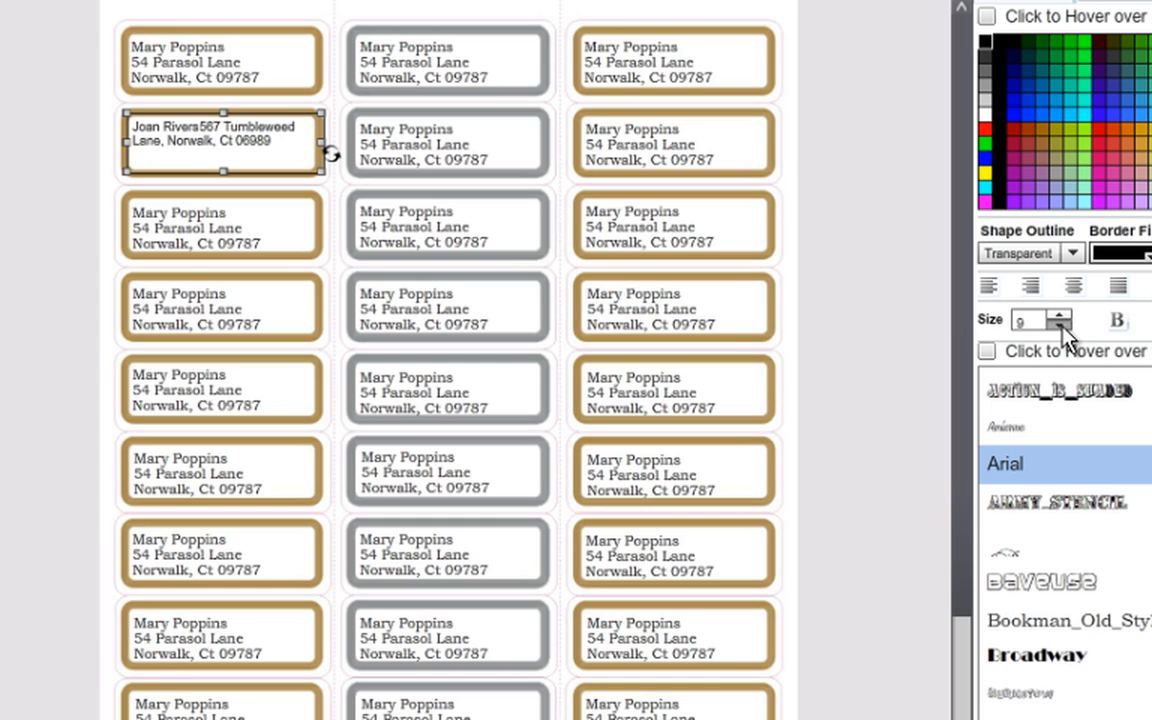
{"action": "mouse_move", "coordinate": [210, 148]}
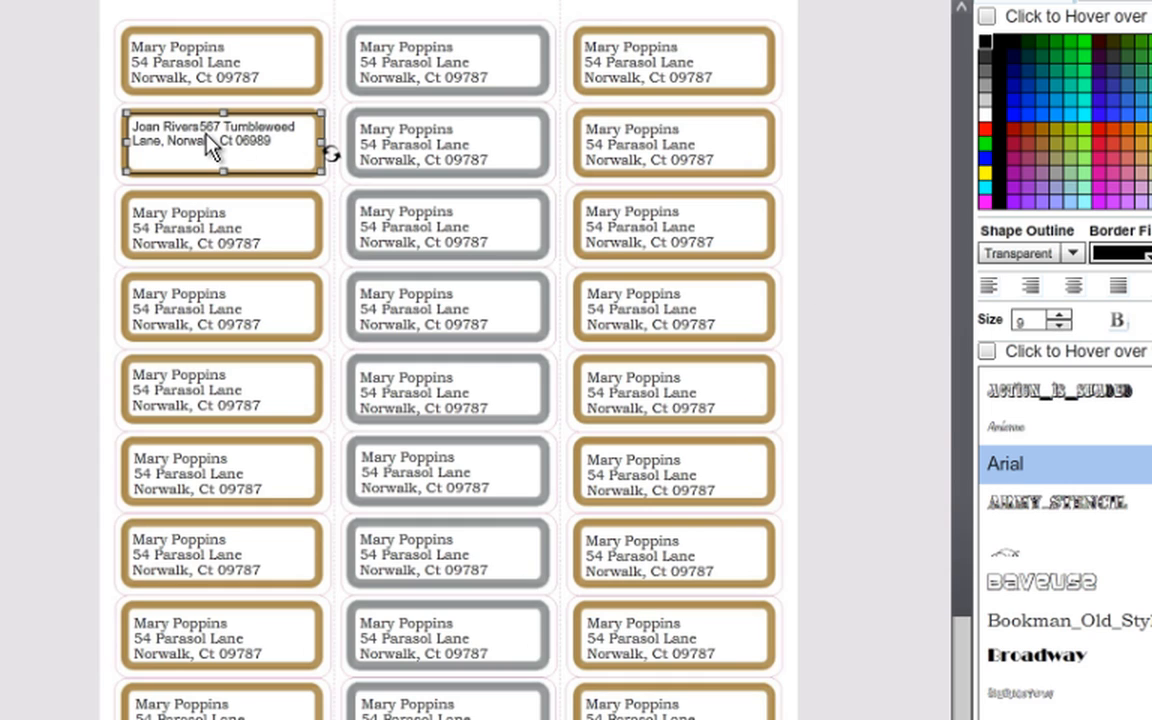
{"action": "mouse_move", "coordinate": [204, 144]}
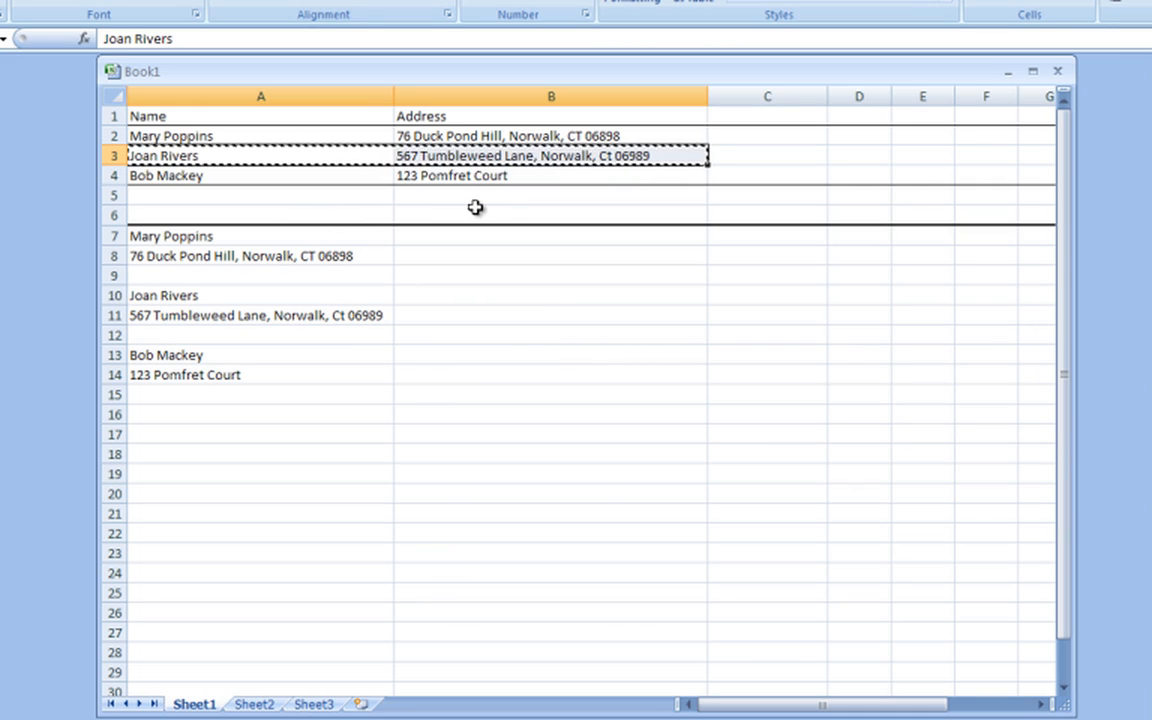
{"action": "mouse_move", "coordinate": [408, 264]}
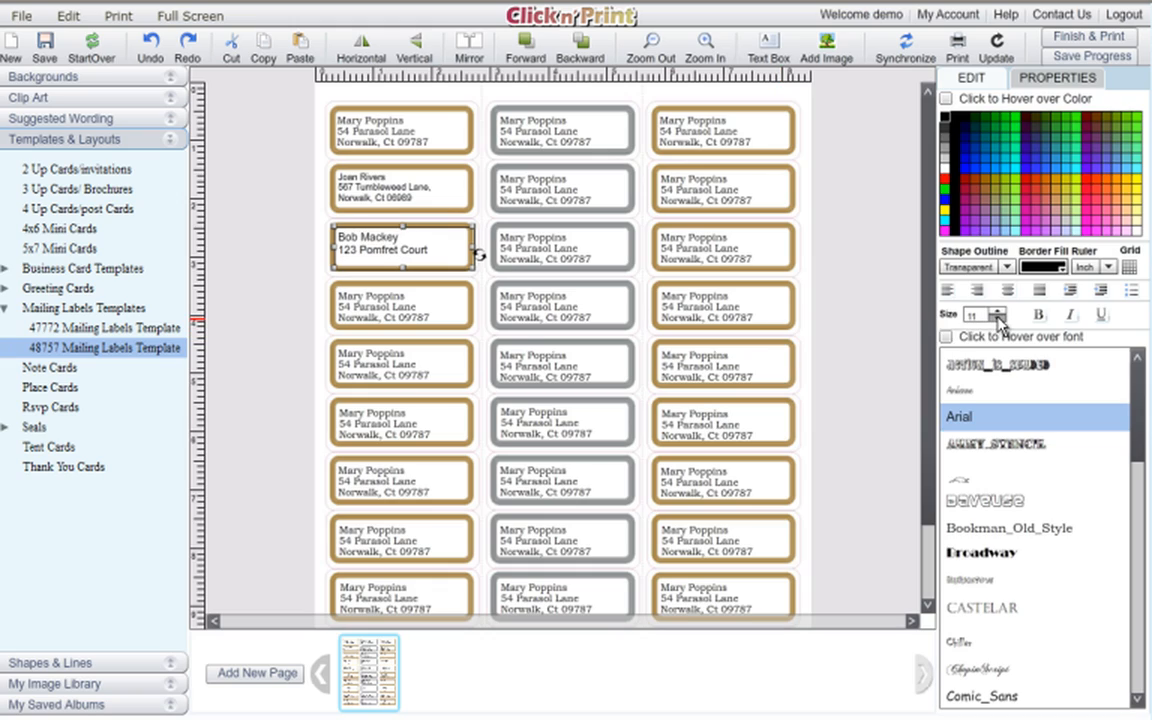
{"action": "left_click", "coordinate": [996, 320]}
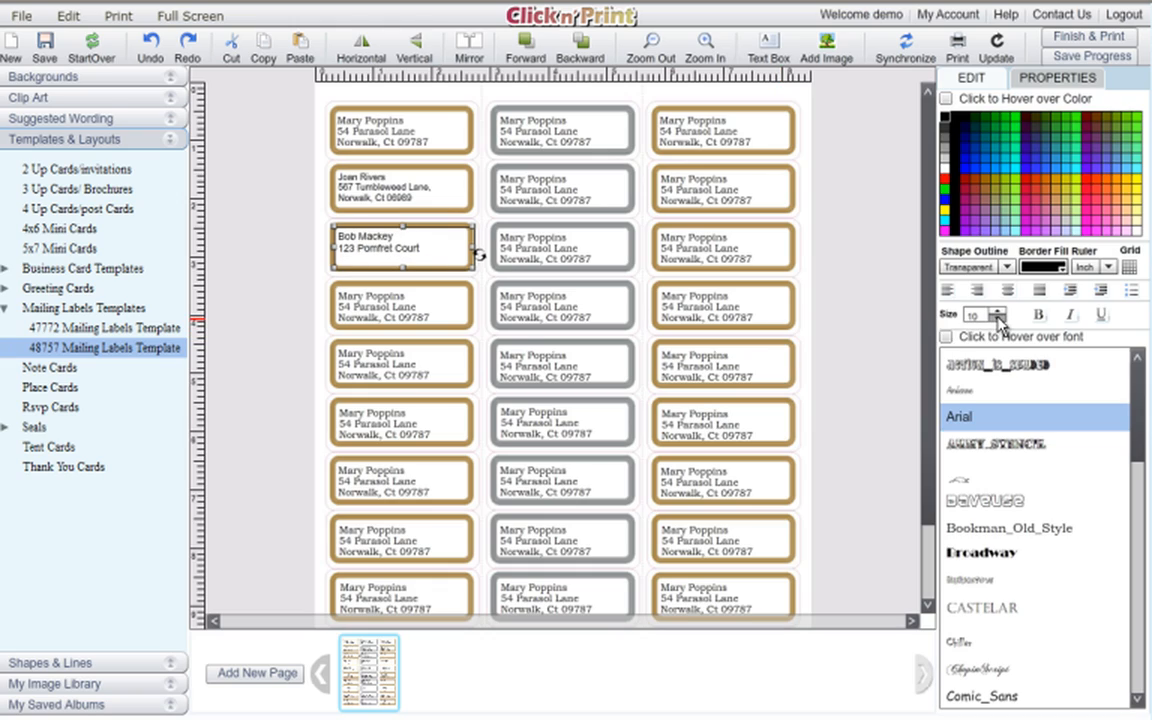
{"action": "left_click", "coordinate": [1008, 528]}
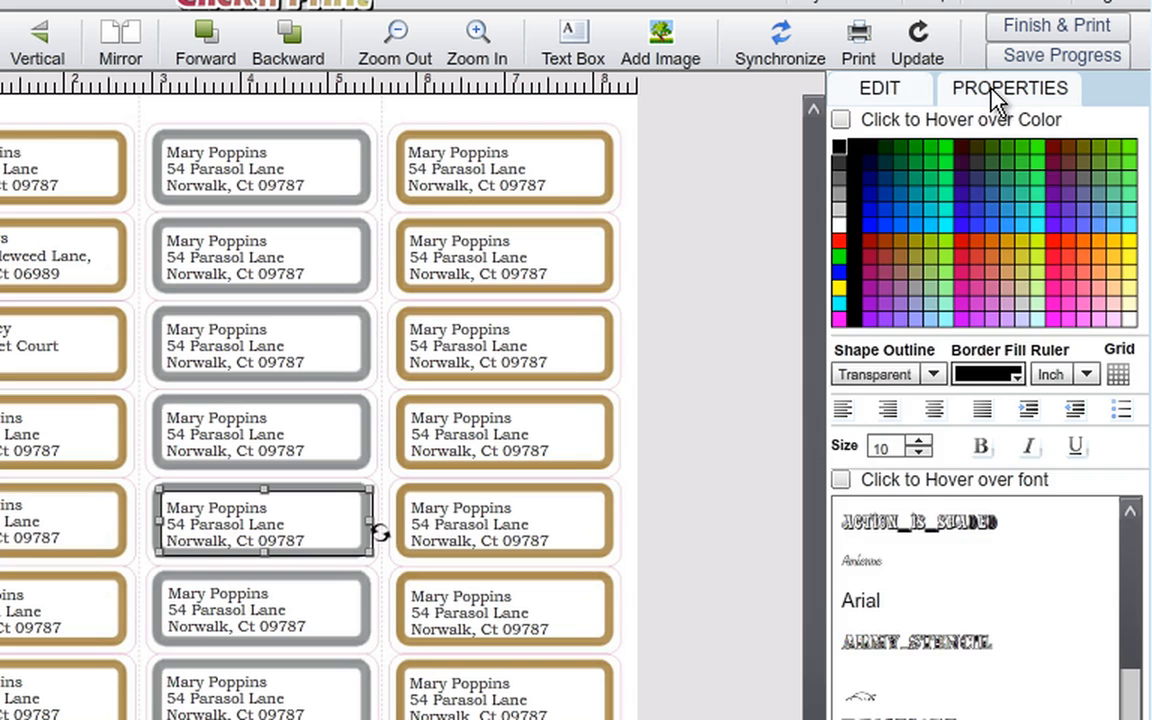
- Nudge the stray Mary Poppins address box's X and Y position back inside its label frame
{"action": "left_click", "coordinate": [1008, 88]}
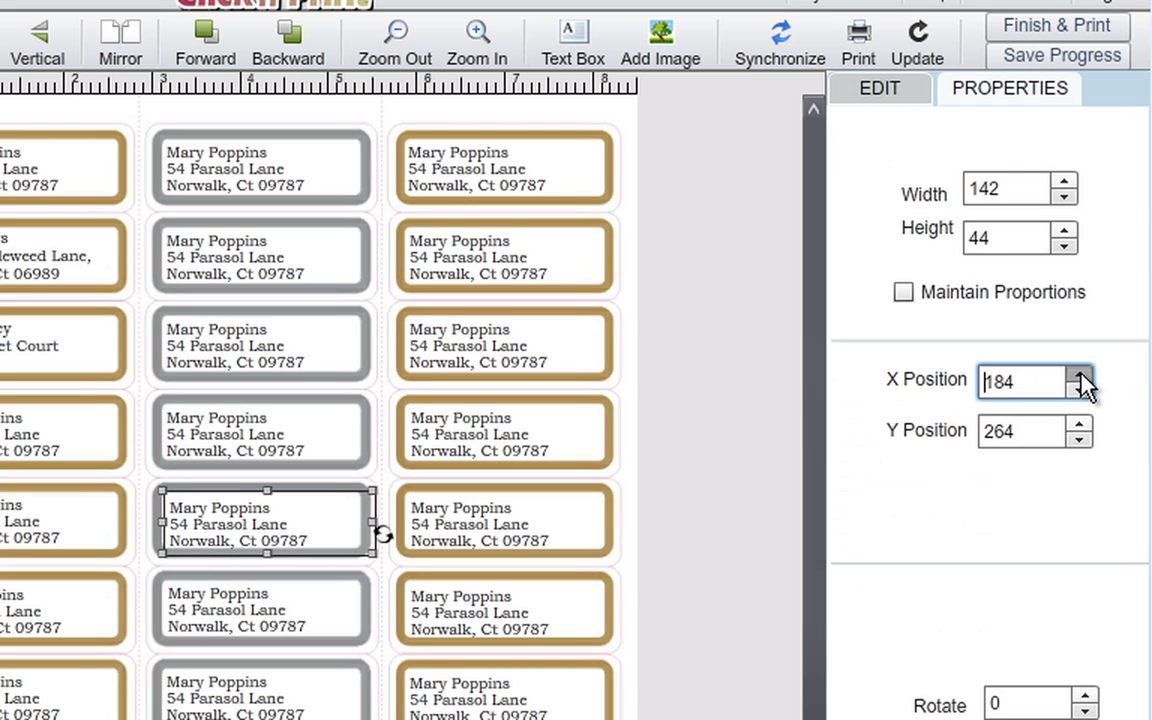
{"action": "left_click", "coordinate": [1078, 388]}
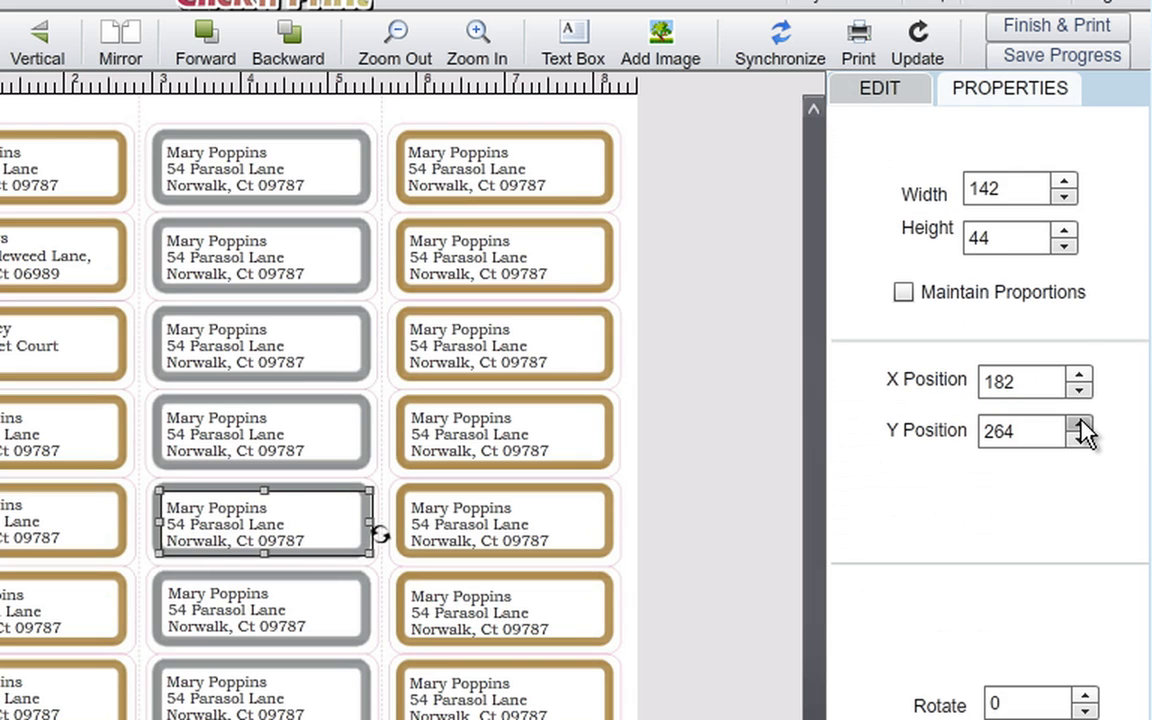
{"action": "left_click", "coordinate": [1080, 440]}
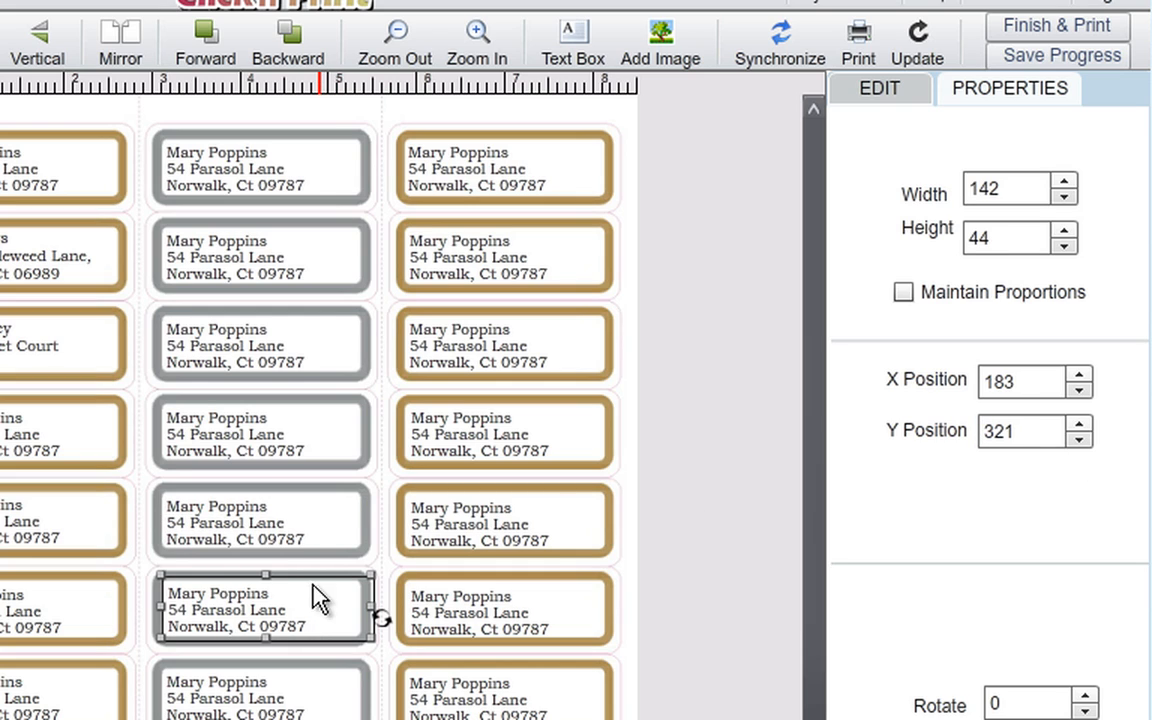
{"action": "left_click_drag", "start_coordinate": [264, 608], "coordinate": [264, 520]}
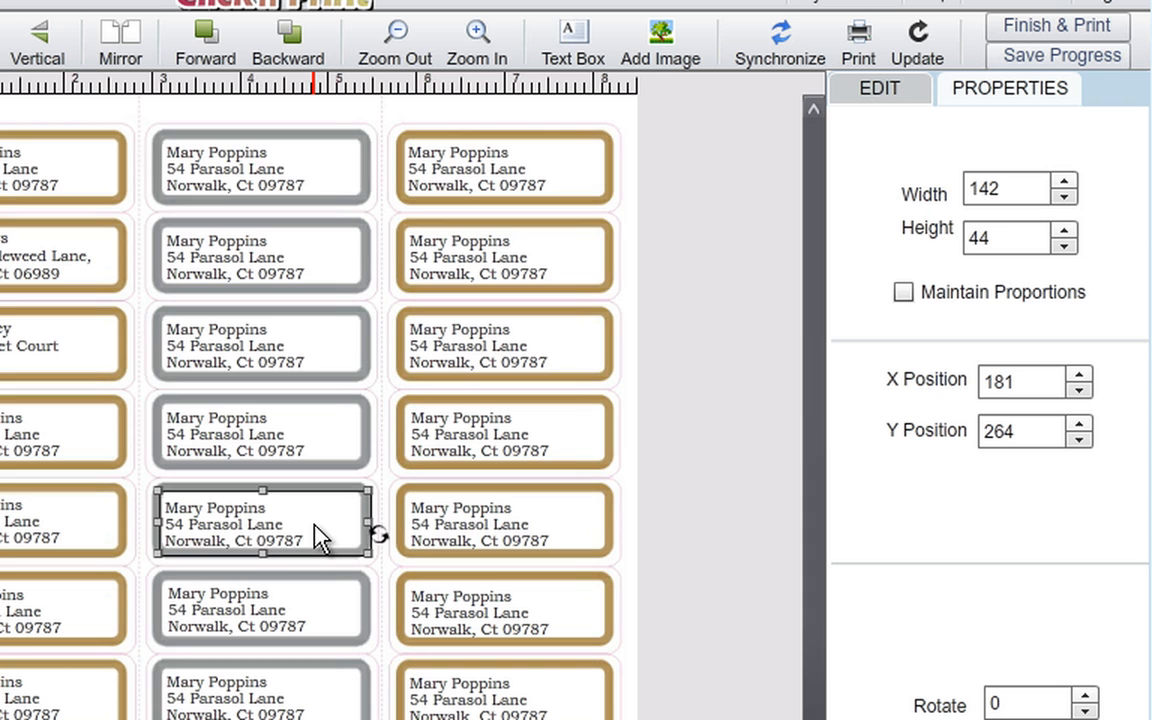
{"action": "left_click_drag", "start_coordinate": [262, 520], "coordinate": [264, 518]}
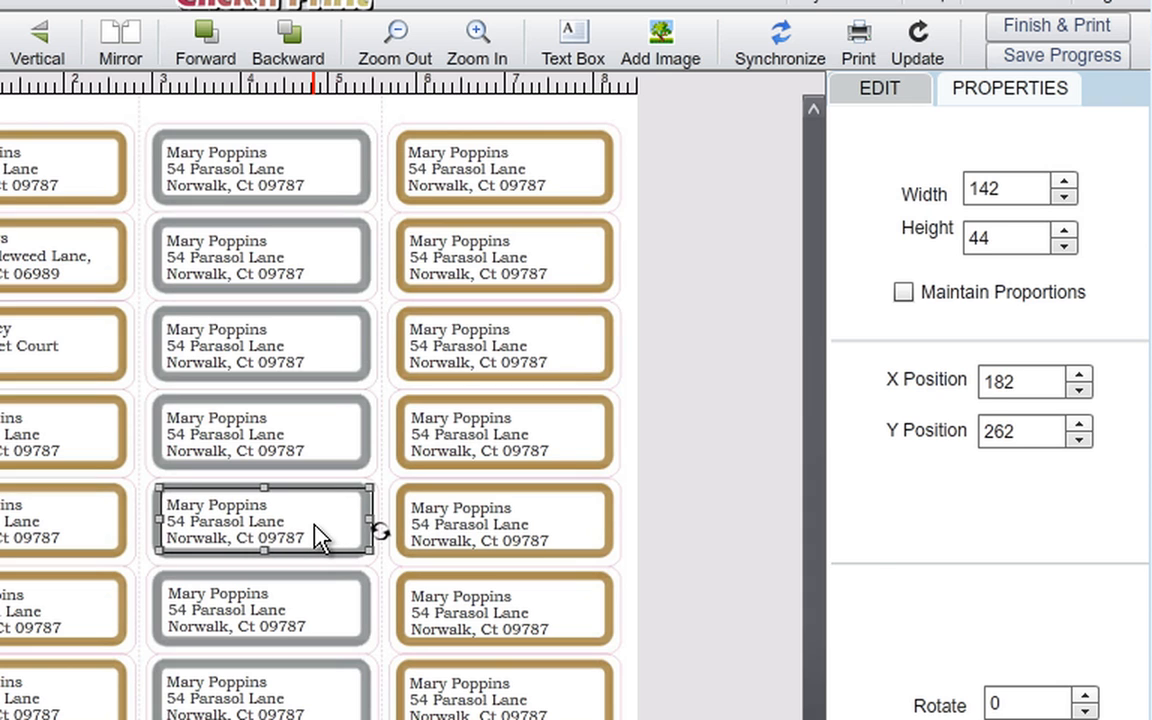
{"action": "left_click", "coordinate": [878, 88]}
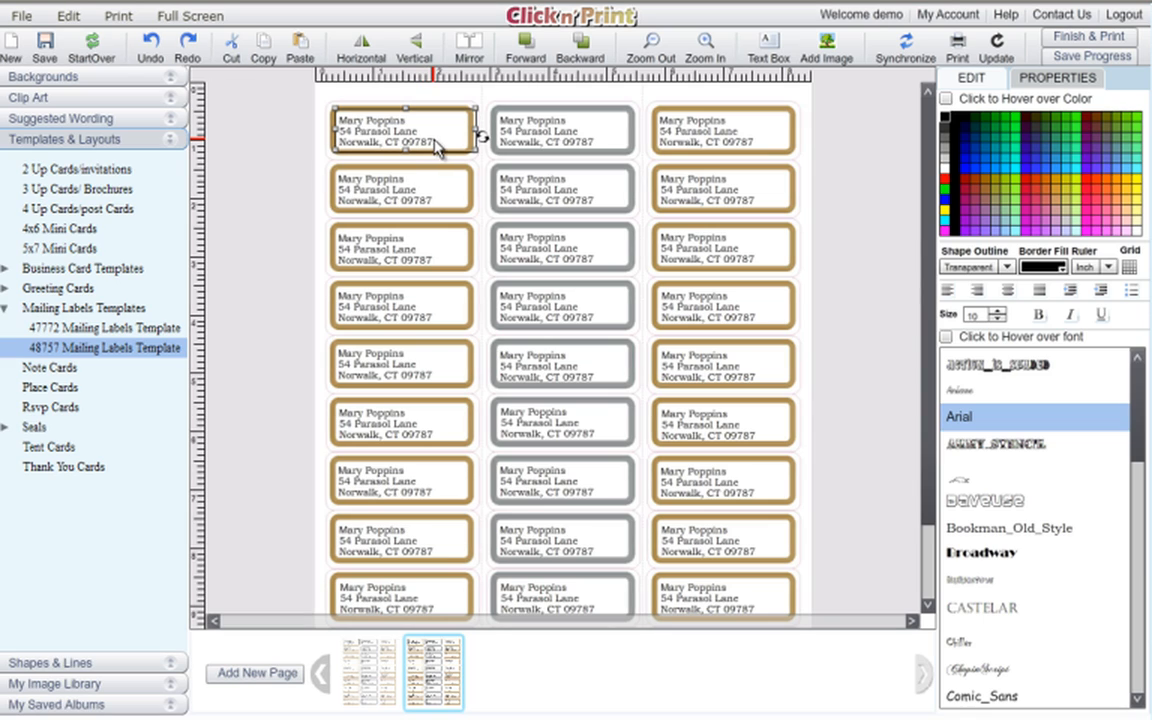
- Replace the first label's address with the Joan Rivers address and select all of its text
{"action": "left_click", "coordinate": [1008, 528]}
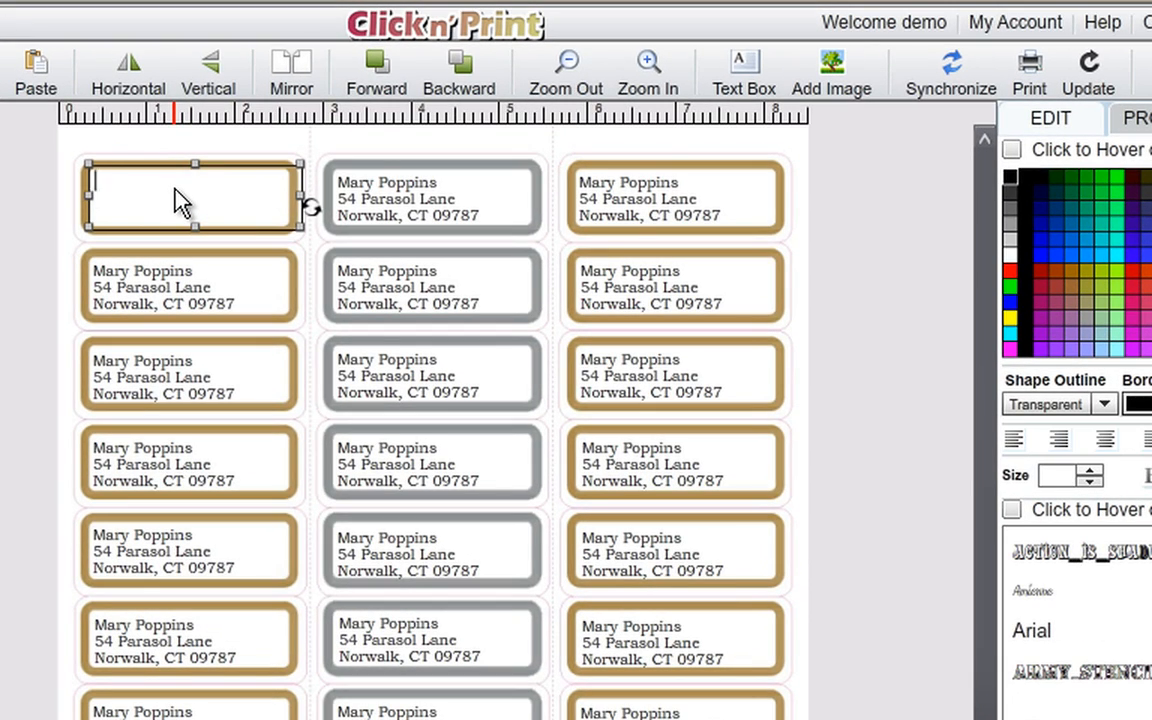
{"action": "type", "text": "Joan Rivers"}
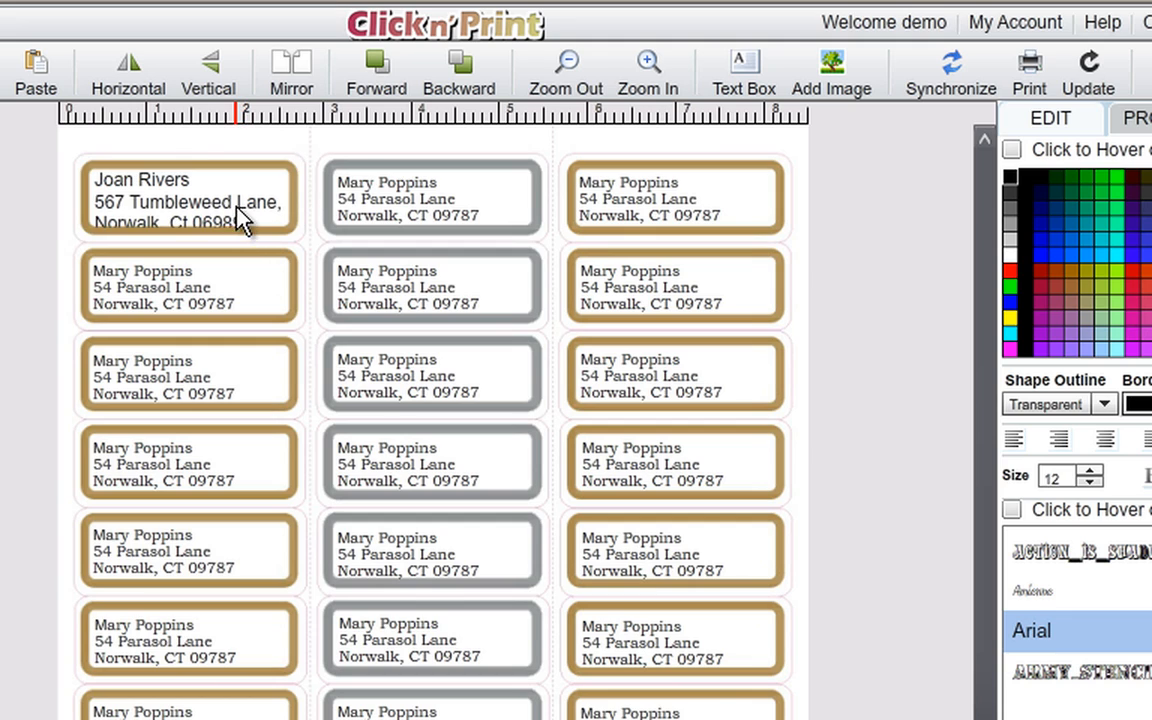
{"action": "double_click", "coordinate": [210, 202]}
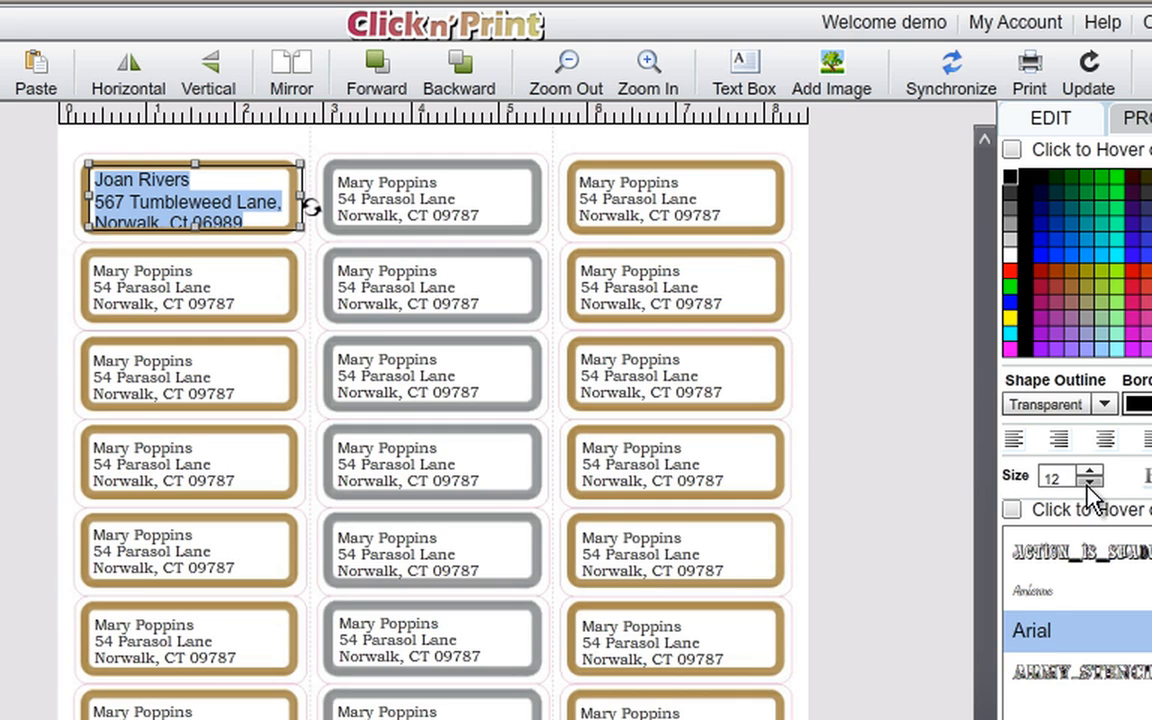
- Shrink the Joan Rivers address by two sizes and save the template with confirmation
{"action": "left_click", "coordinate": [1092, 482]}
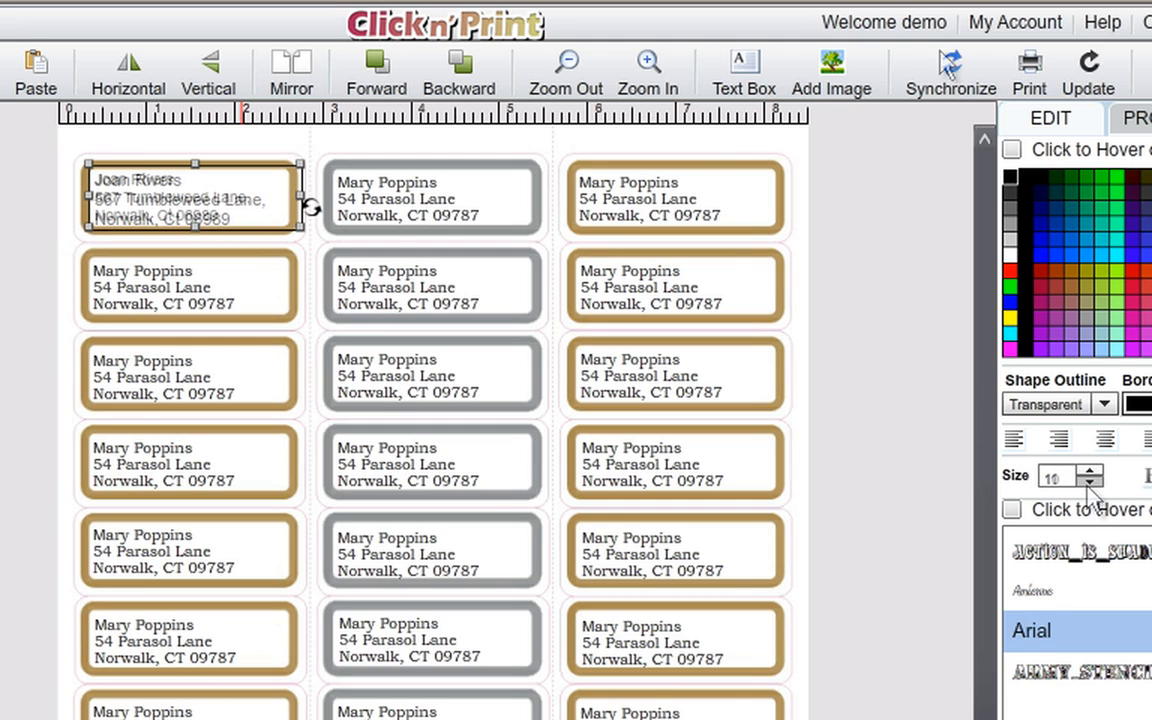
{"action": "left_click", "coordinate": [948, 72]}
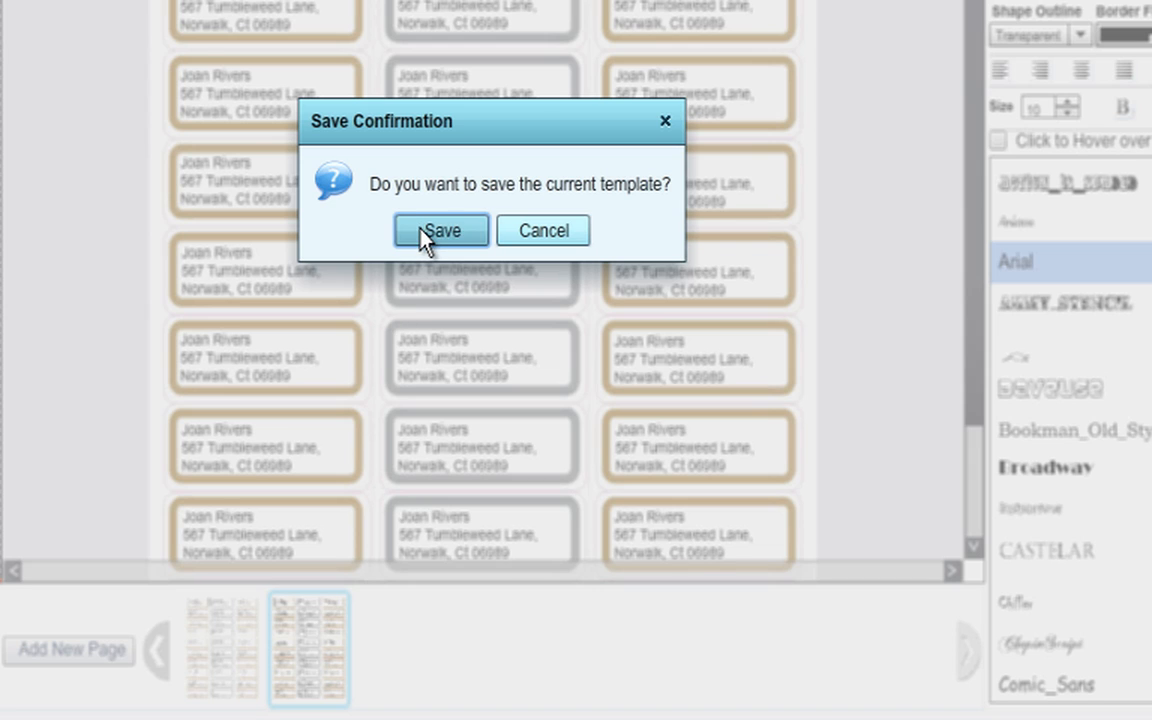
{"action": "left_click", "coordinate": [440, 230]}
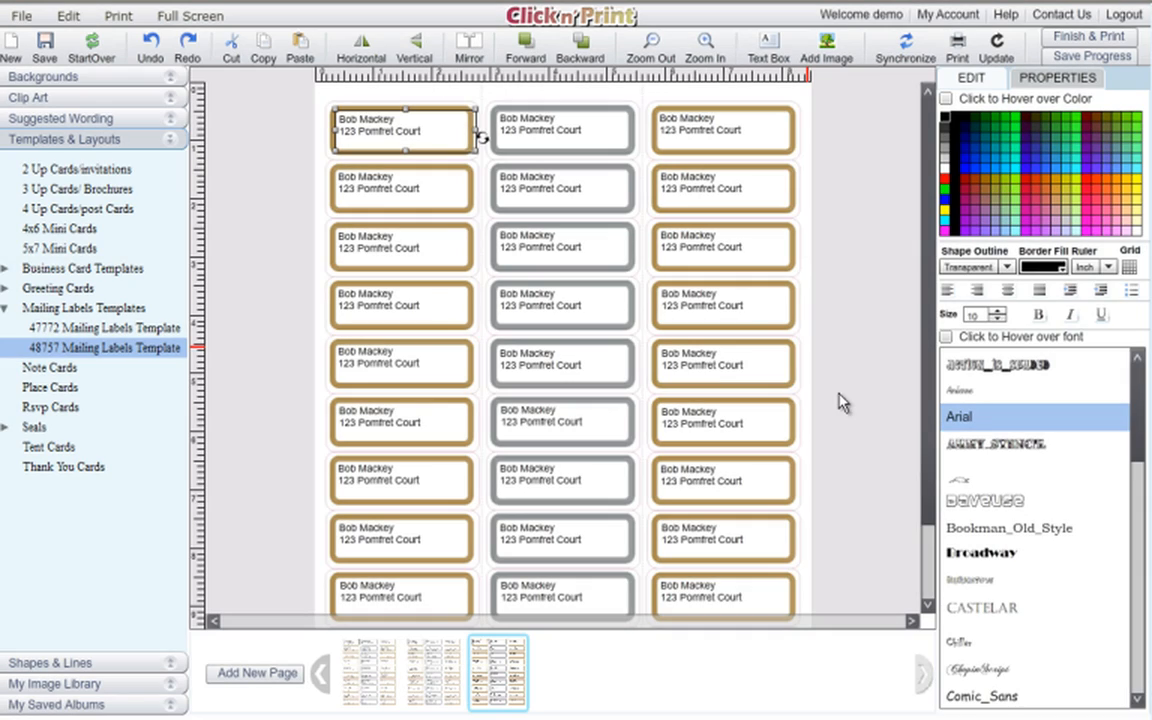
{"action": "mouse_move", "coordinate": [982, 58]}
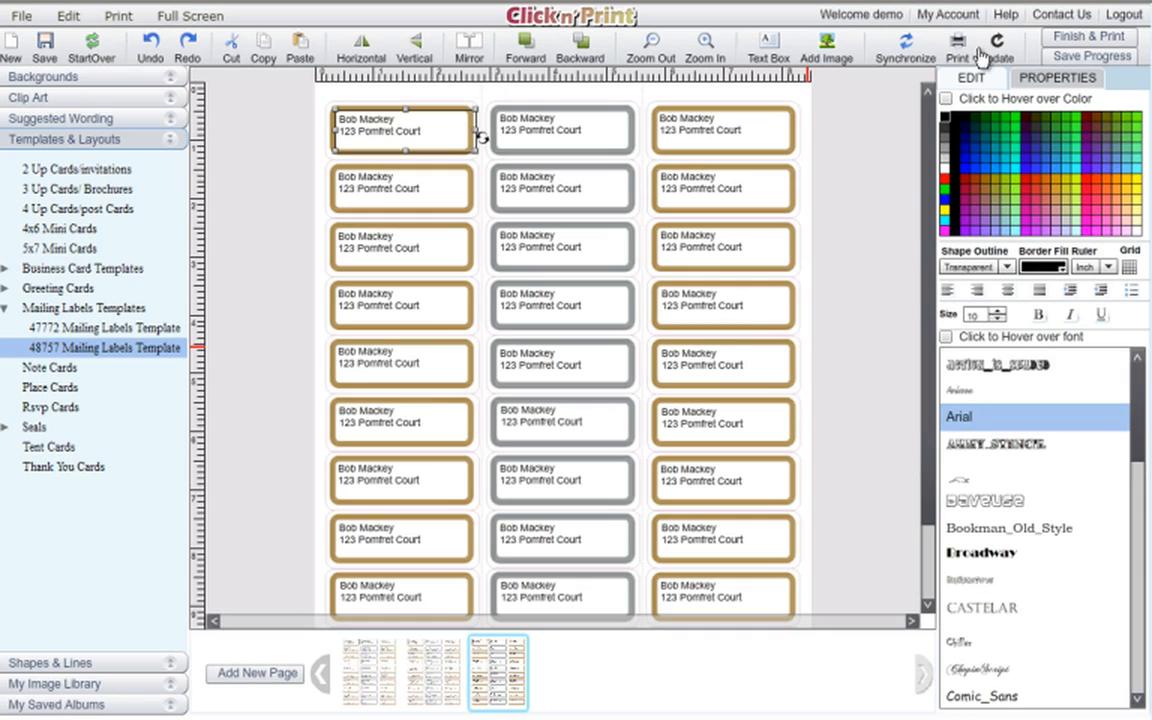
{"action": "mouse_move", "coordinate": [872, 122]}
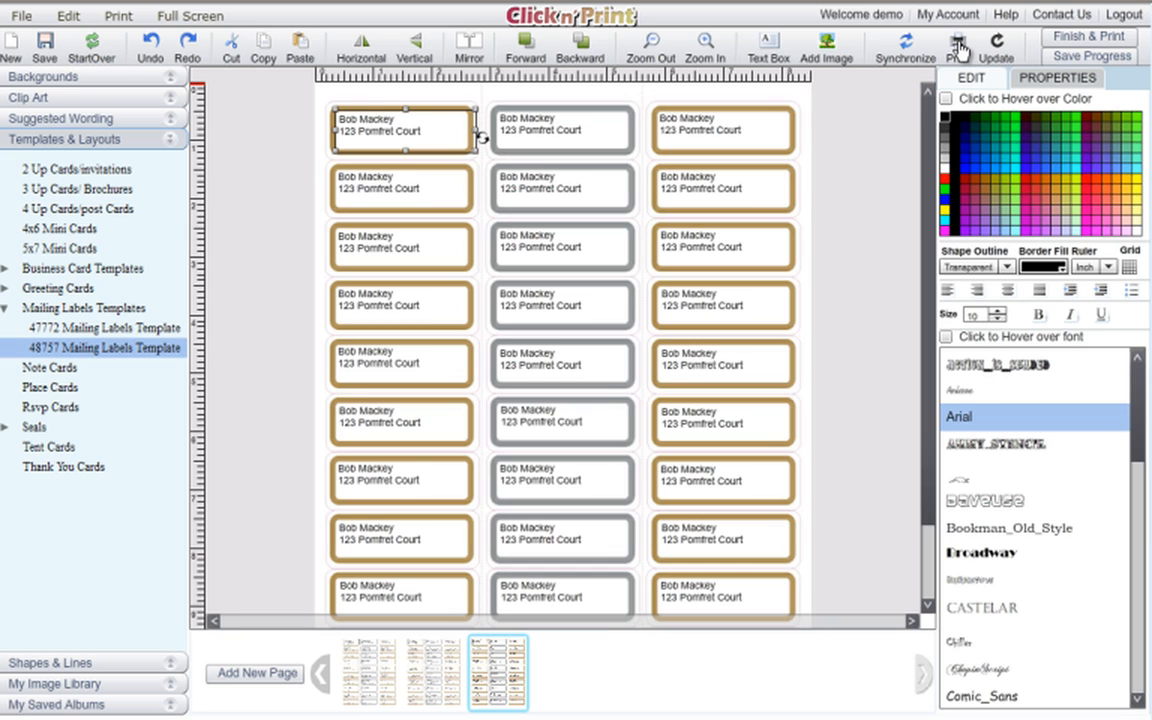
{"action": "mouse_move", "coordinate": [294, 178]}
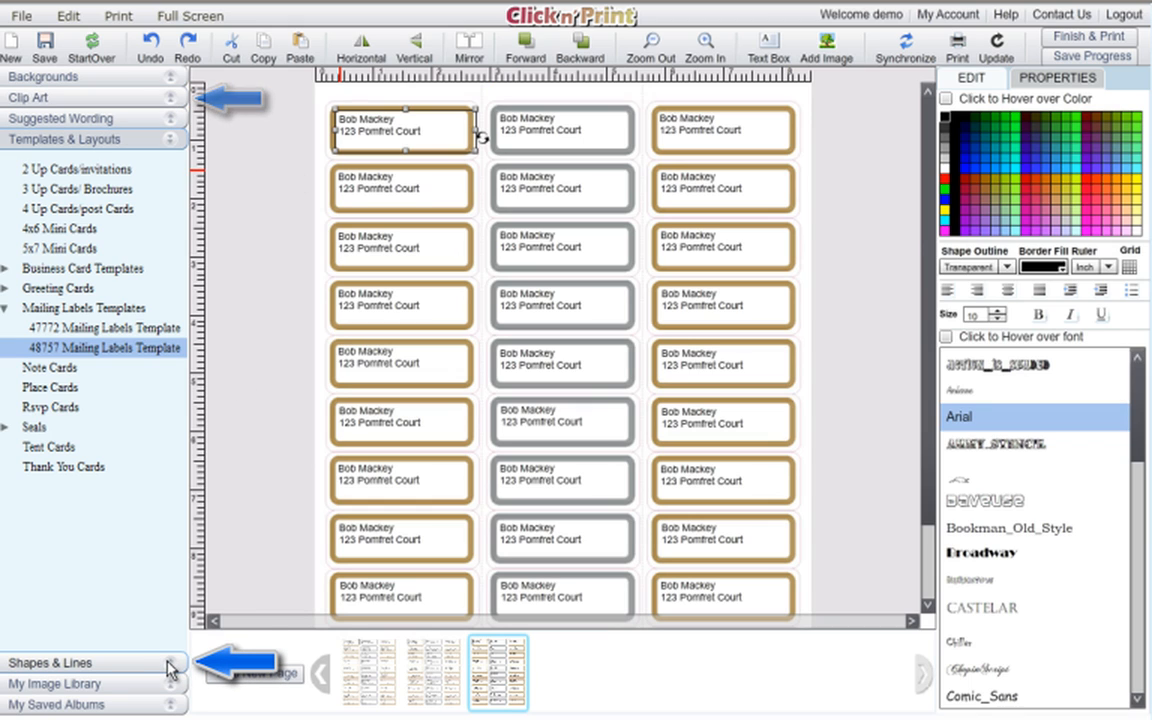
{"action": "left_click", "coordinate": [50, 664]}
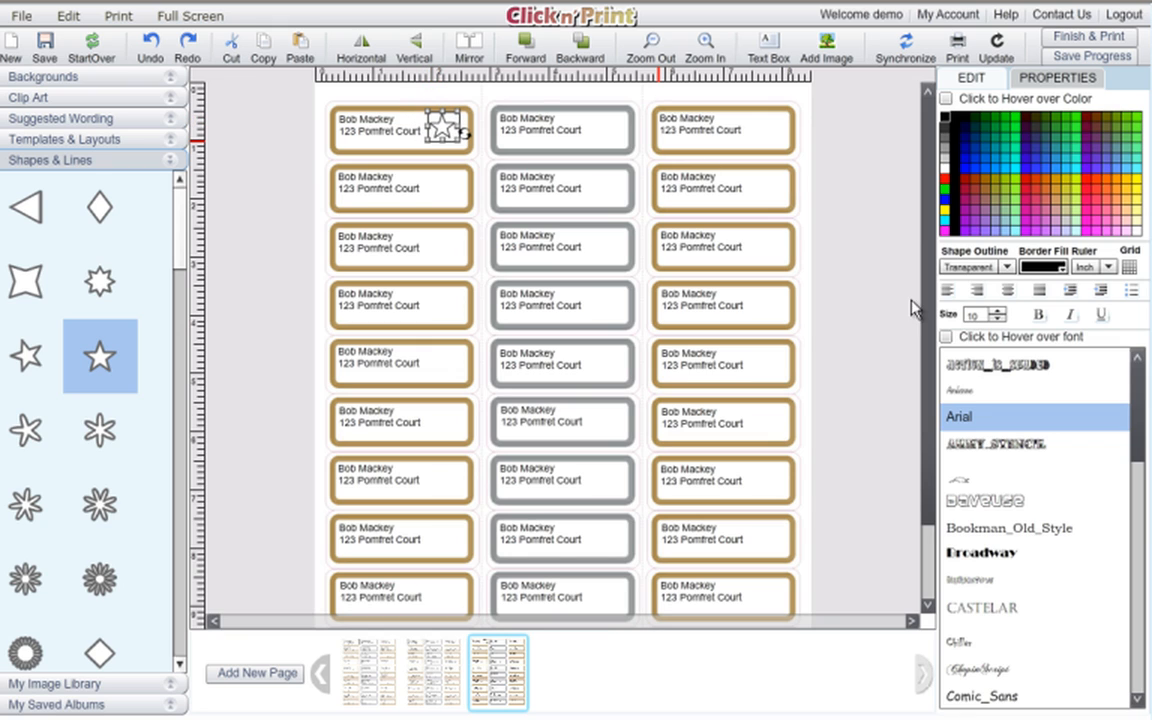
{"action": "left_click", "coordinate": [976, 266]}
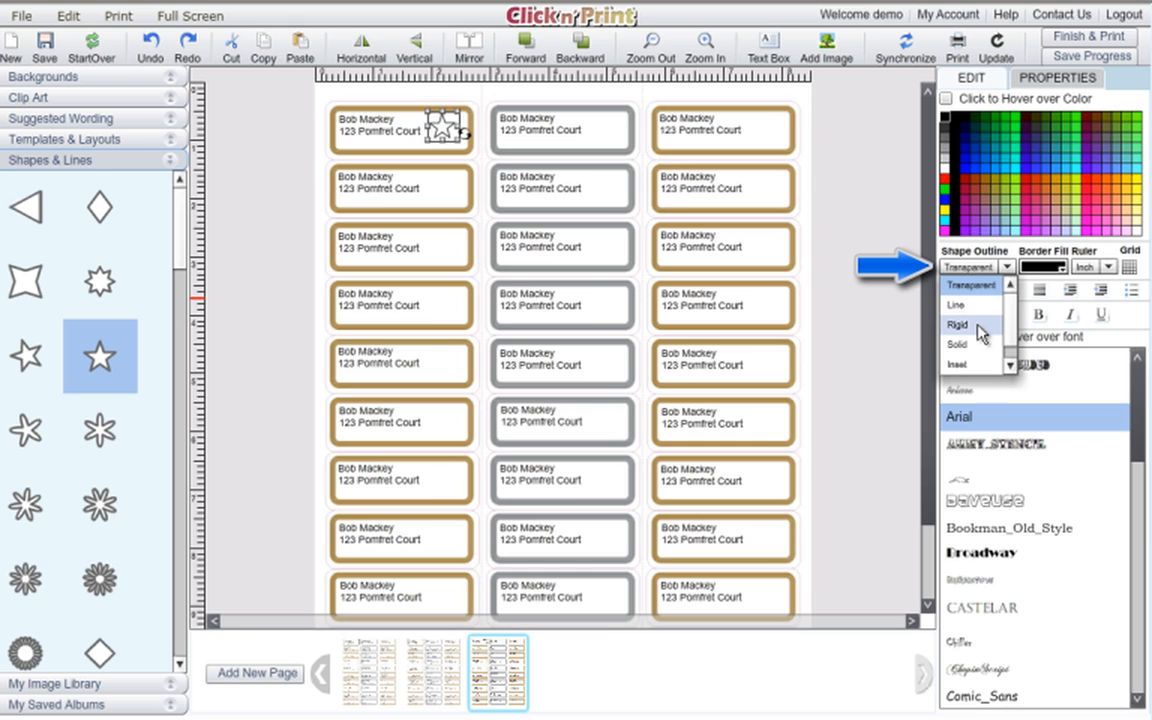
{"action": "left_click", "coordinate": [962, 364]}
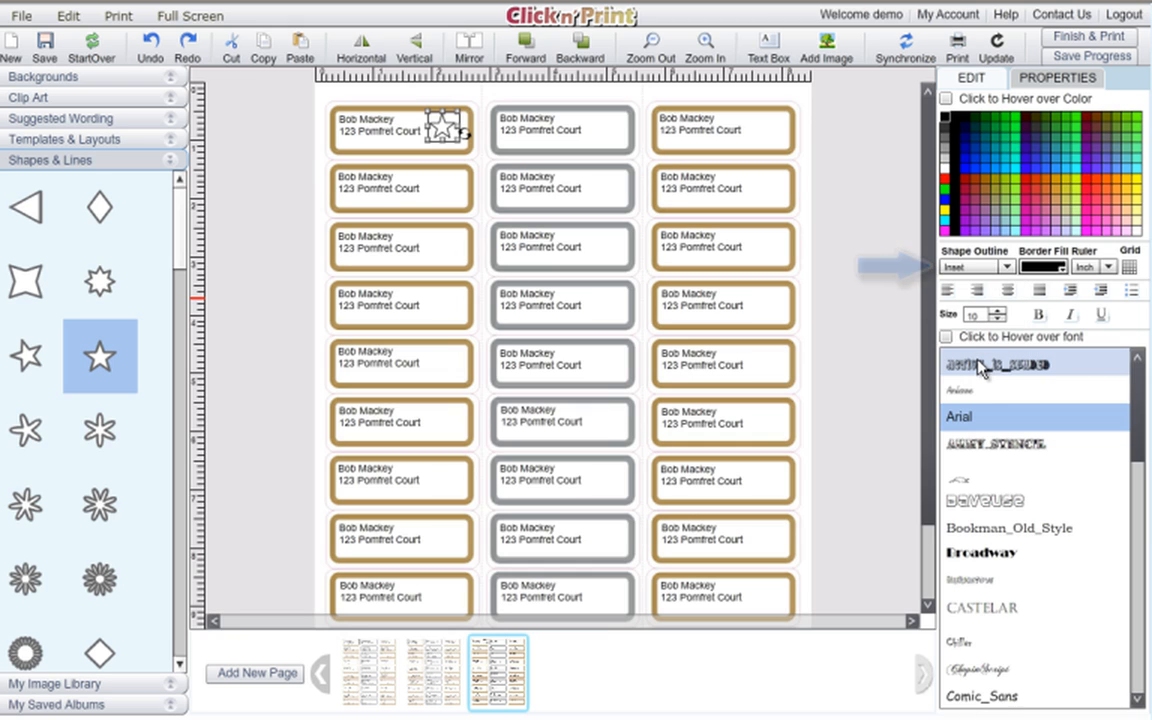
{"action": "left_click", "coordinate": [1008, 266]}
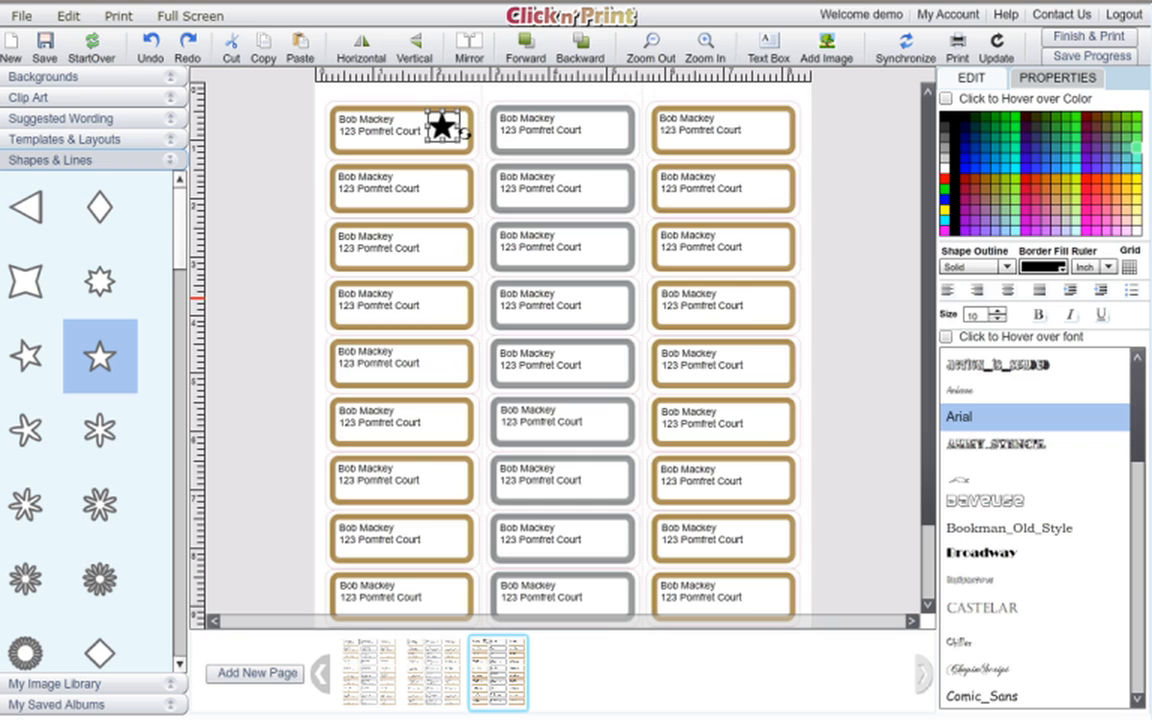
{"action": "left_click", "coordinate": [1136, 184]}
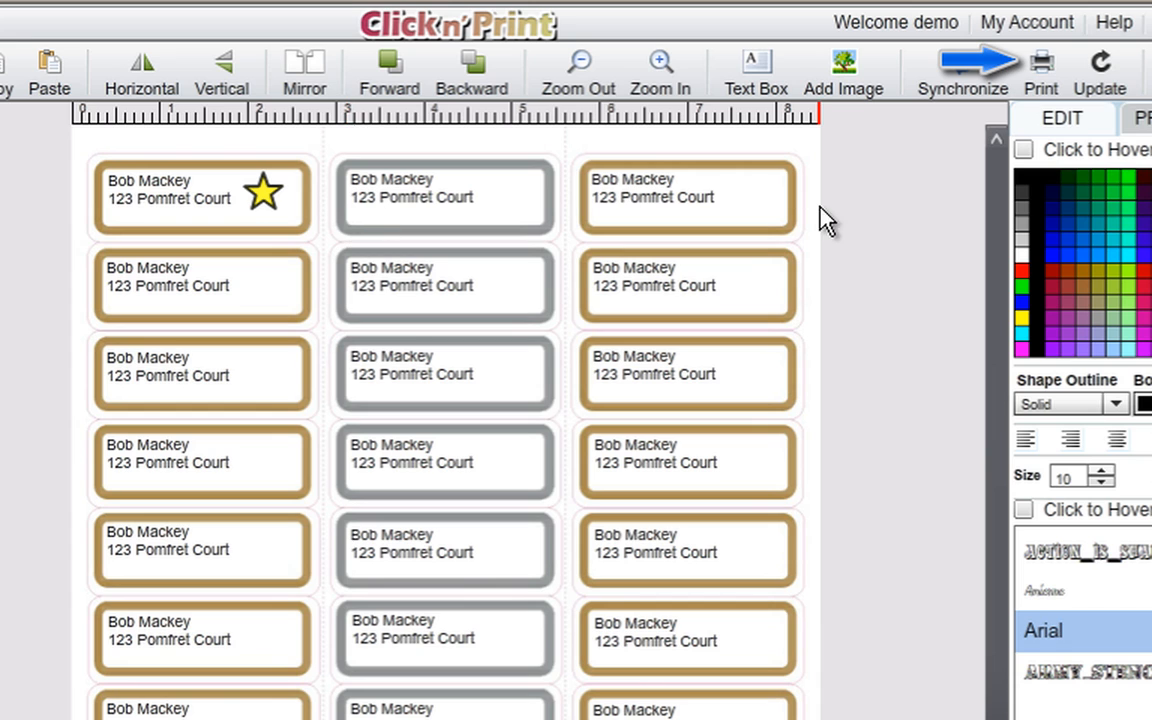
{"action": "mouse_move", "coordinate": [1042, 72]}
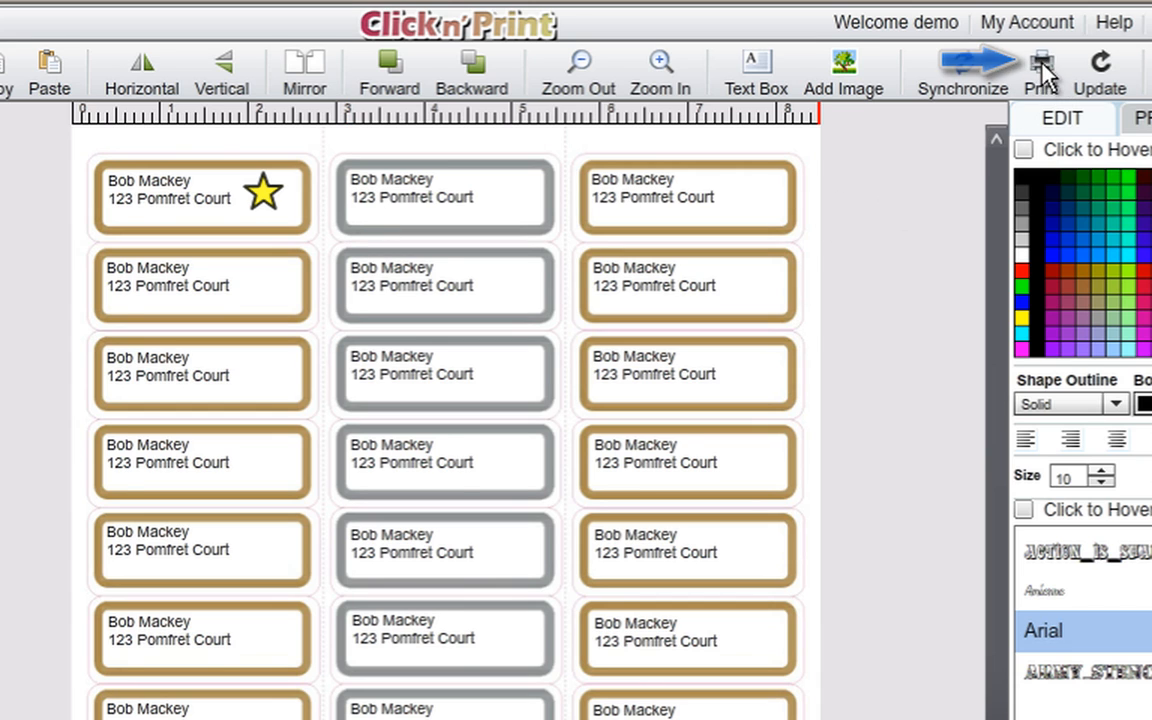
{"action": "left_click", "coordinate": [1040, 62]}
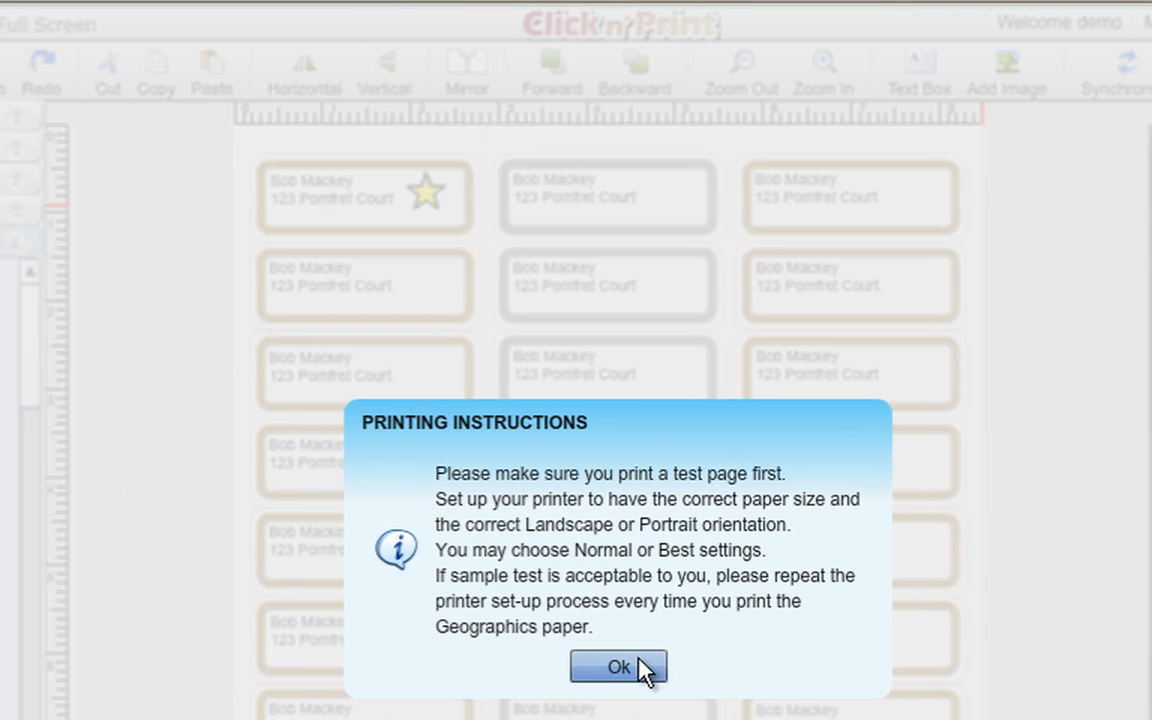
{"action": "left_click", "coordinate": [618, 668]}
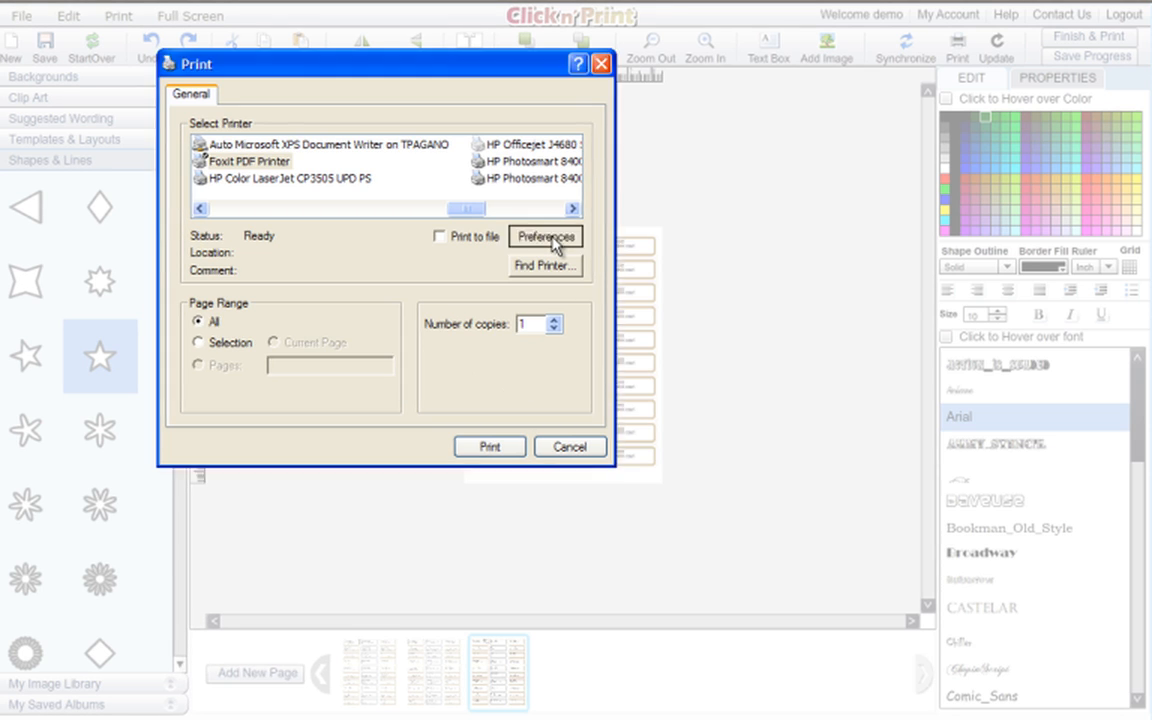
{"action": "left_click", "coordinate": [544, 236]}
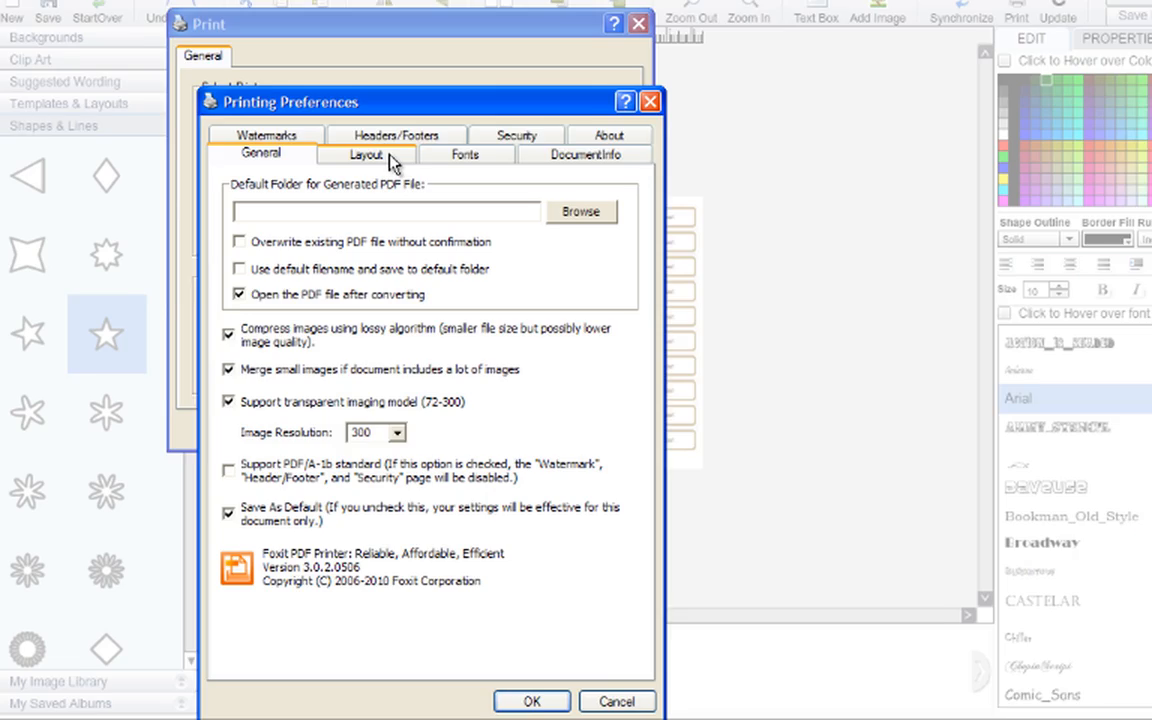
{"action": "left_click", "coordinate": [368, 154]}
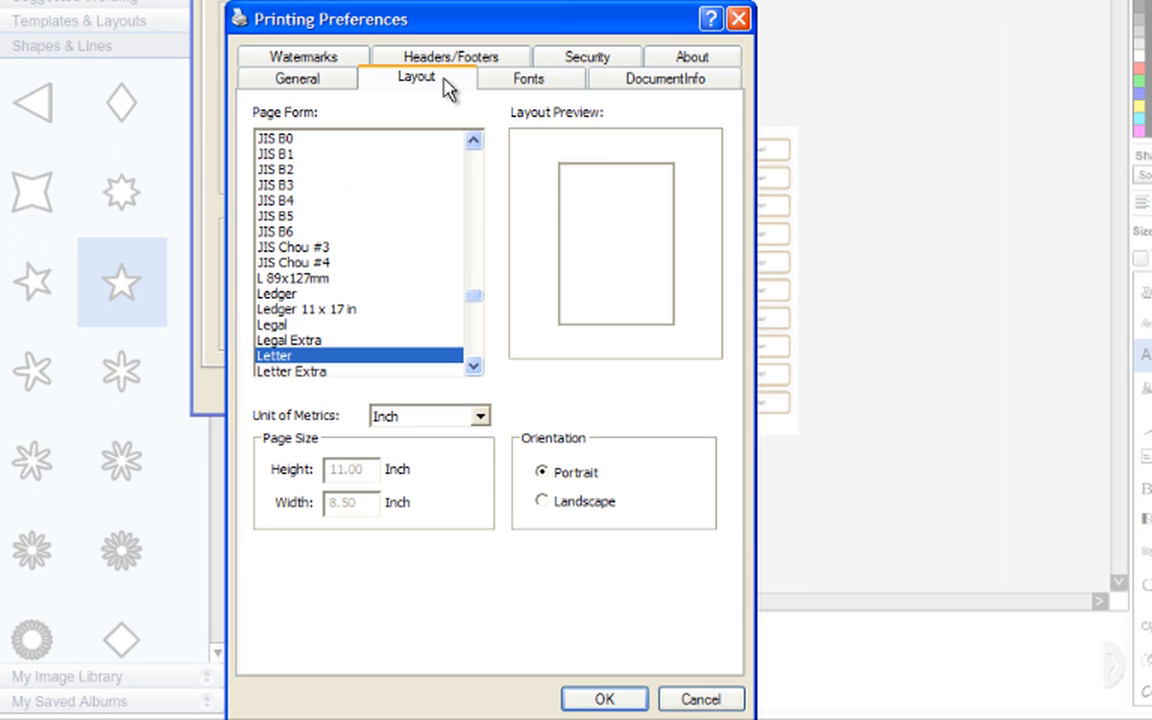
{"action": "mouse_move", "coordinate": [640, 528]}
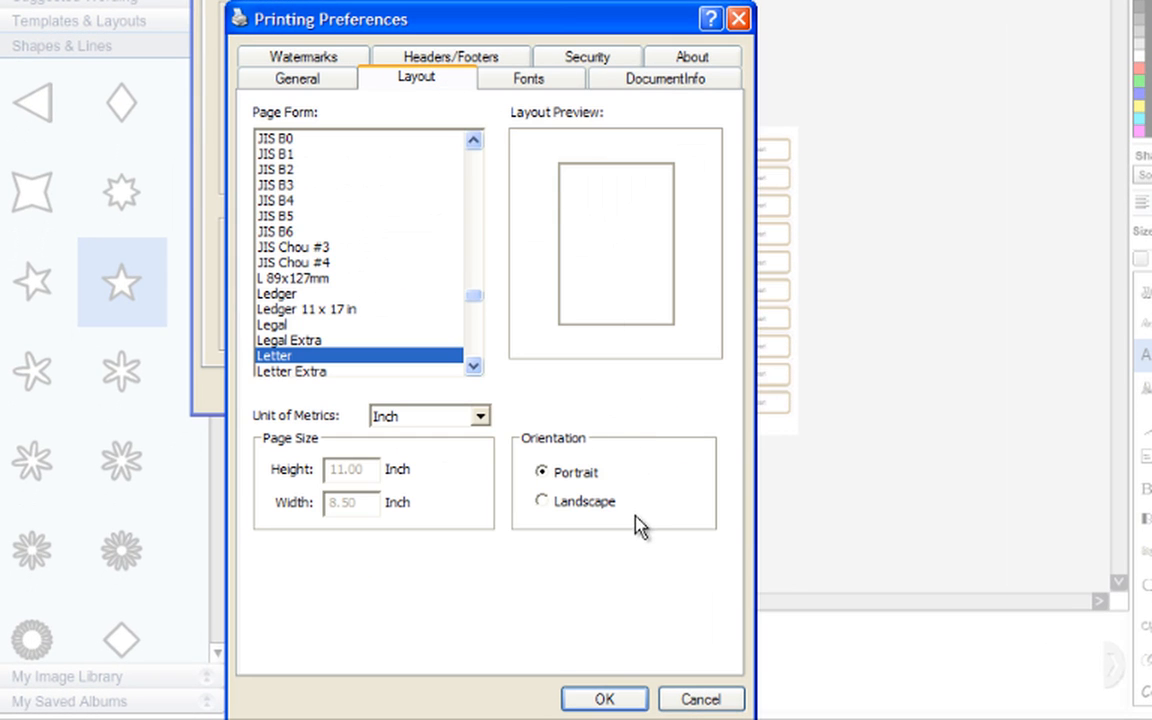
{"action": "left_click", "coordinate": [542, 500]}
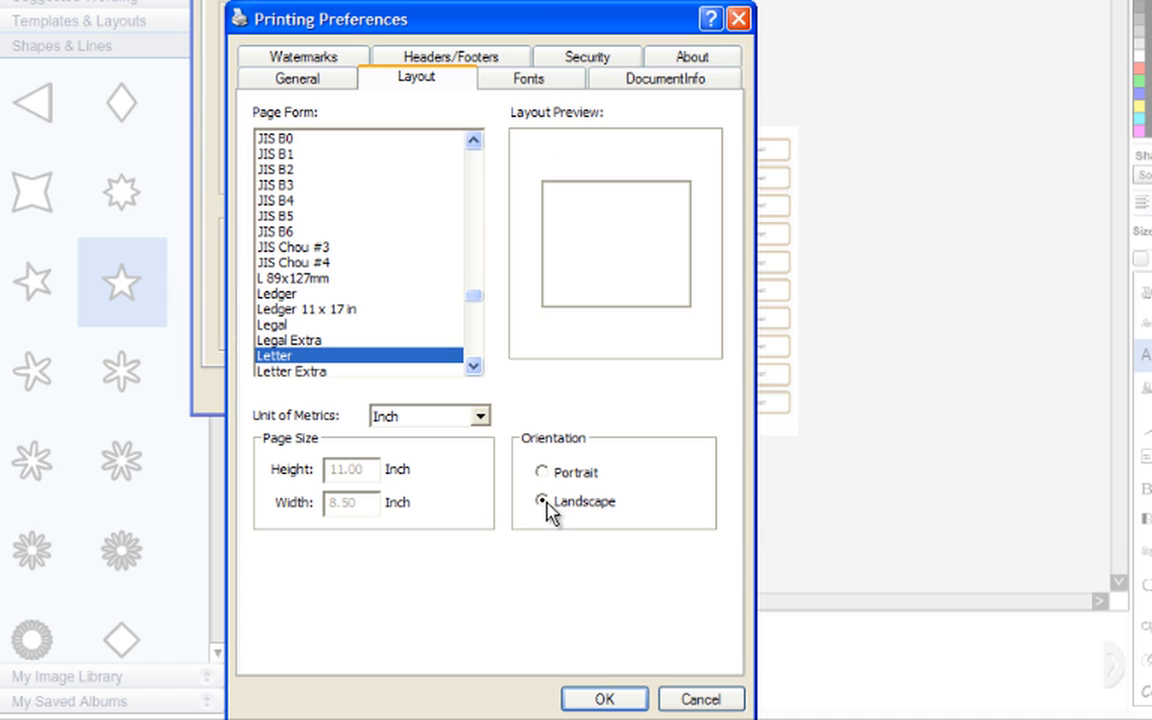
{"action": "left_click", "coordinate": [542, 472]}
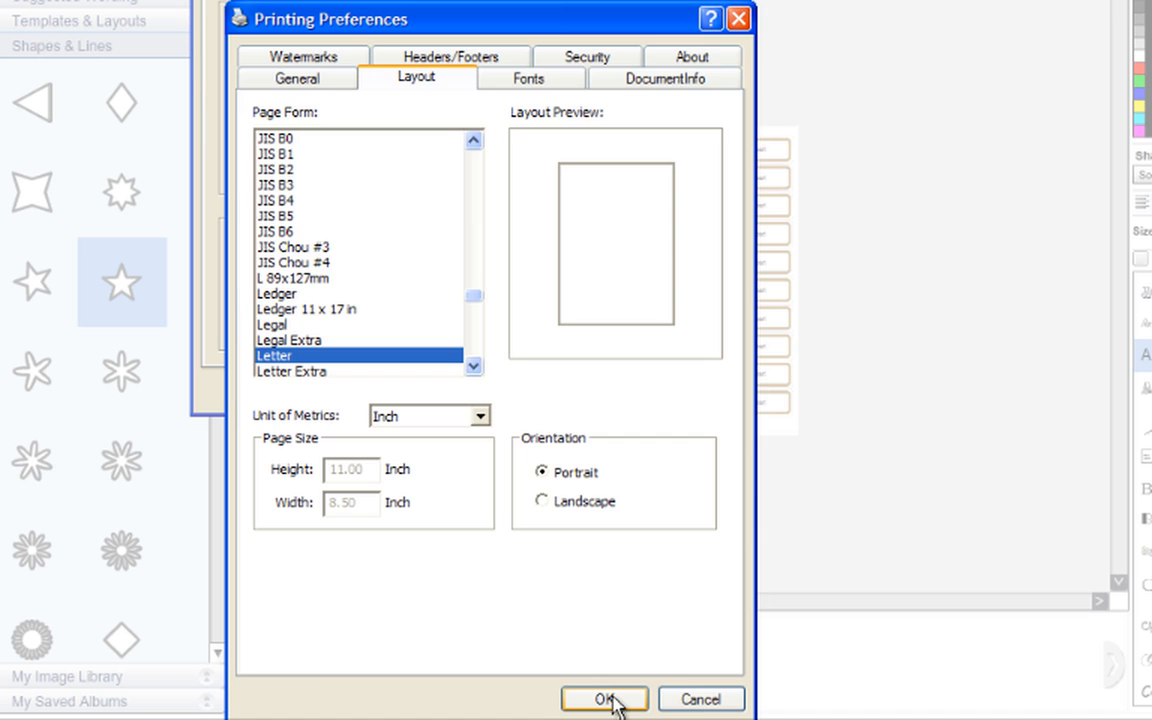
{"action": "left_click", "coordinate": [604, 698]}
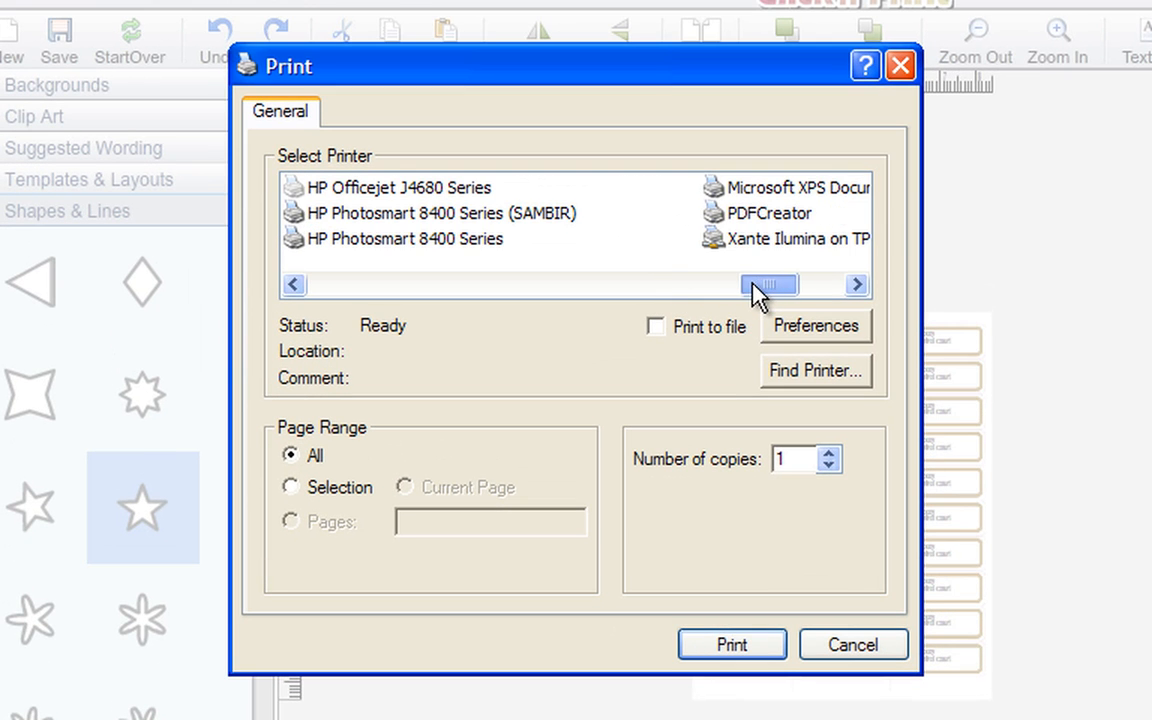
{"action": "mouse_move", "coordinate": [728, 220]}
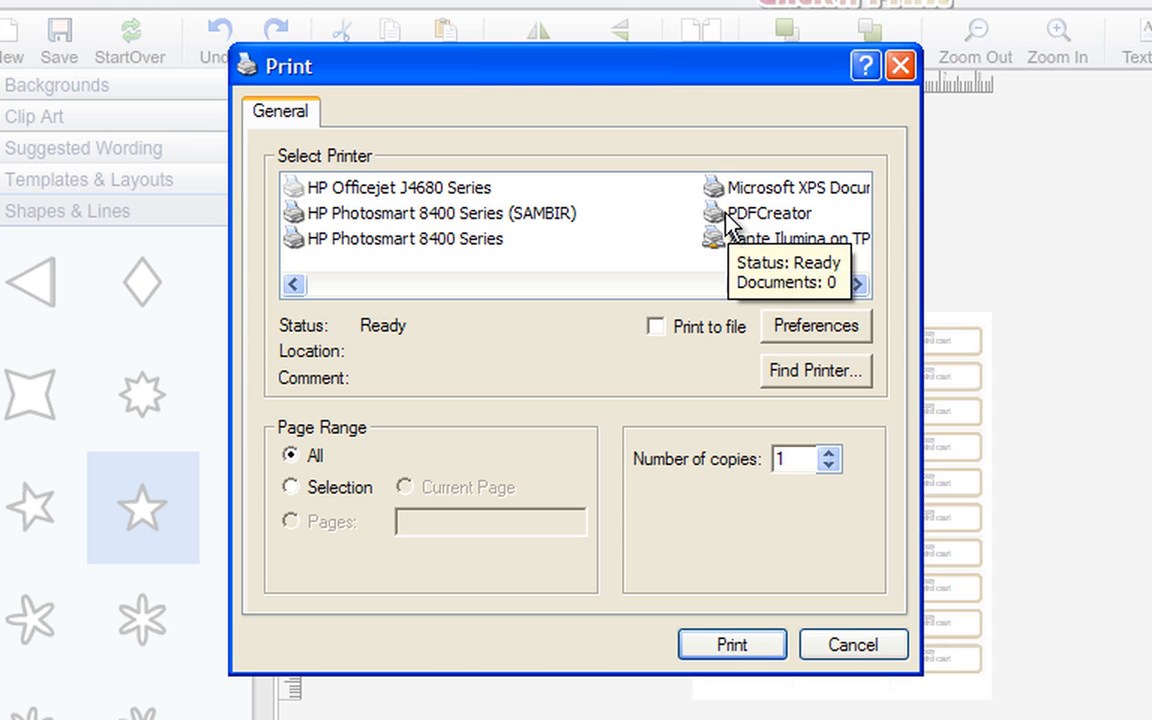
{"action": "left_click", "coordinate": [404, 238]}
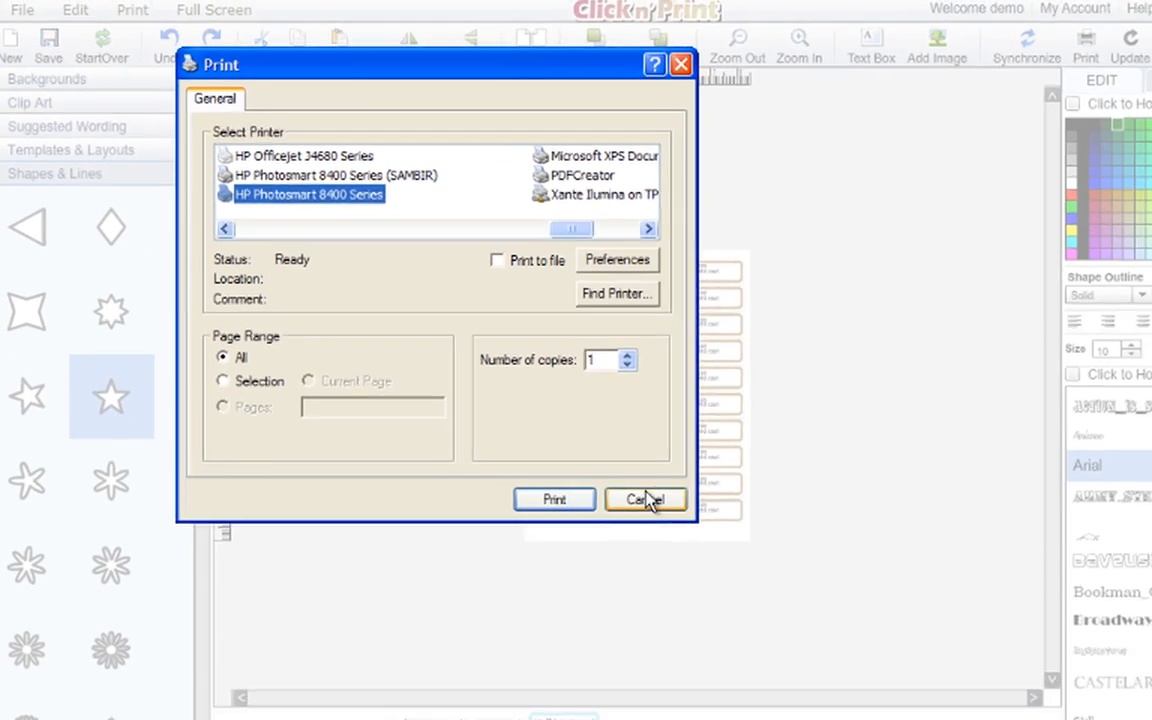
{"action": "left_click", "coordinate": [644, 500]}
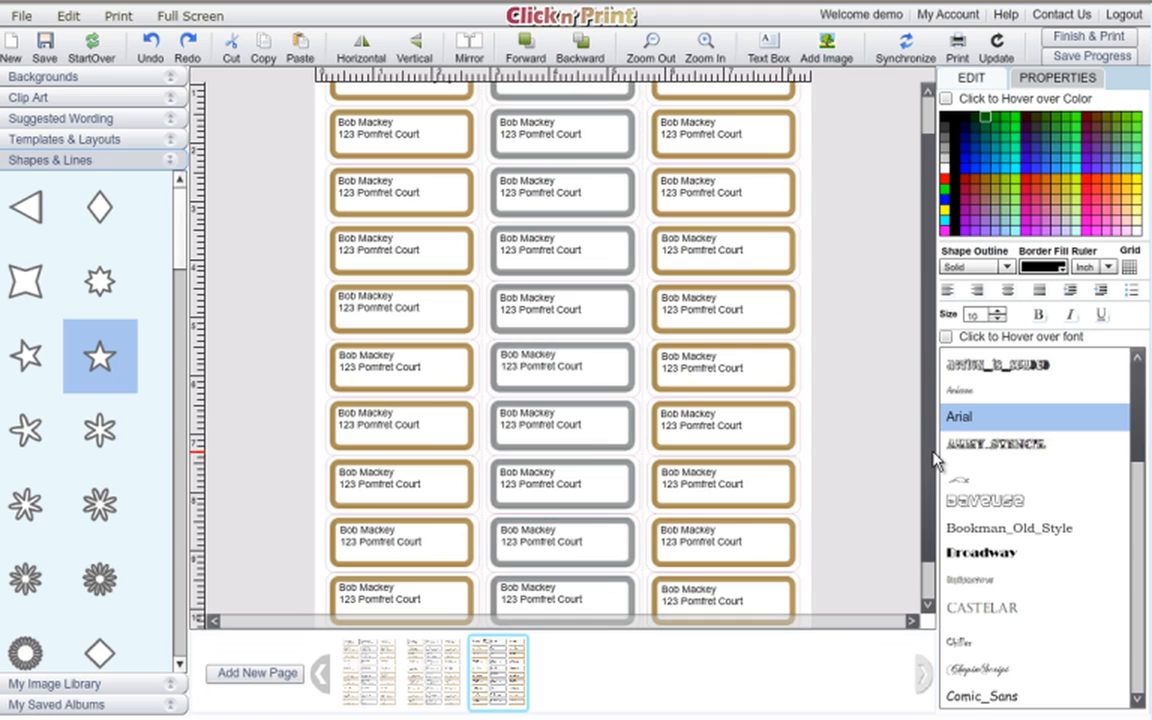